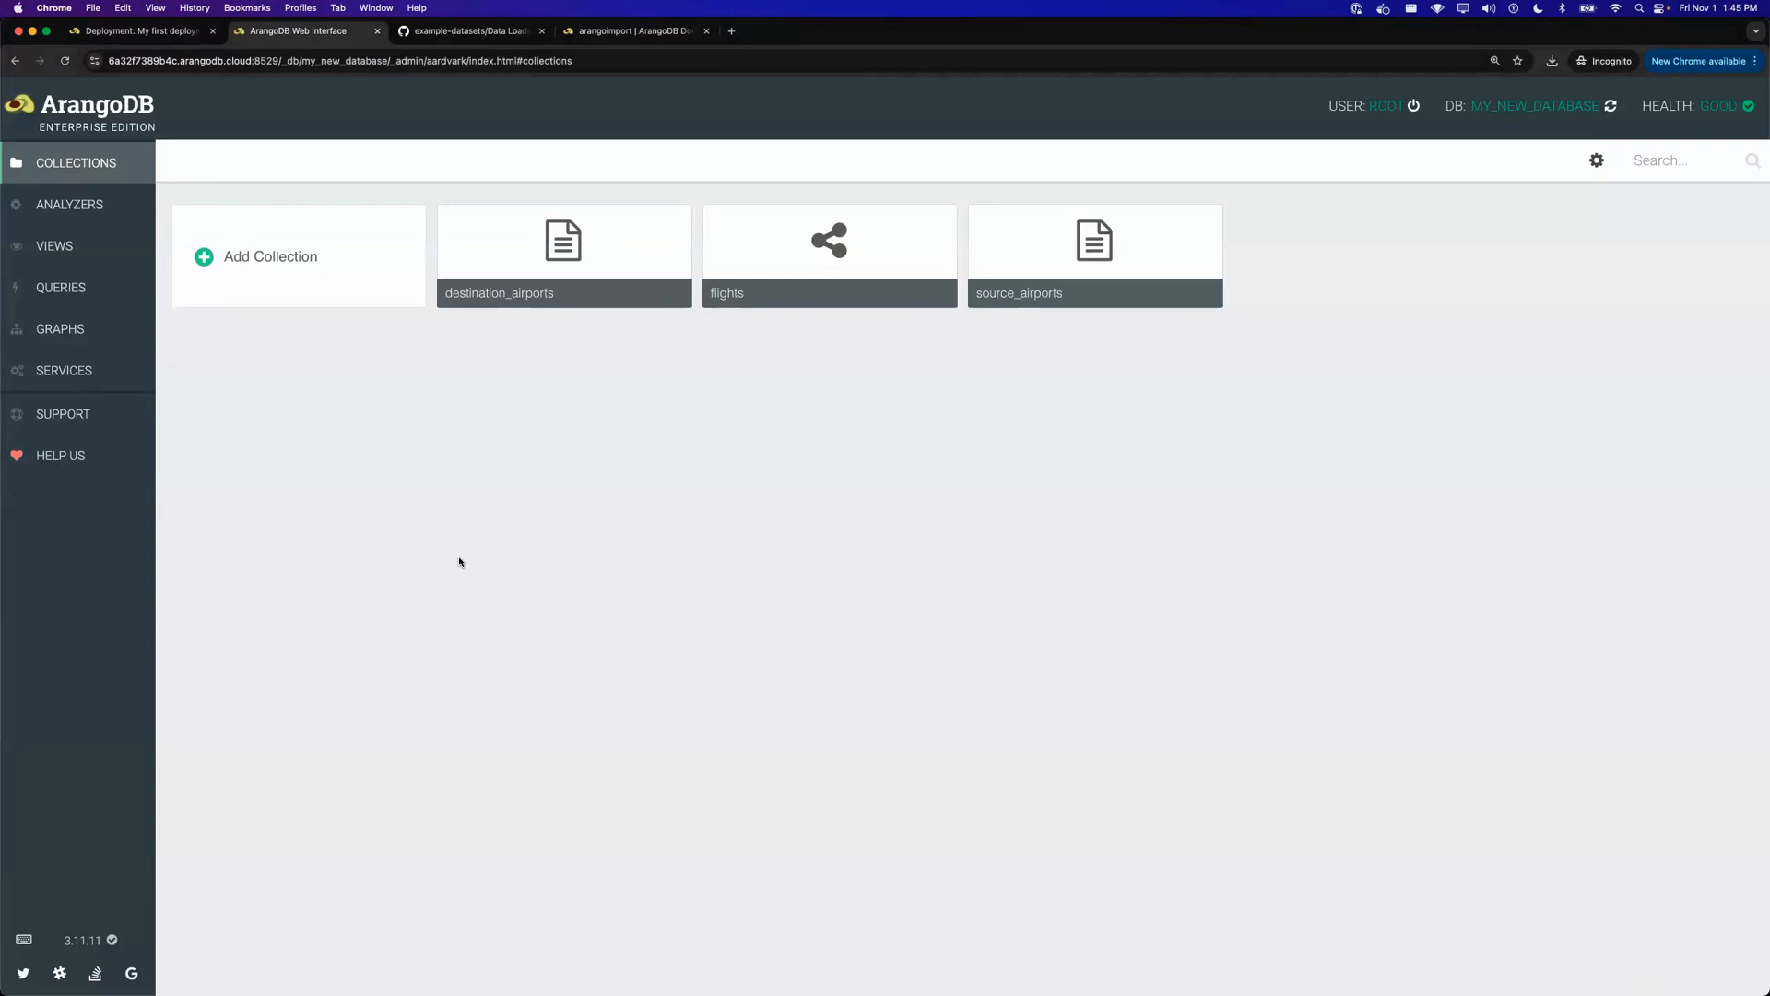
mouse_move(460, 553)
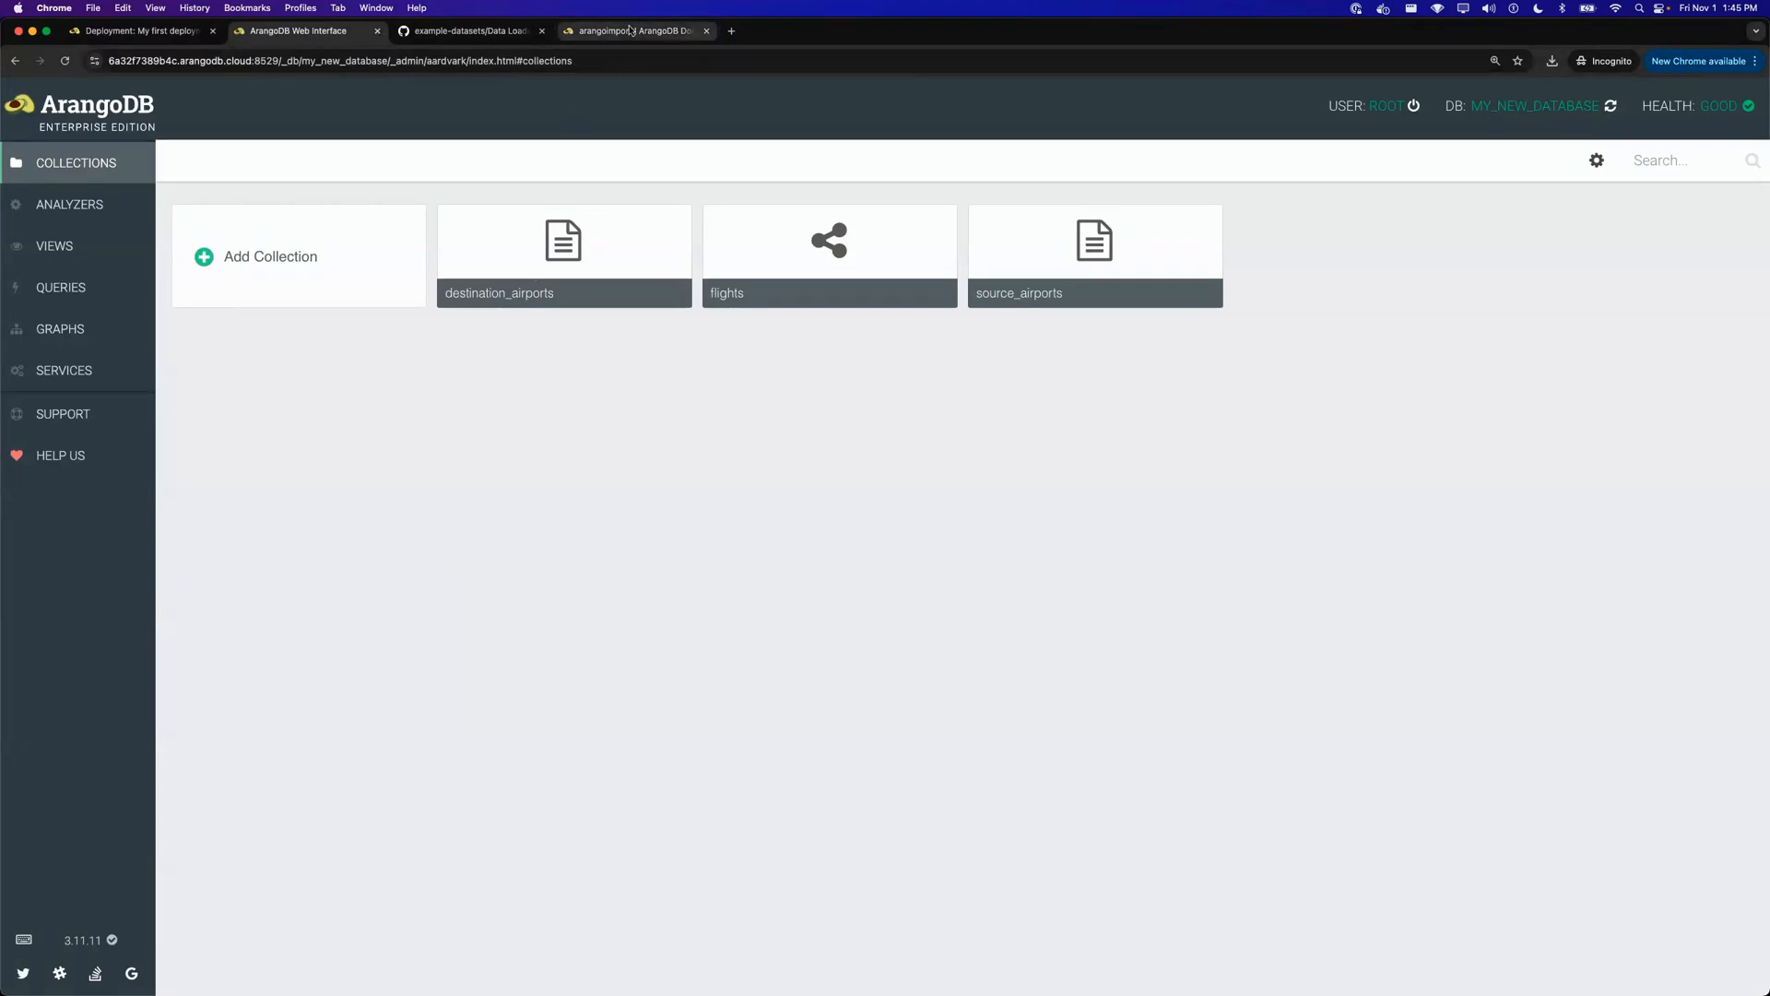
- Bring up the arangoimport page in ArangoDB Docs and browse the Tools section
click(634, 31)
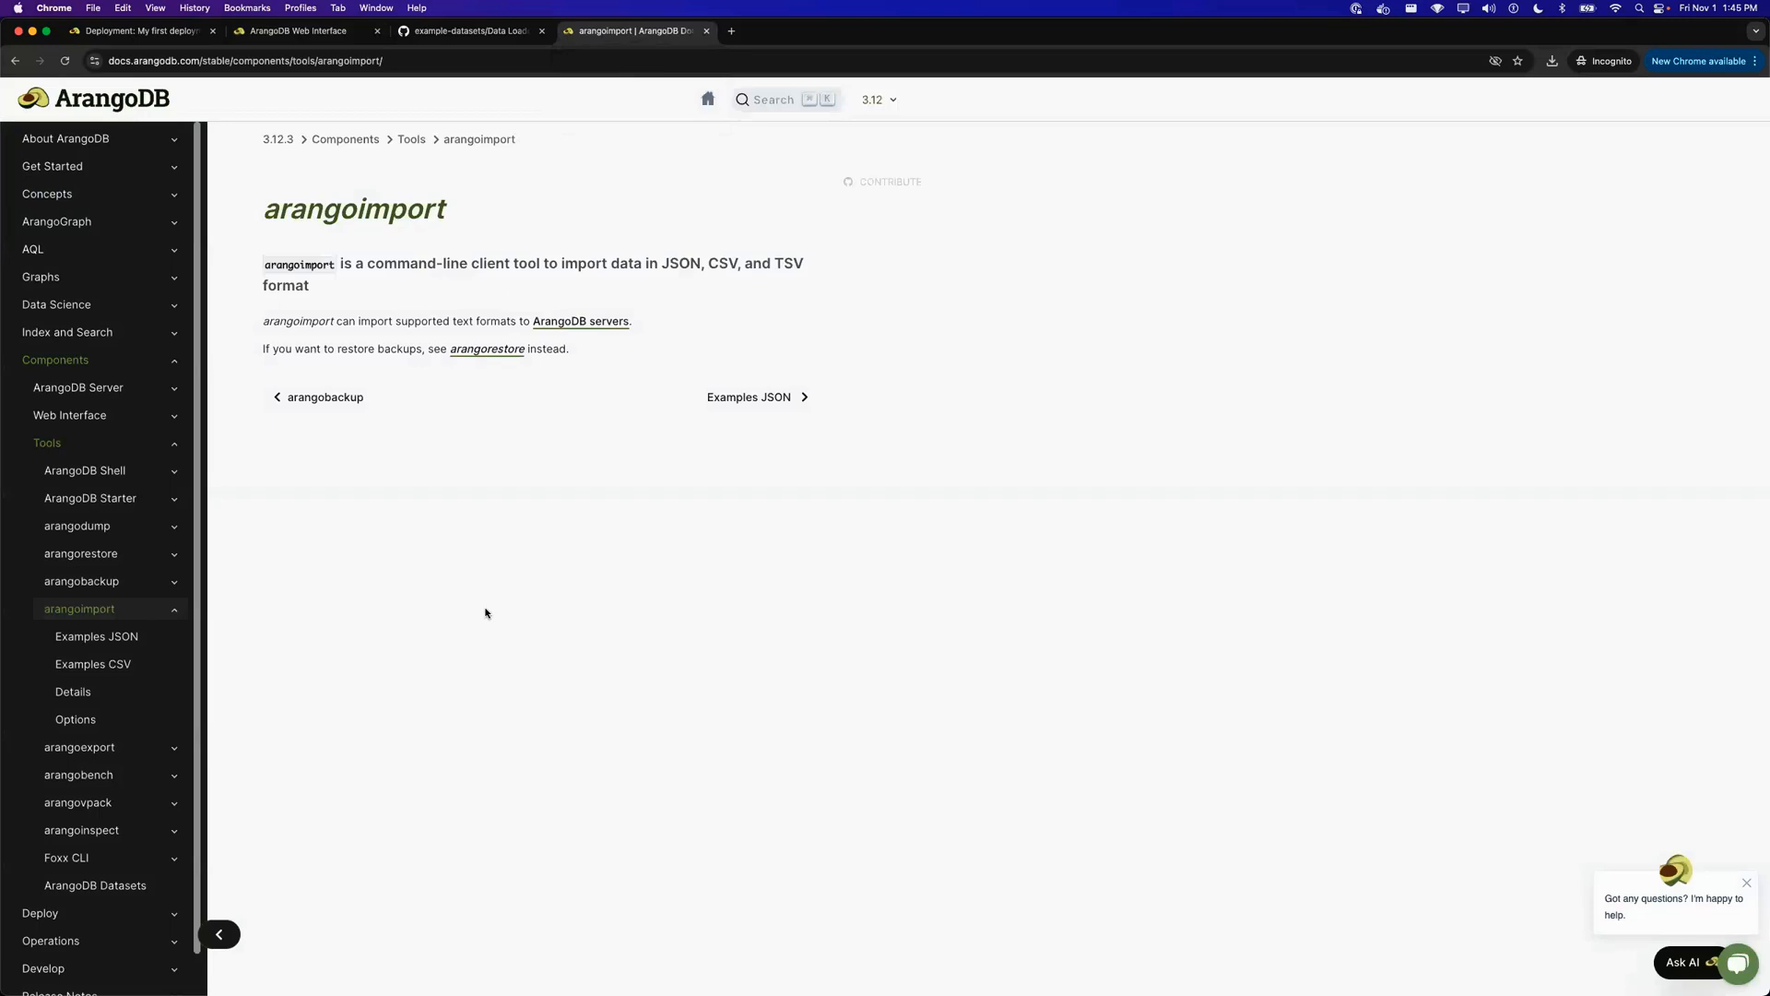
mouse_move(37, 526)
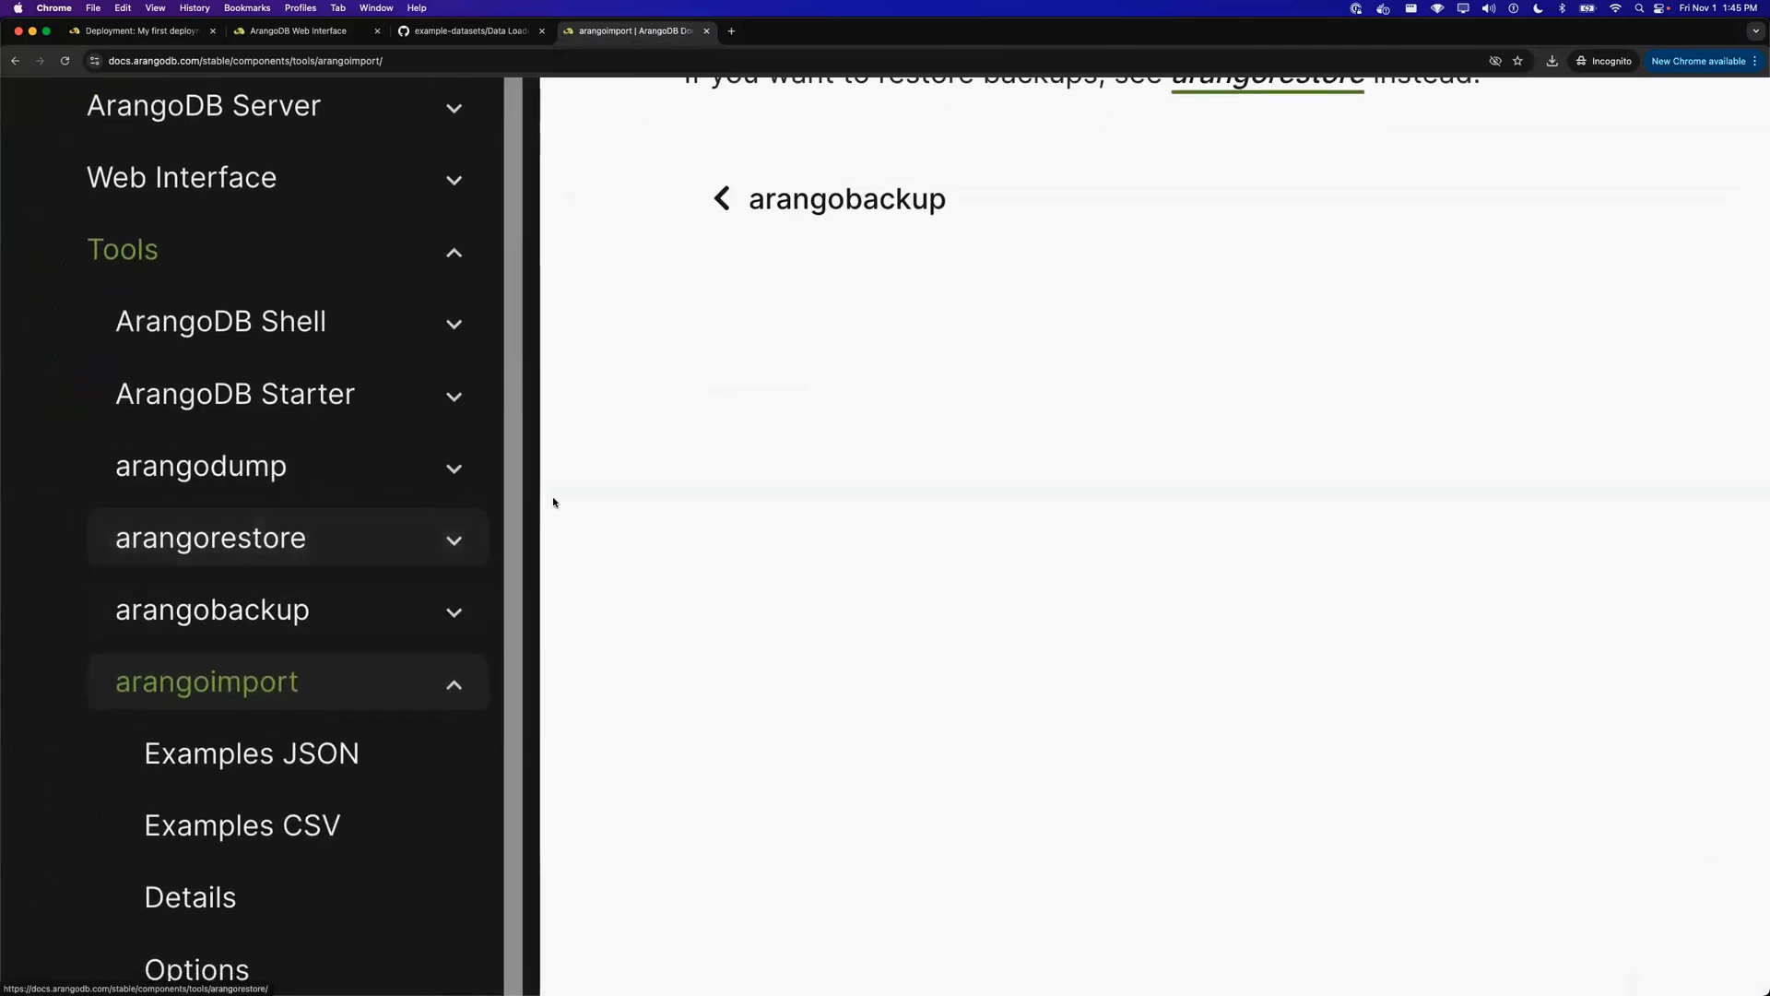
scroll(down, 3)
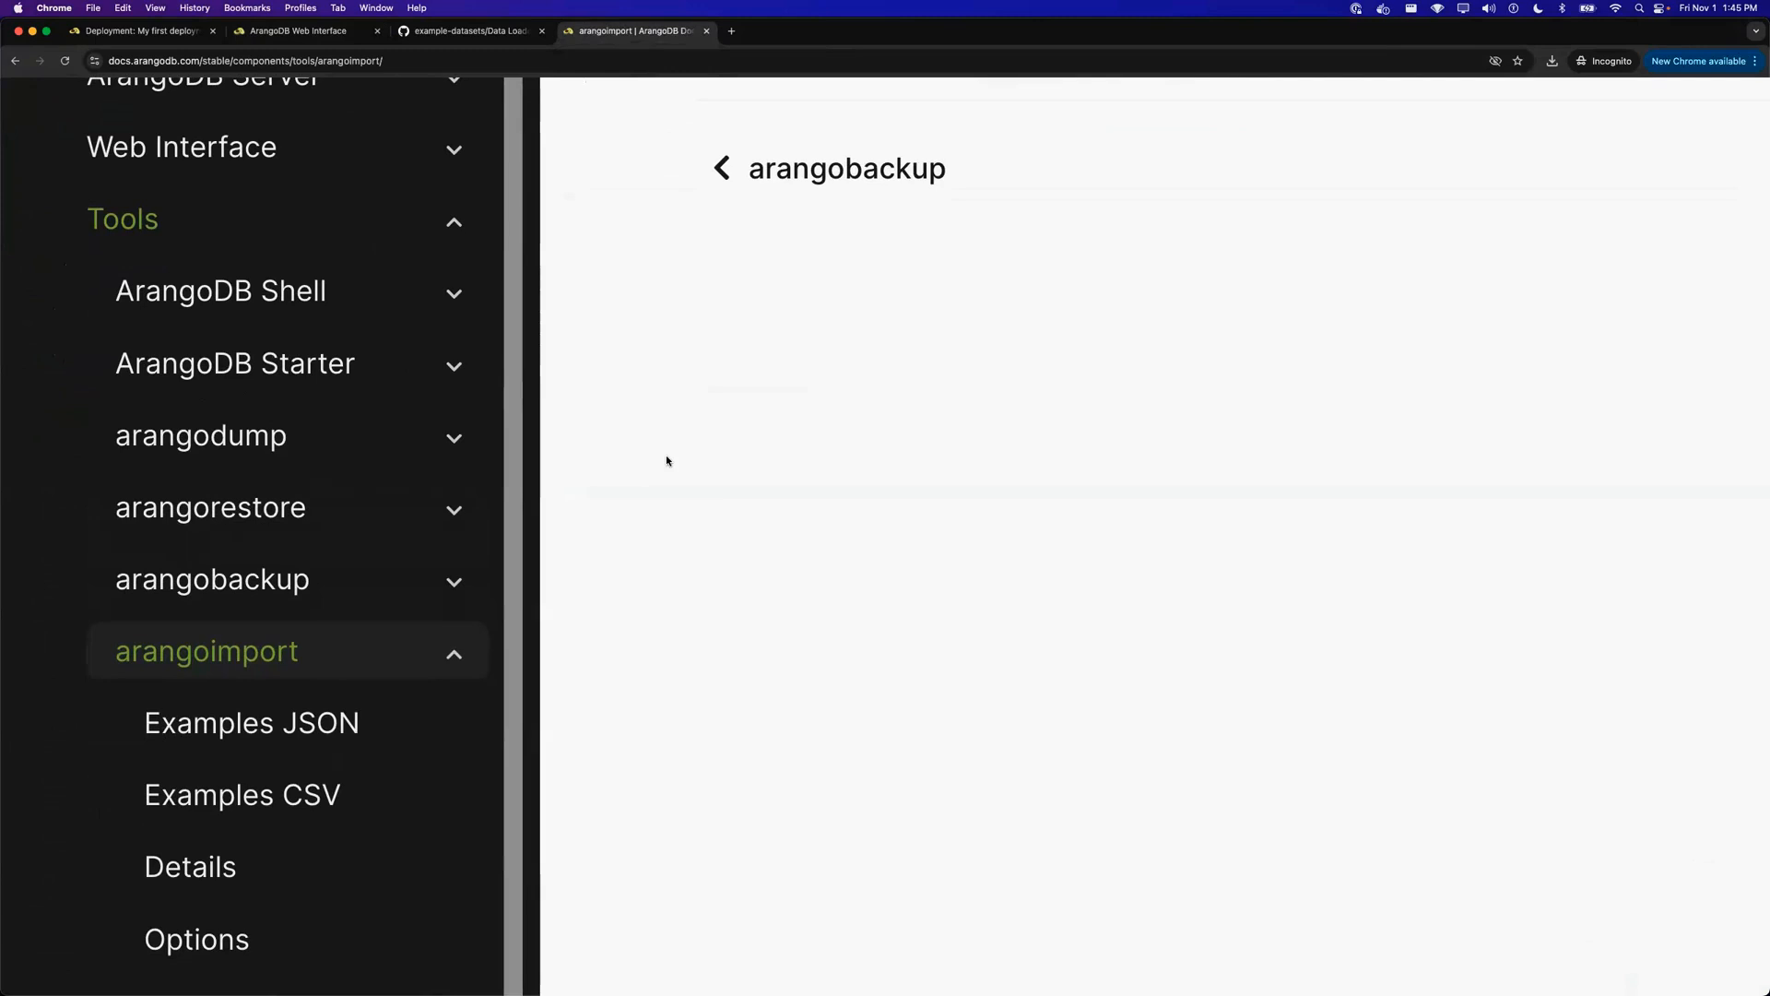
mouse_move(418, 706)
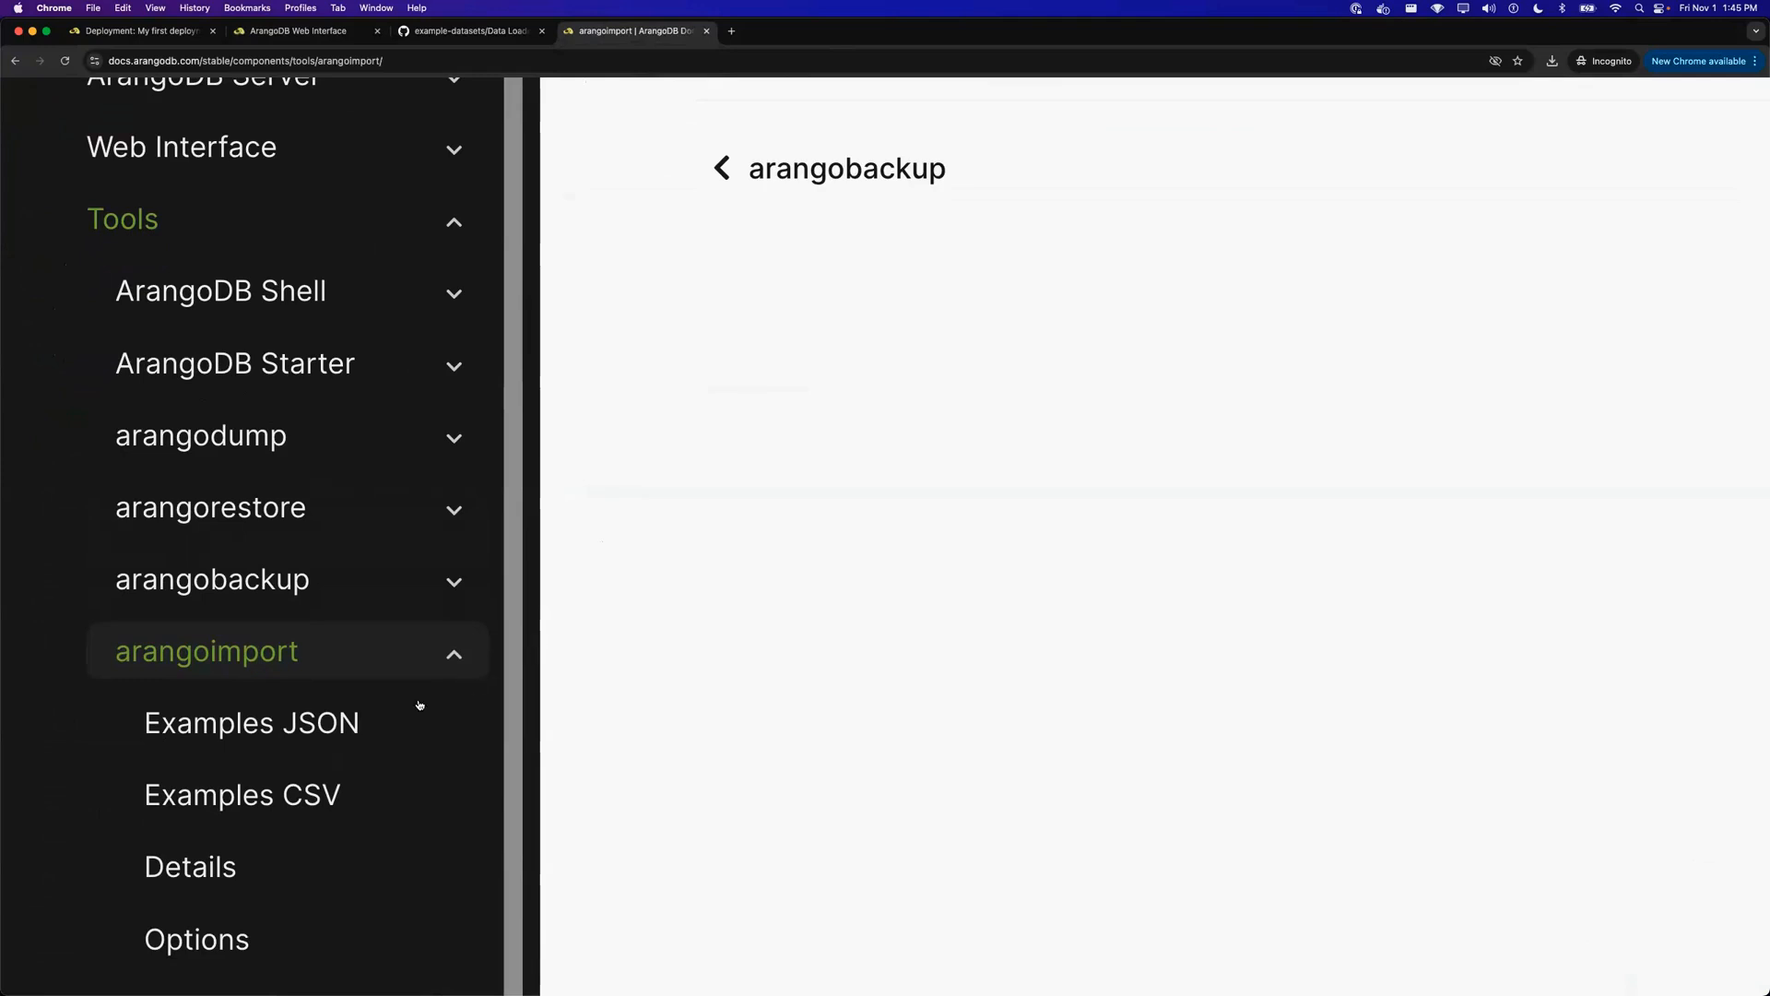
scroll(down, 3)
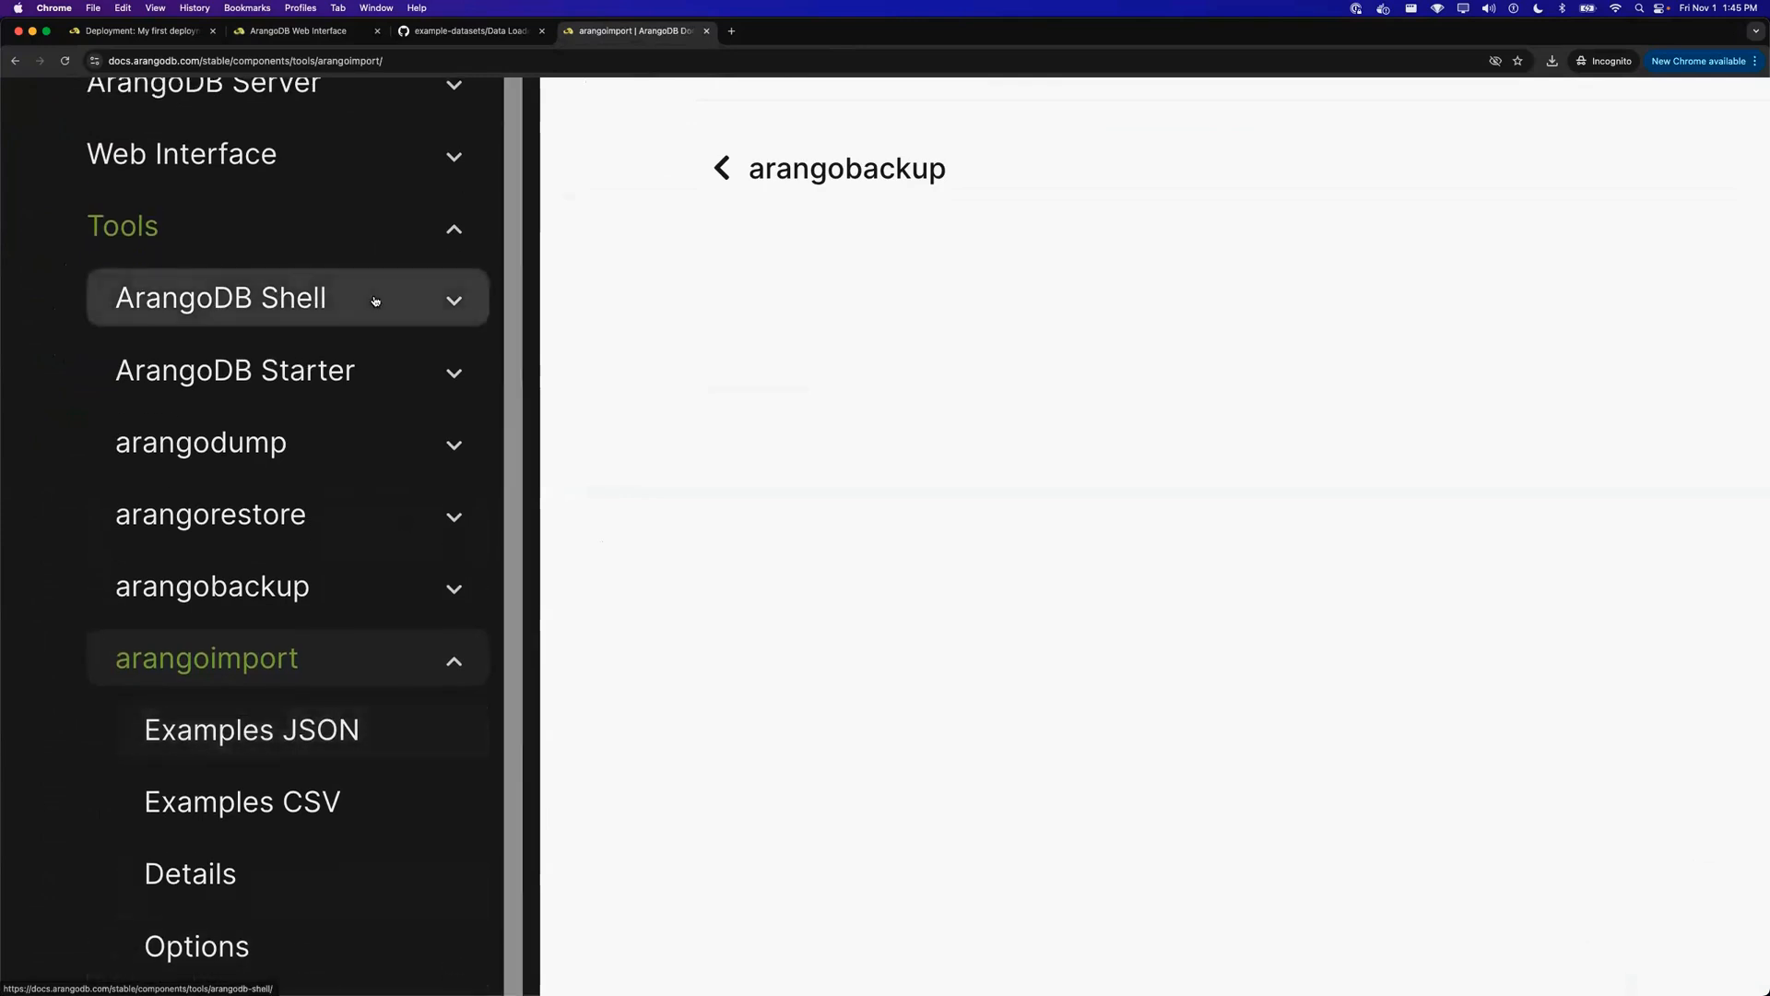
click(219, 296)
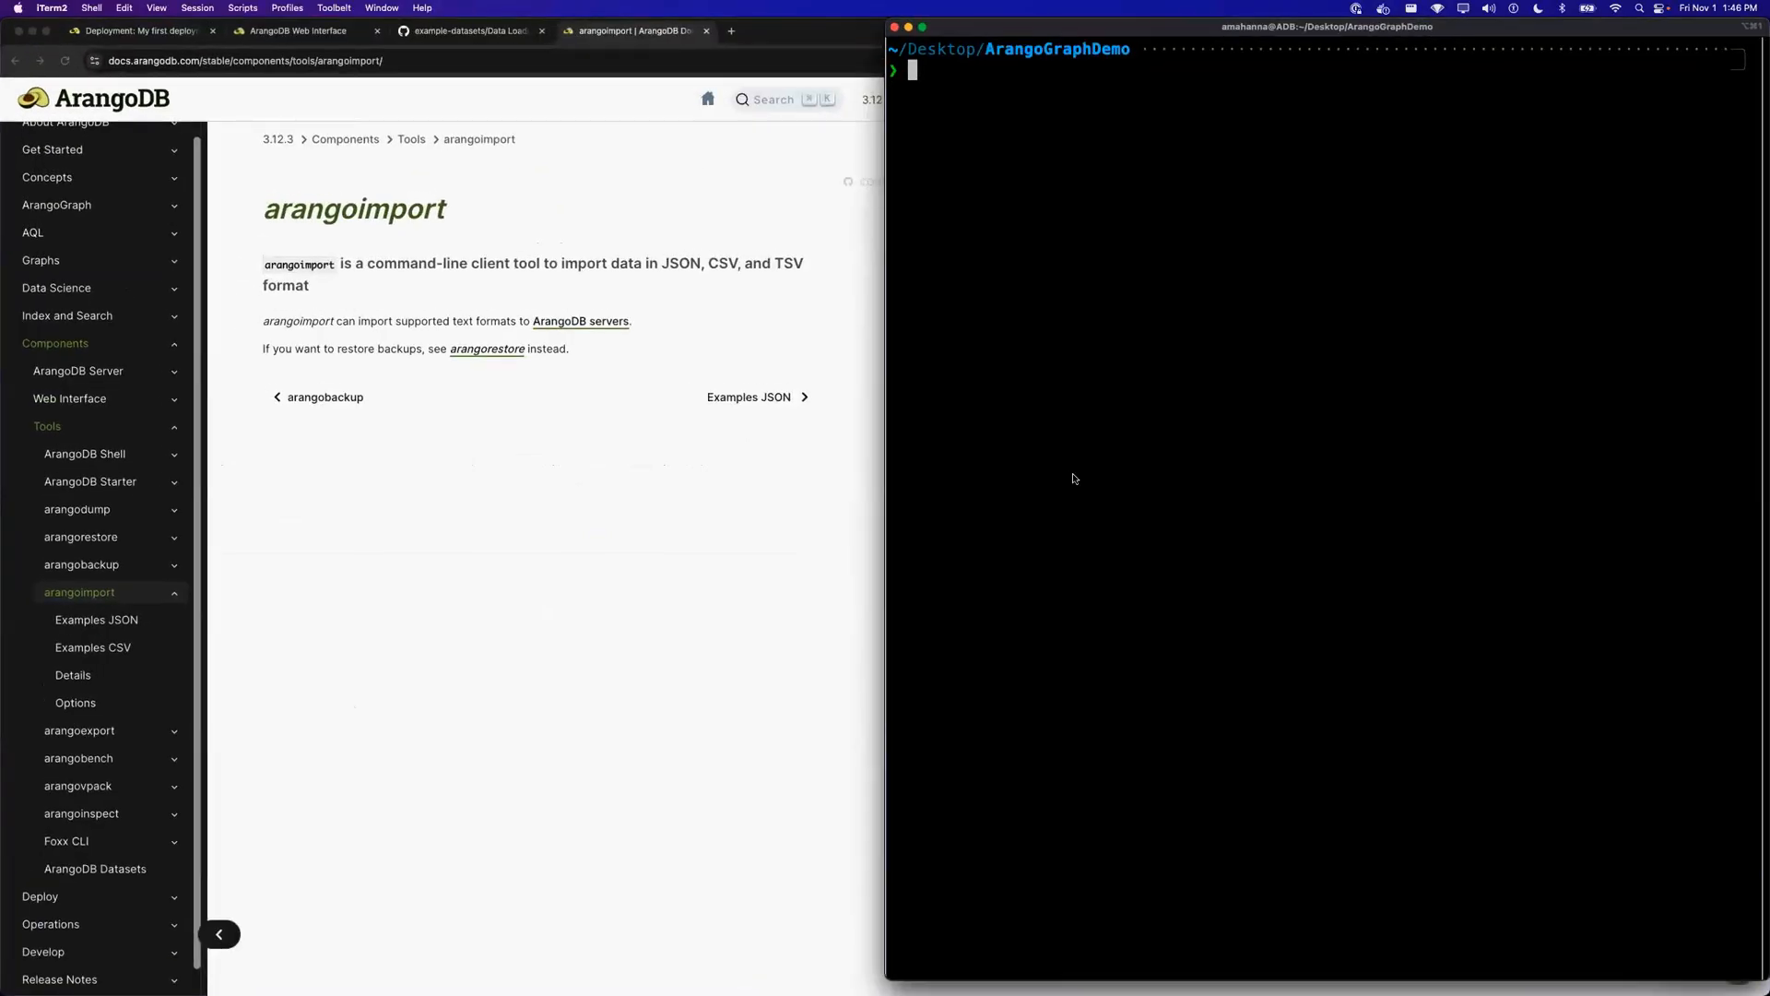
mouse_move(791, 536)
text(ls)
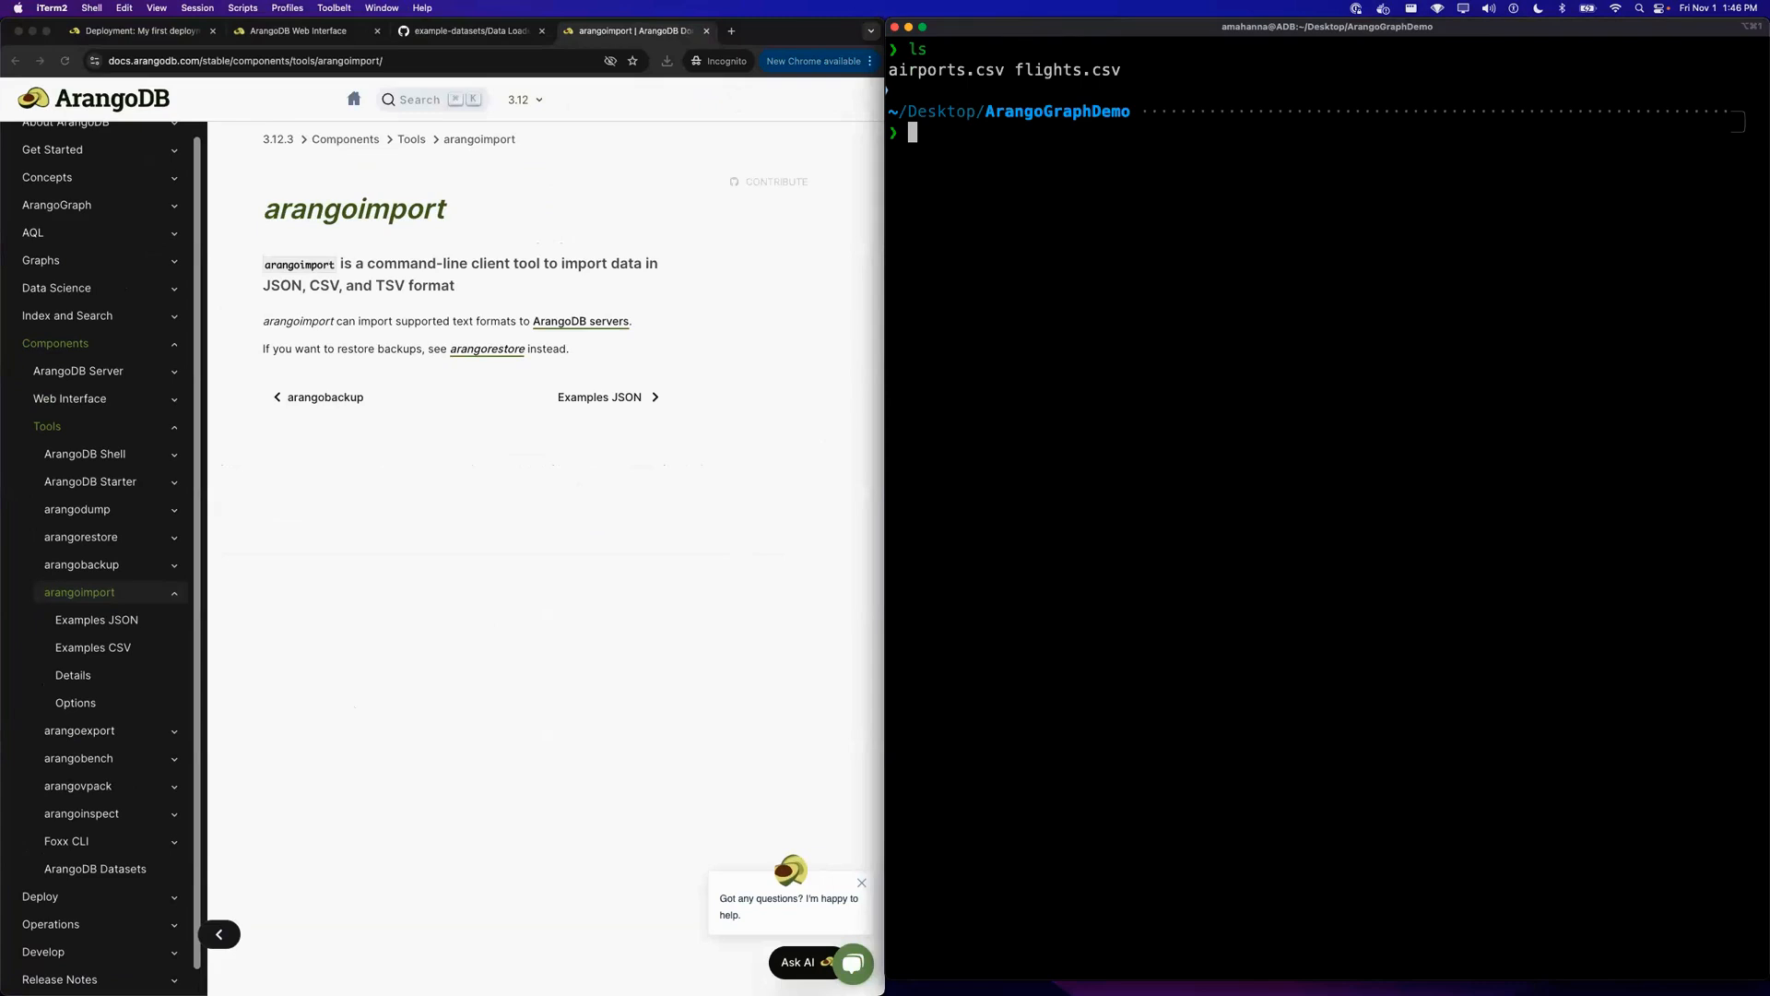
- Begin an arangoimport command with the ssl cloud server endpoint and --file option
text(arangoimport --server.endpoint "http+ssl://6a32f7389b4c.arangodb.cloud:8529" --file "airports.csv" --type csv --collection "airports" --create-collection)
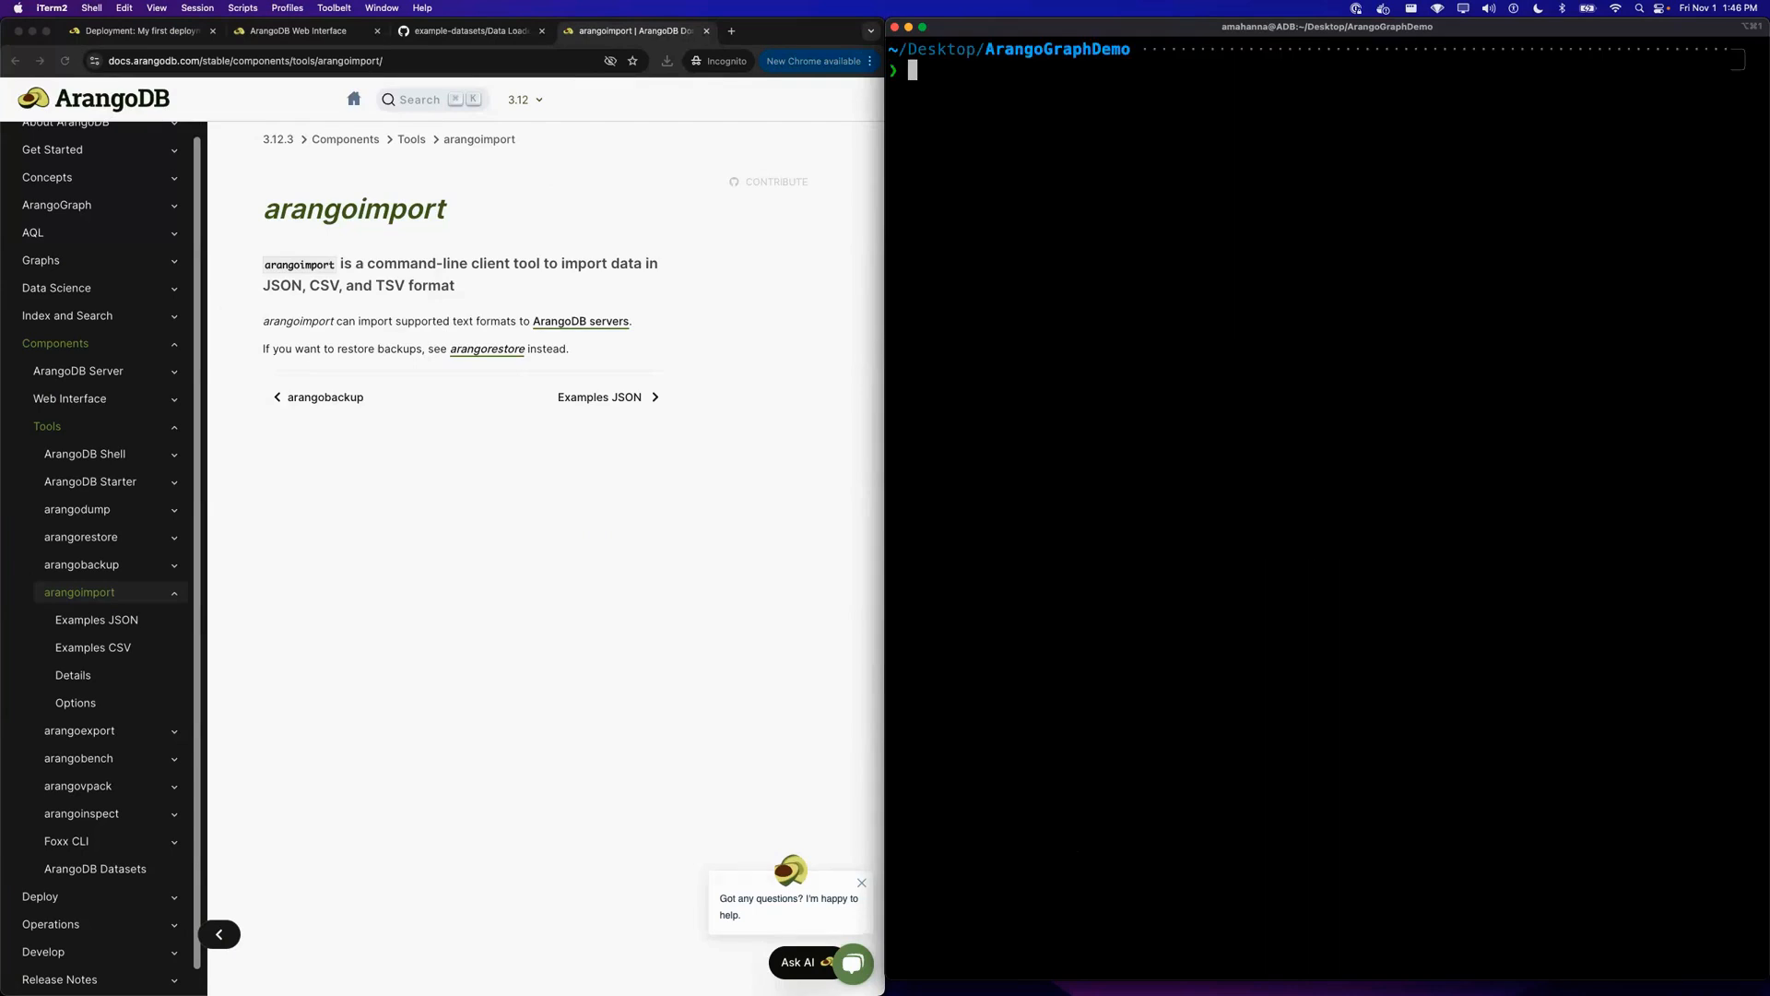
- Enter the _system database in the web interface, then return focus to the terminal
click(295, 31)
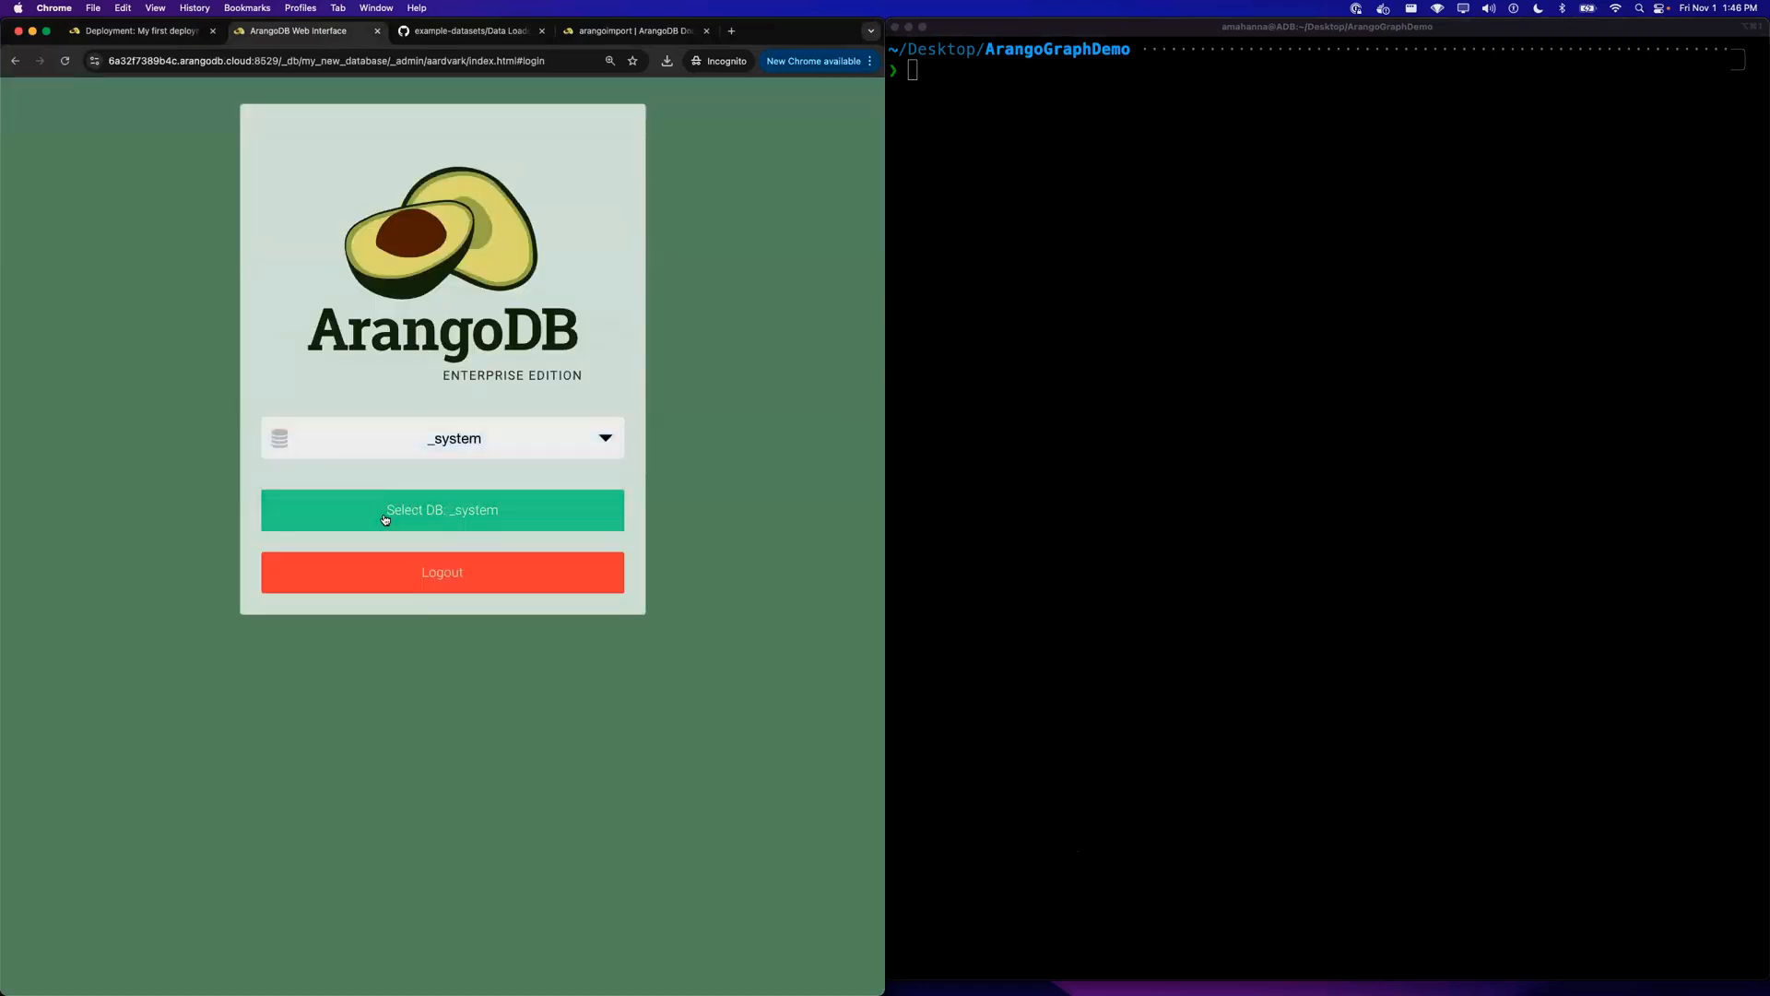
click(441, 509)
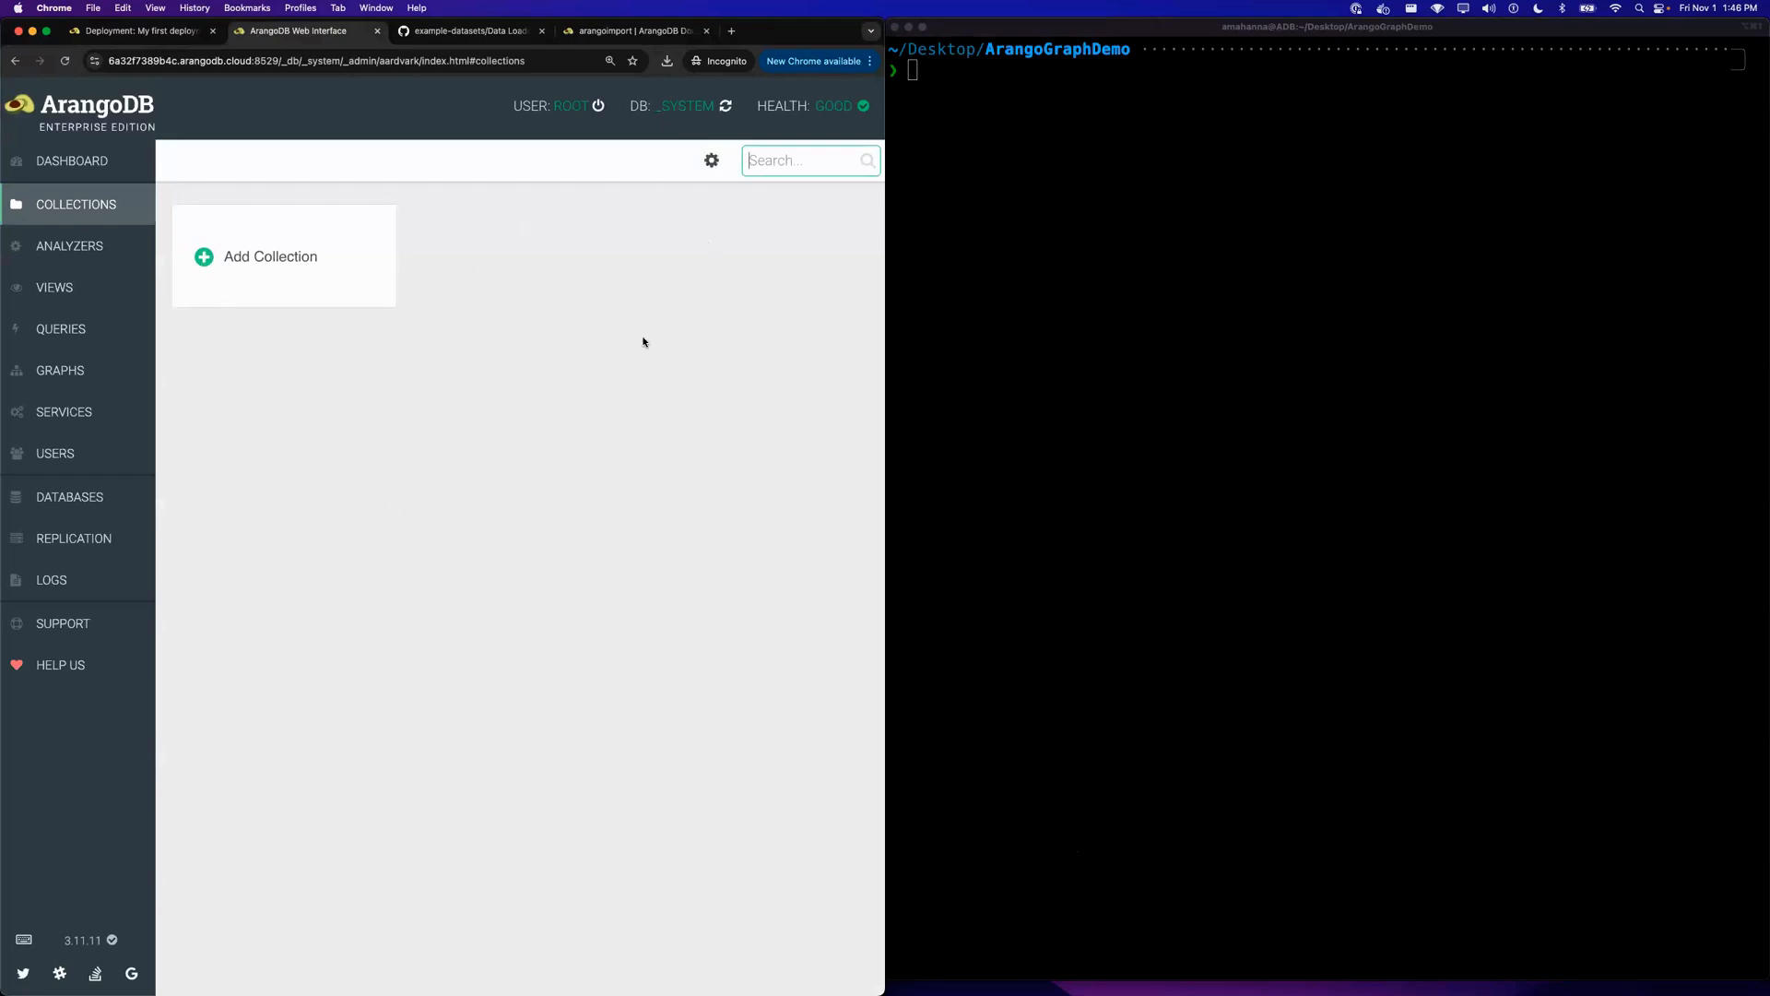
click(1241, 325)
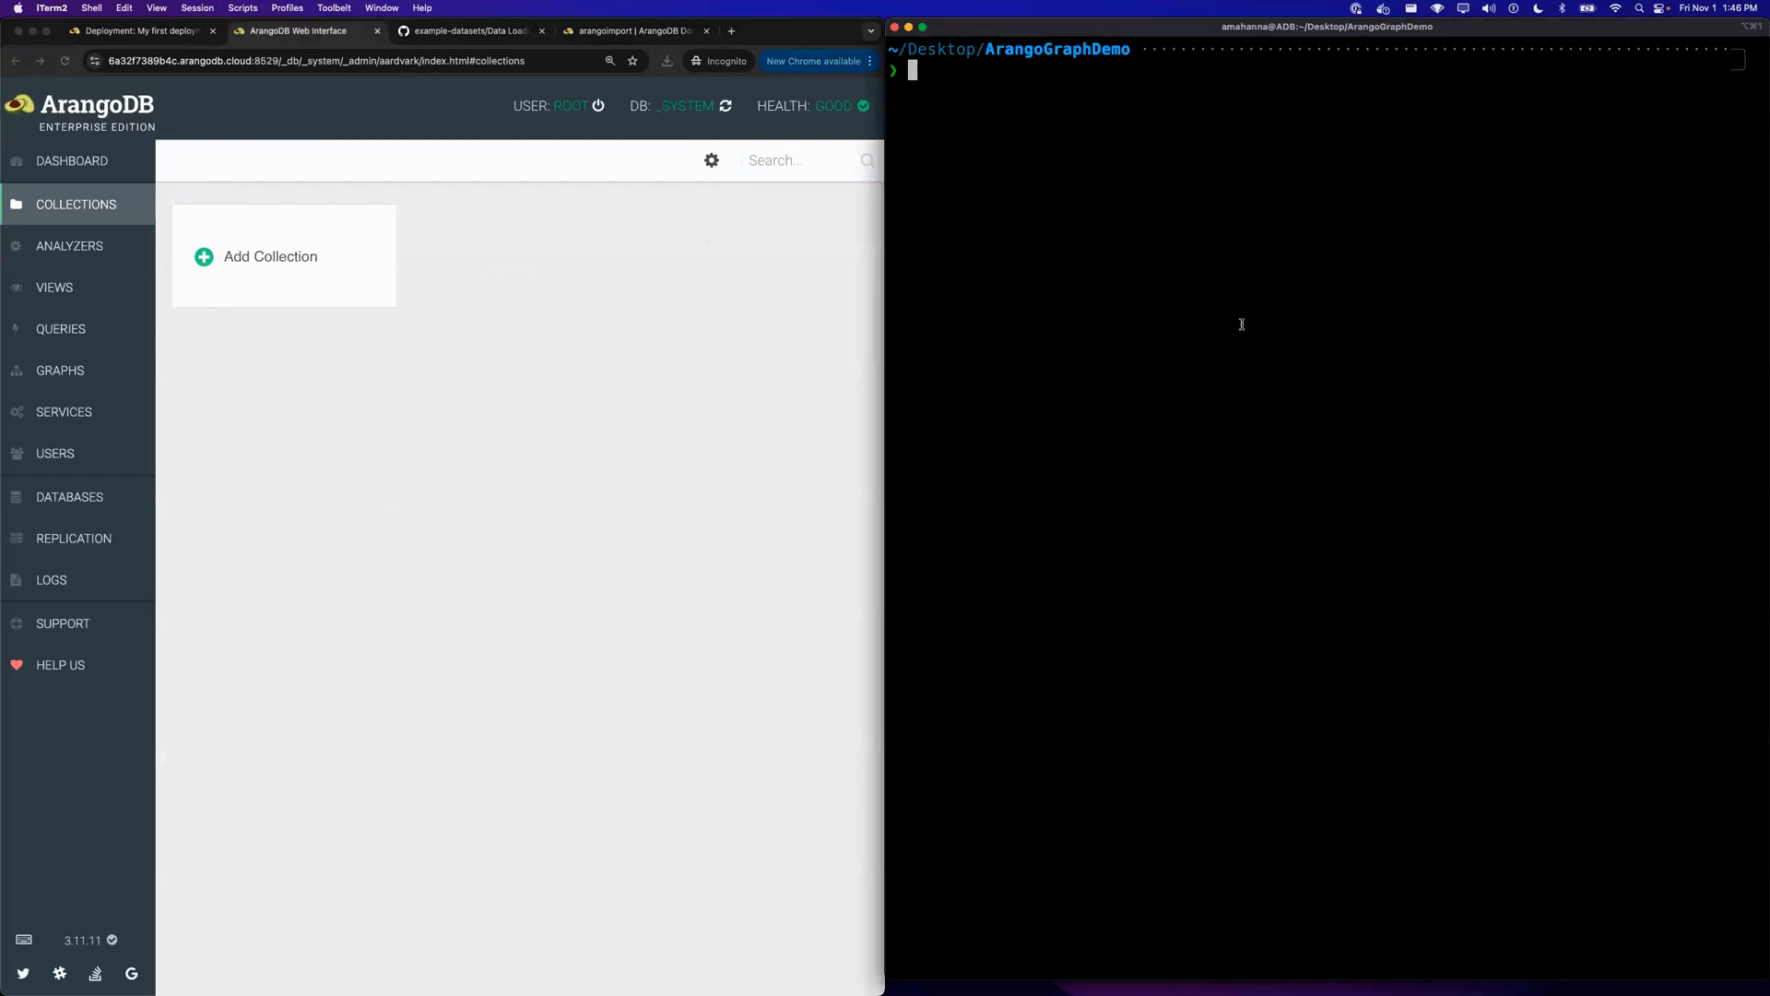
- Run arangoimport on airports.csv with --type csv, --collection airports, --create-collection, yielding 6459 documents
text(arangoimport --version)
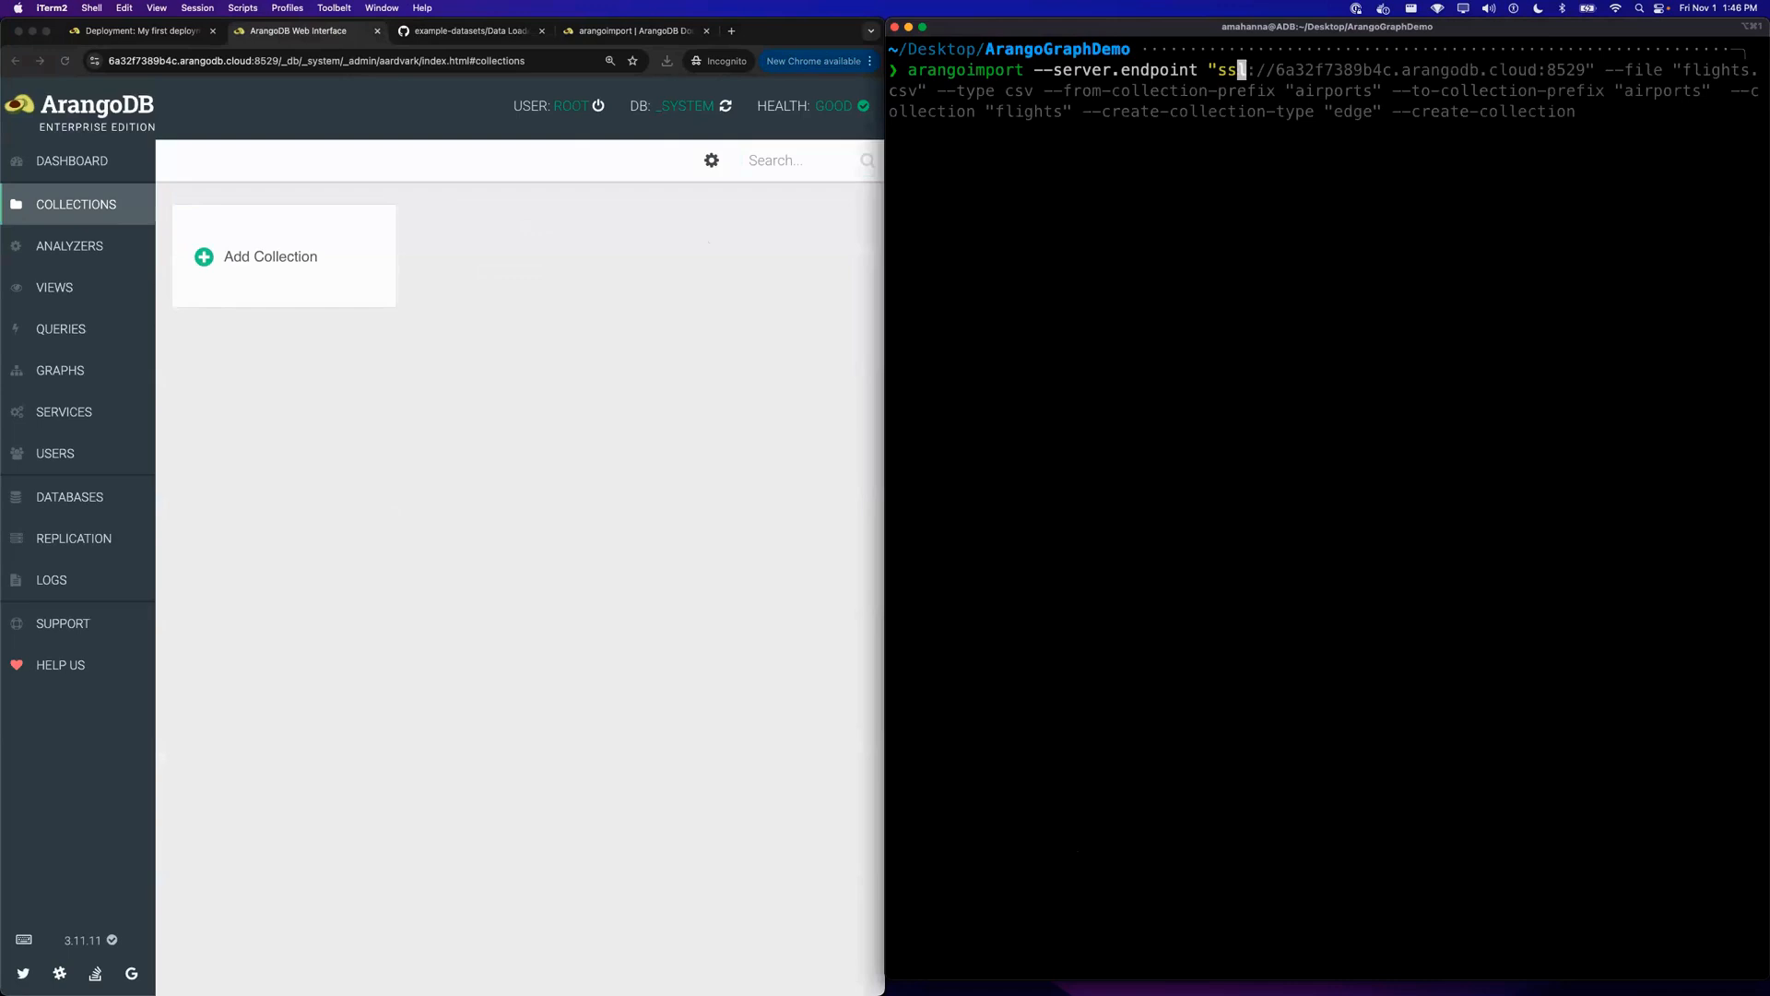
text(l://)
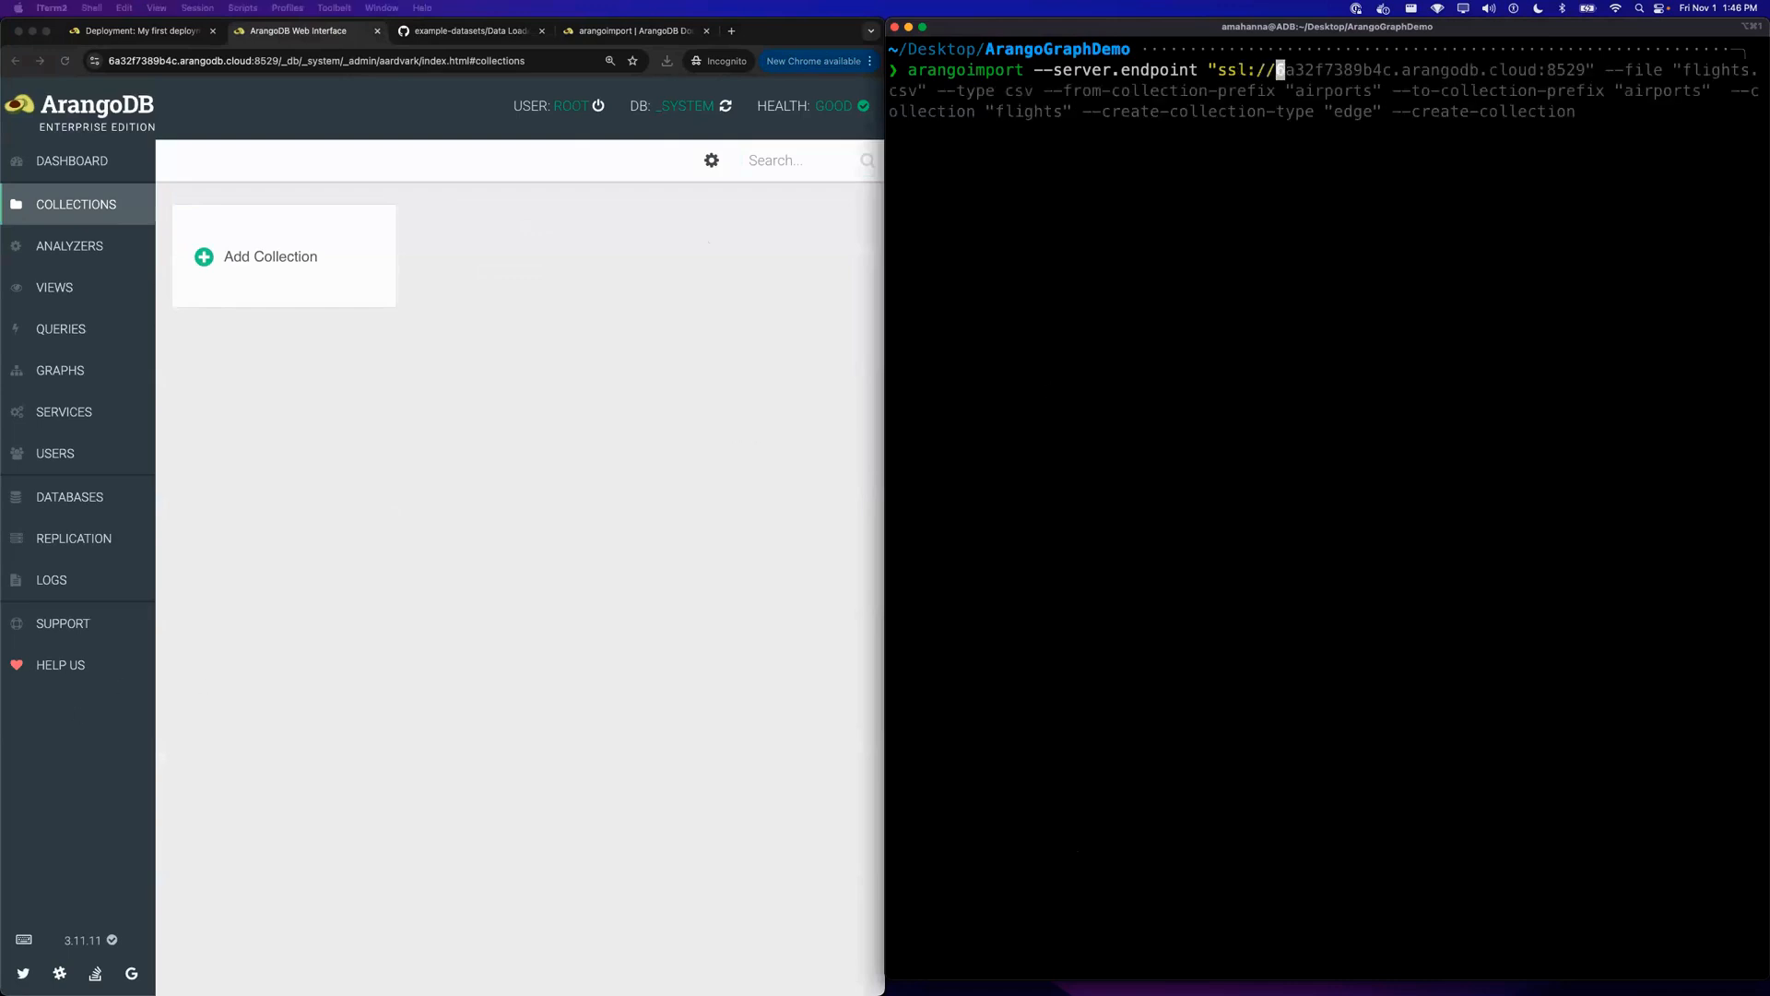
mouse_move(485, 581)
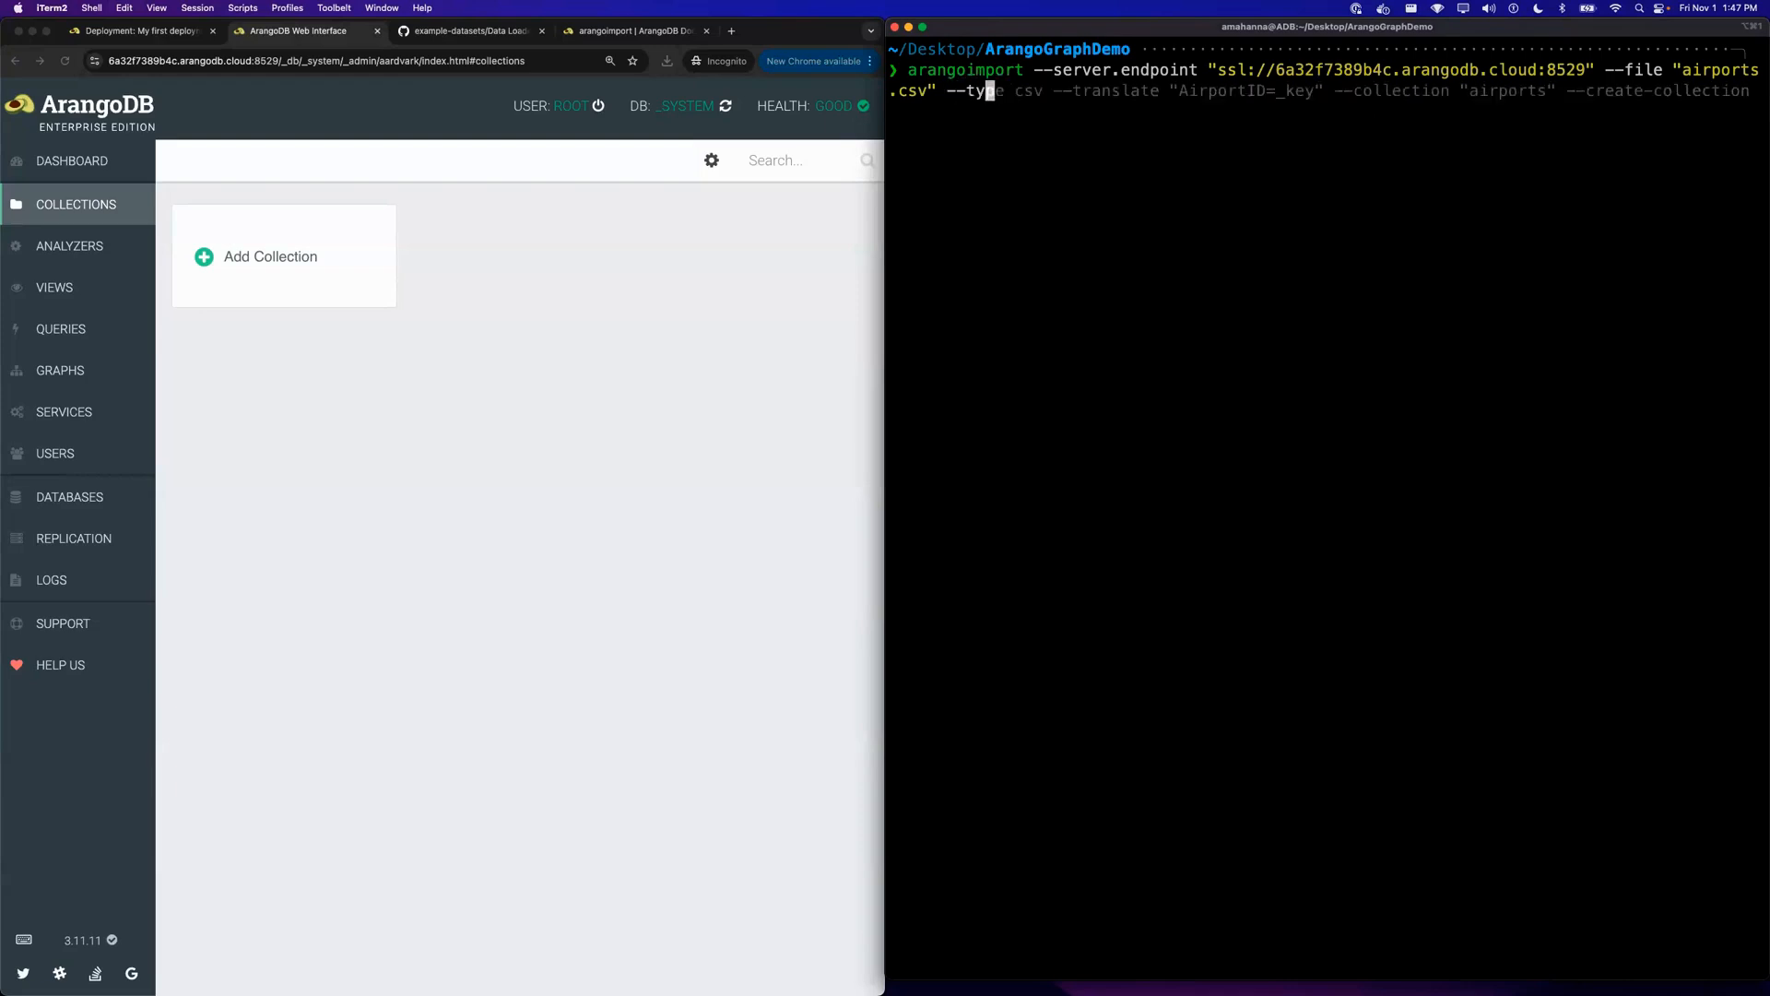
text(pe csv --c)
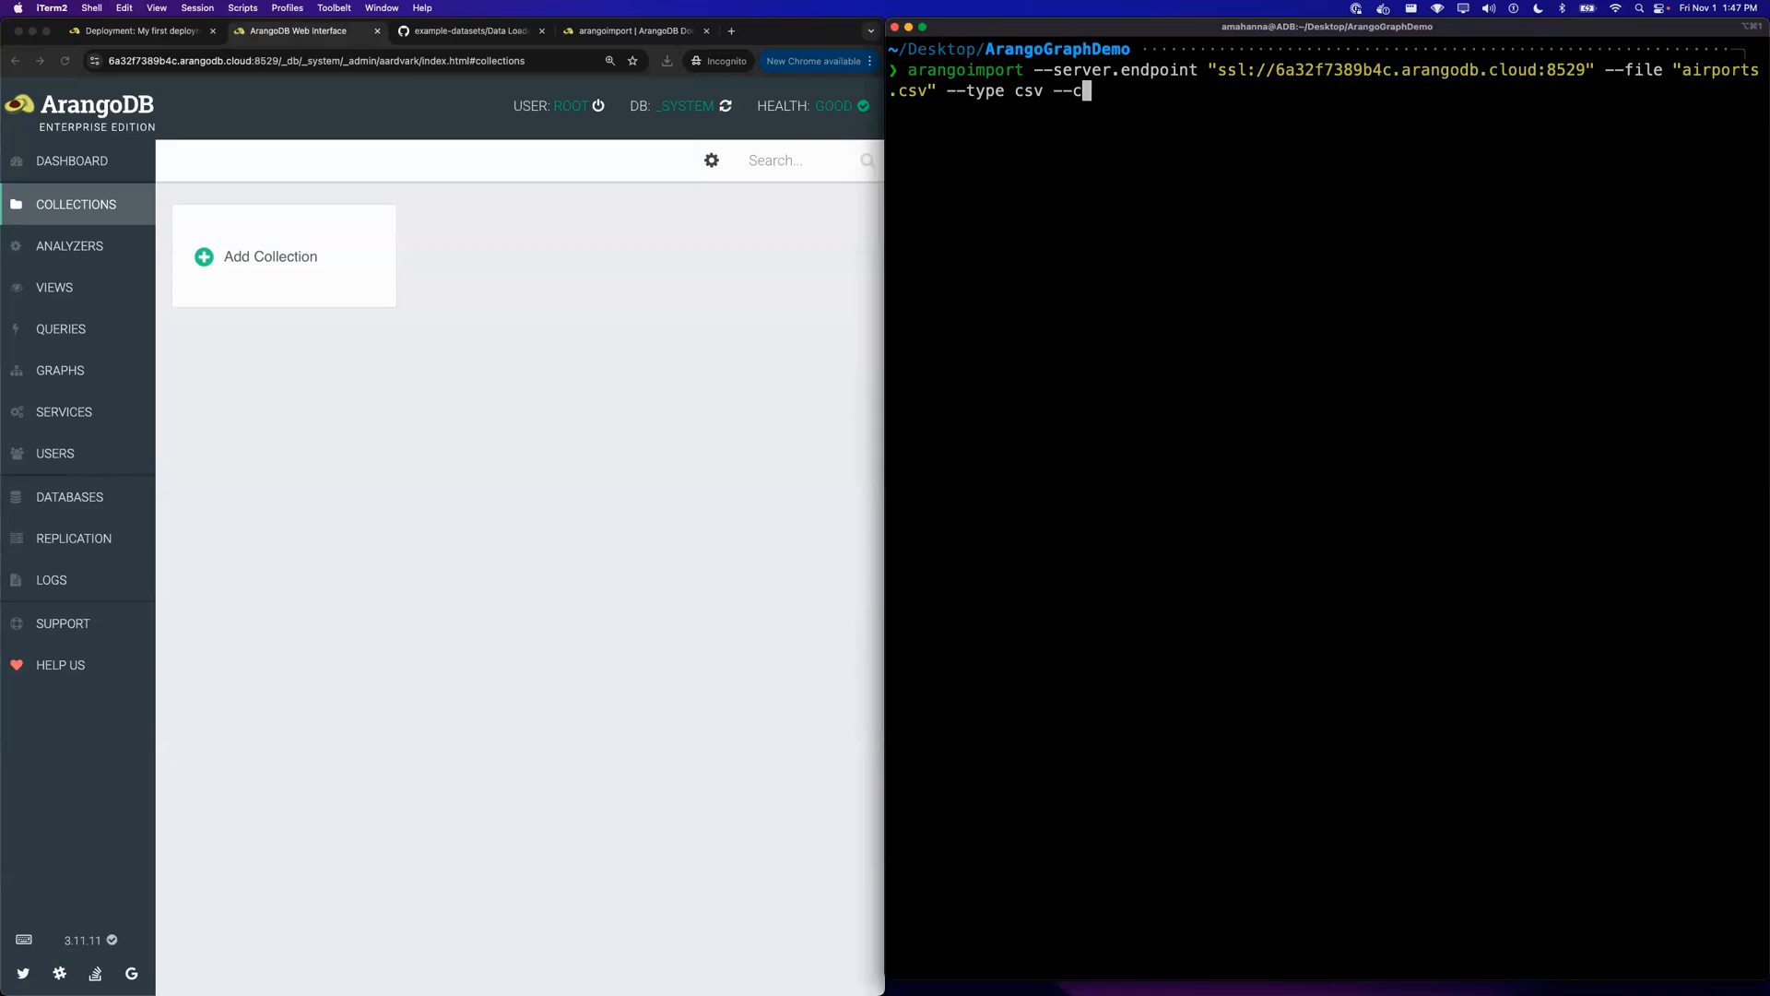
text(oll)
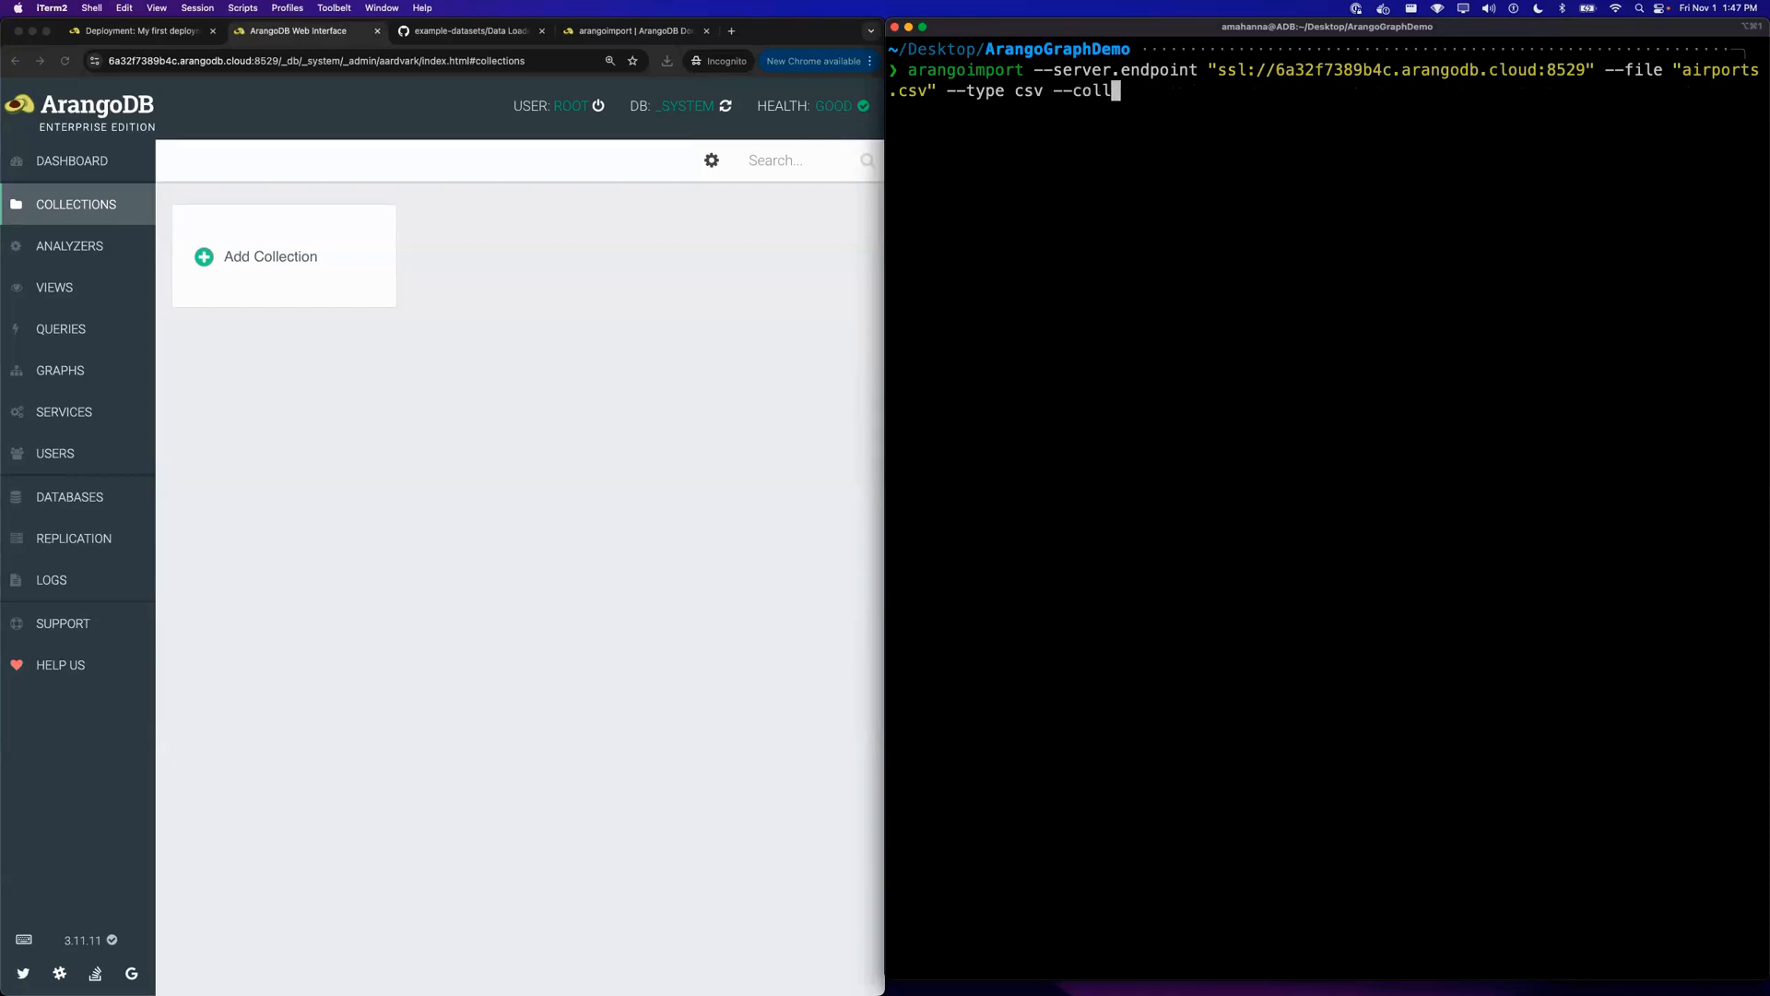
text(ection ")
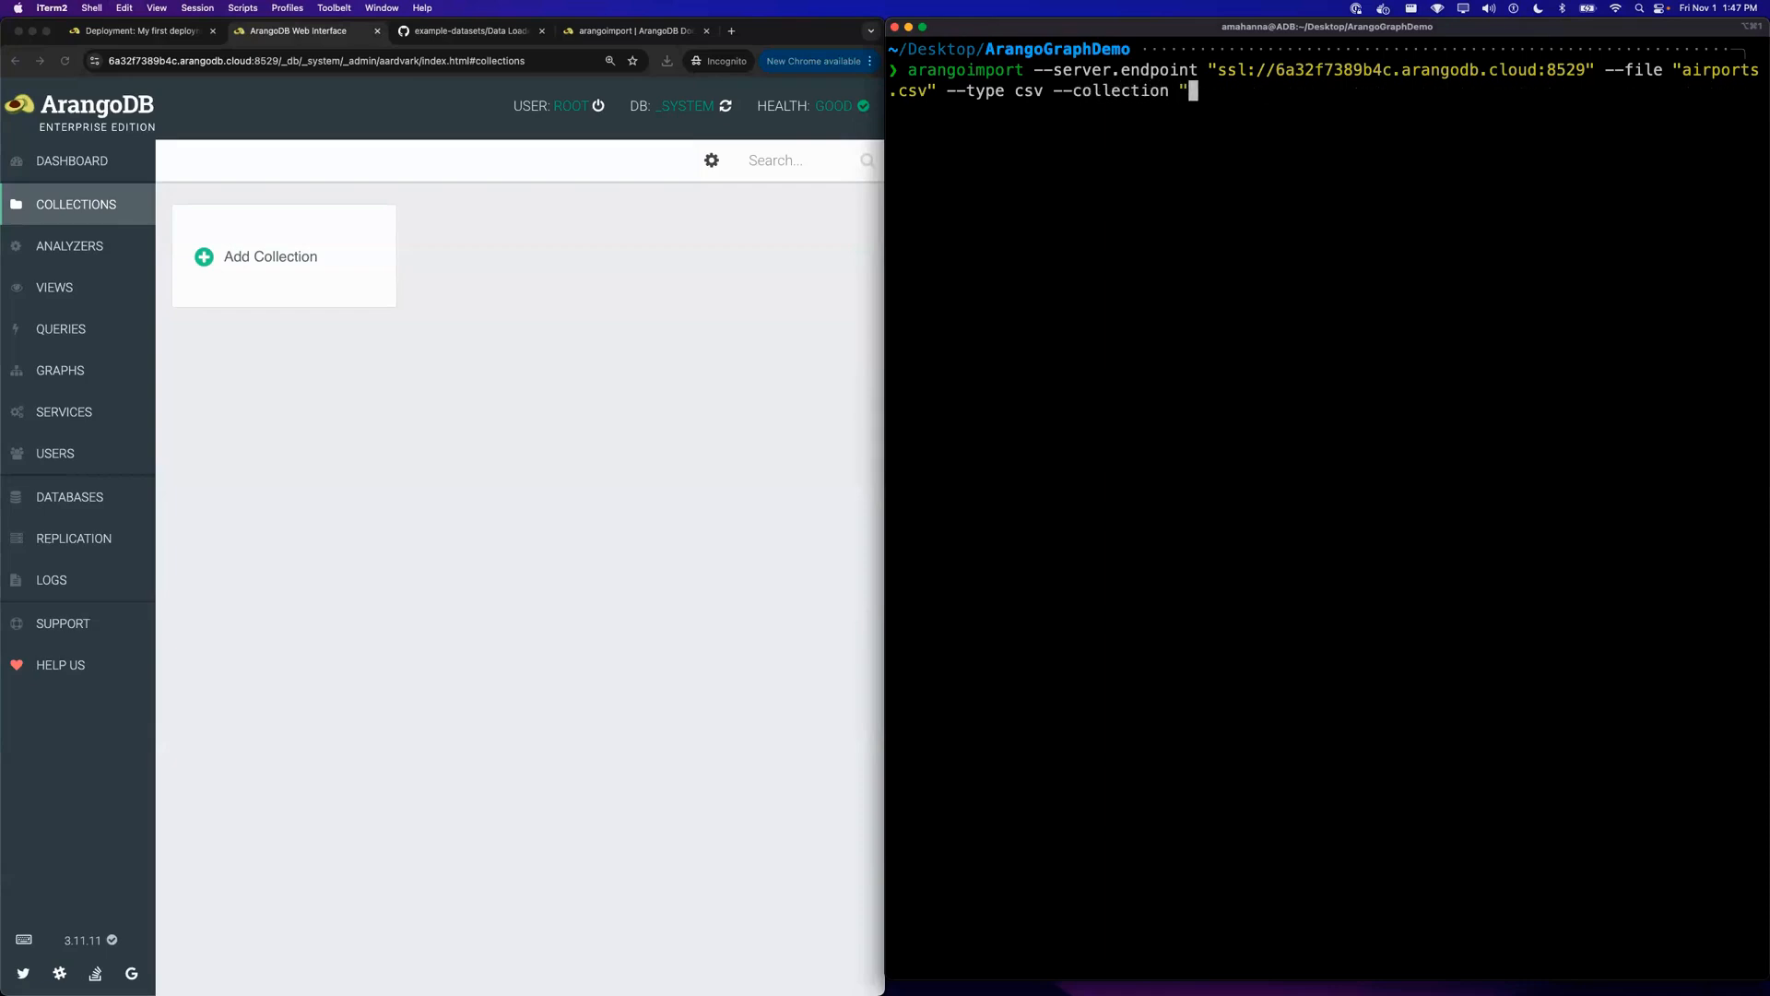
text(airports")
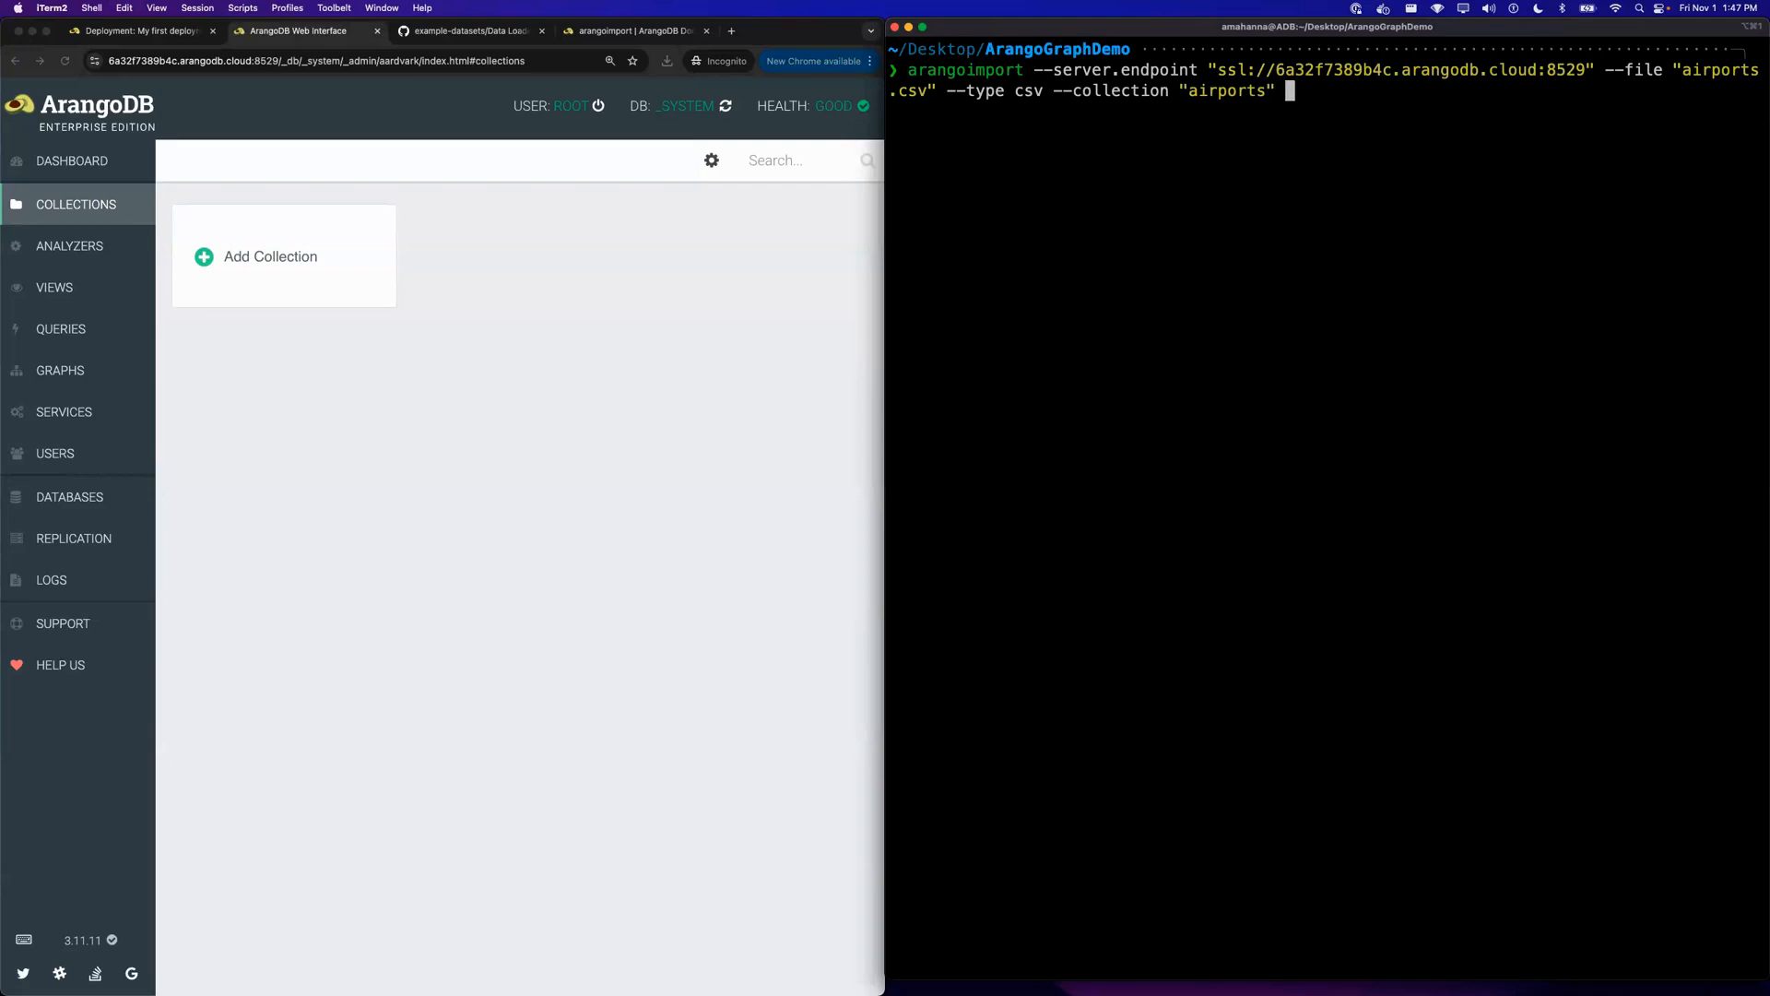
text(--creat)
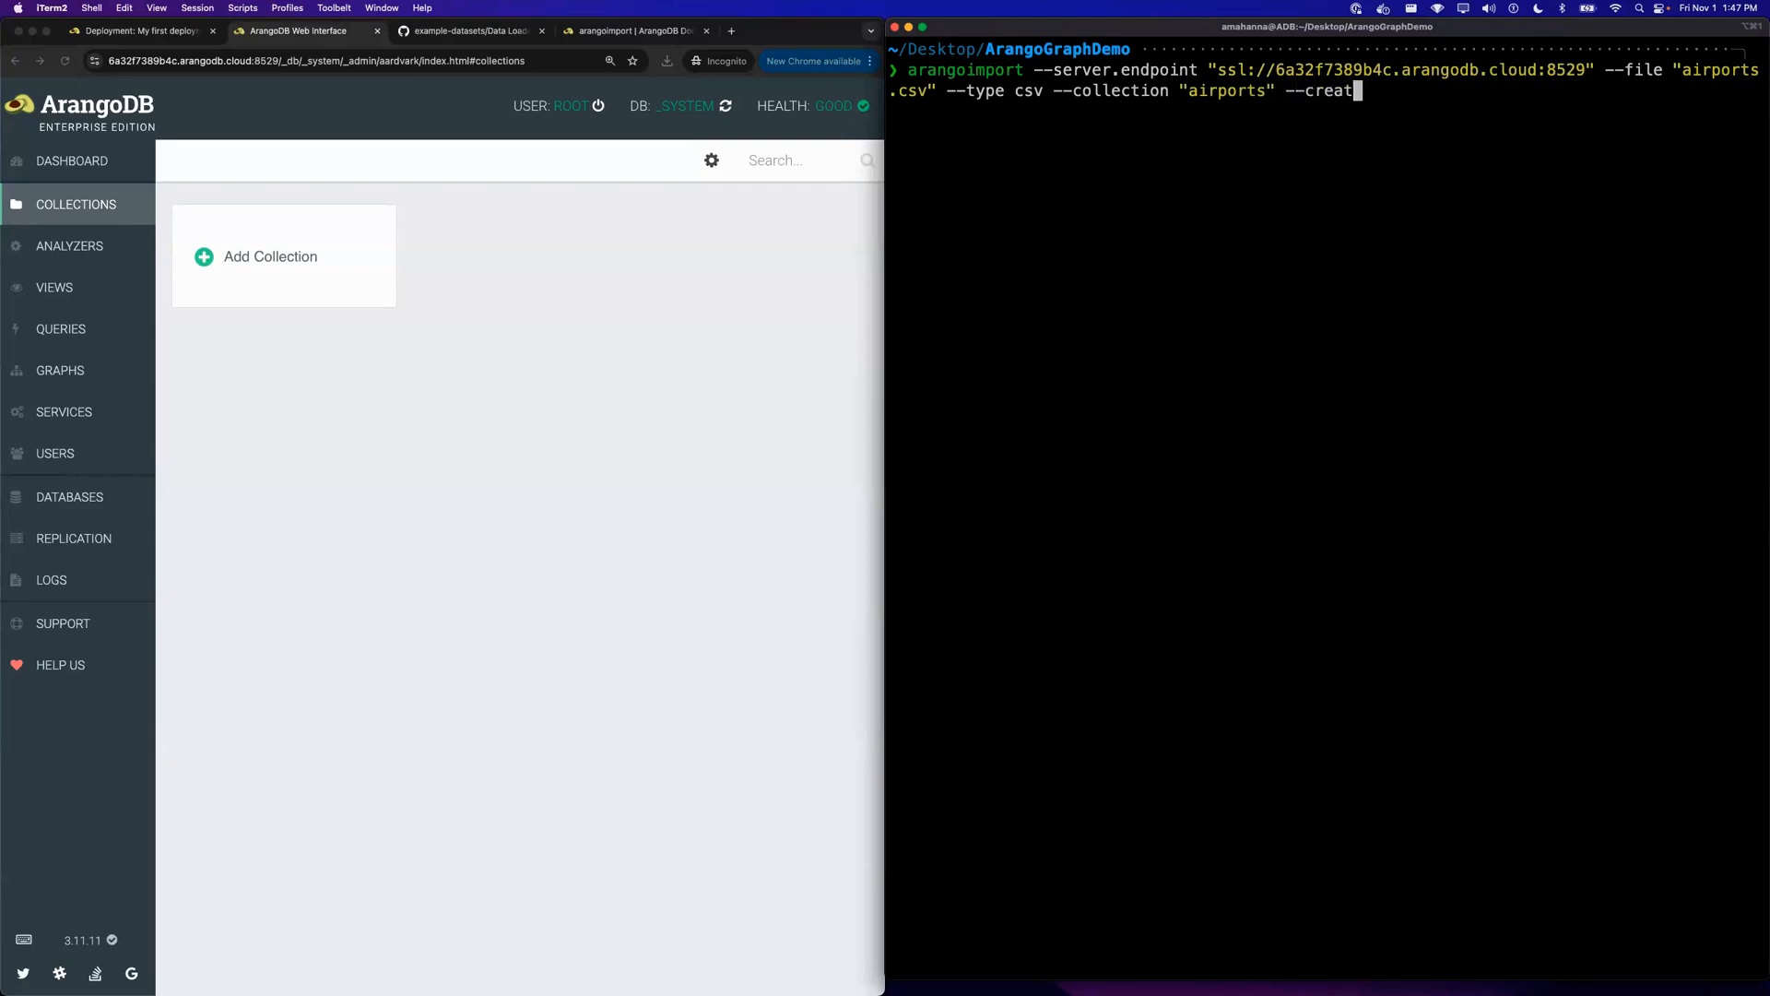
text(--co)
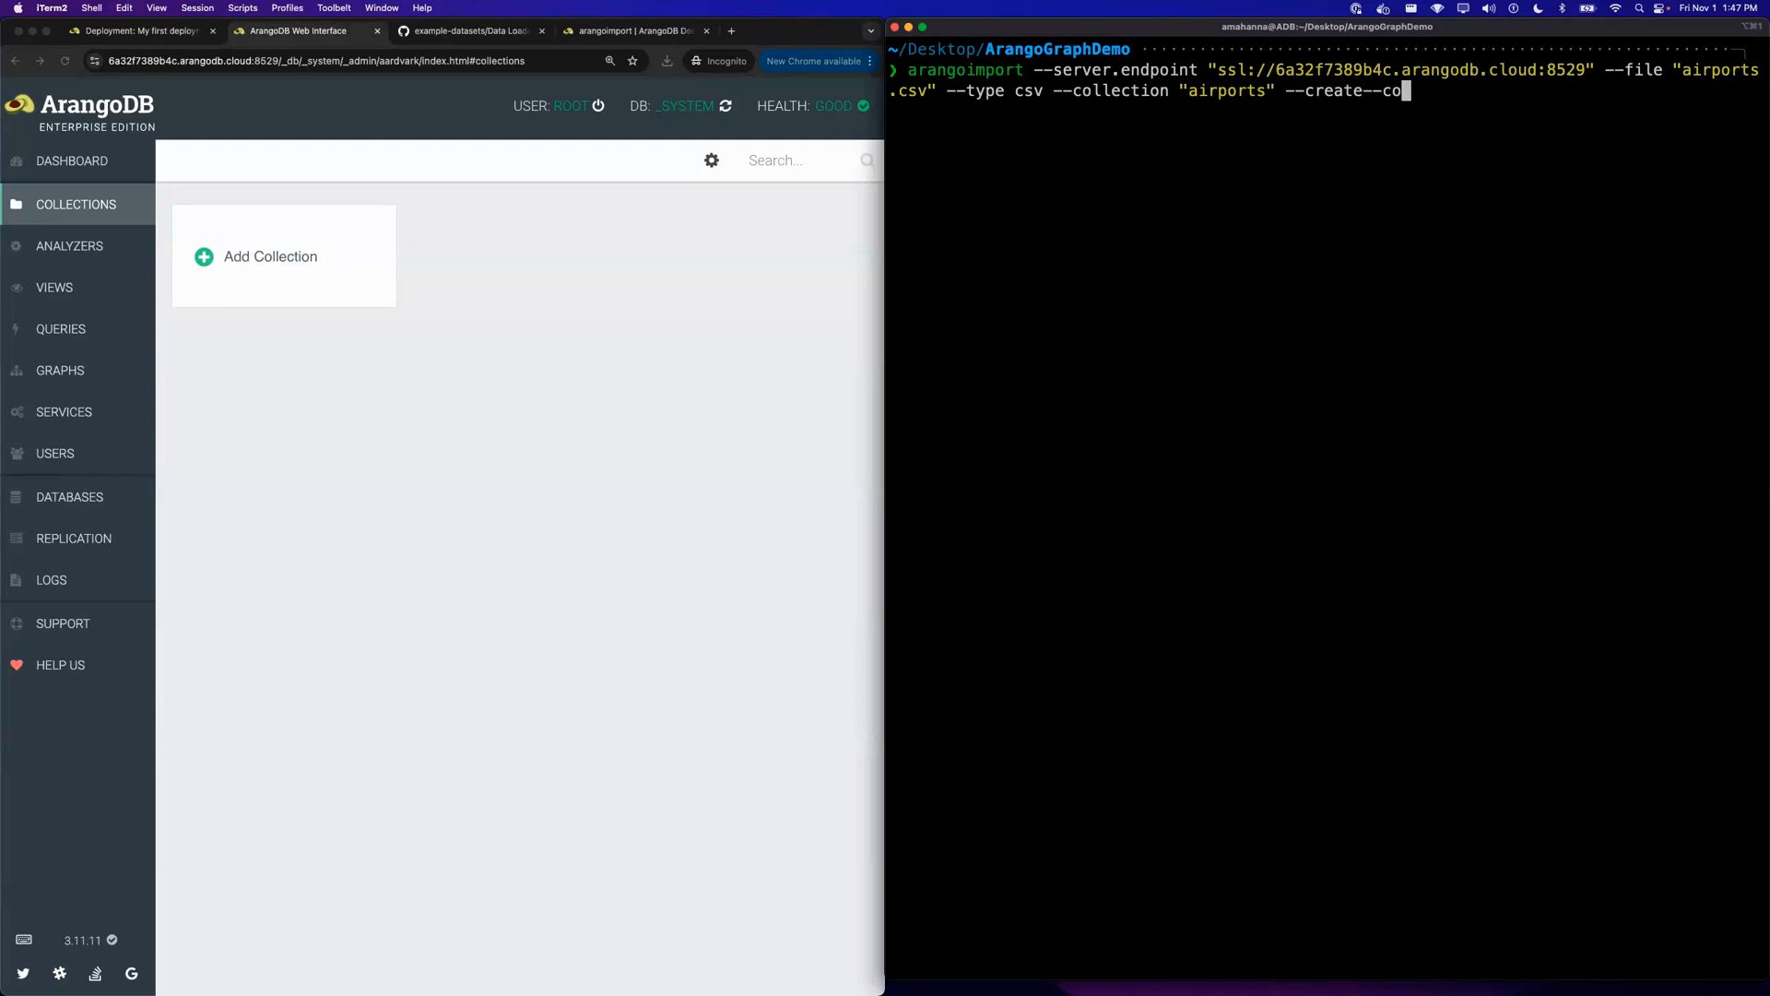
text(llection)
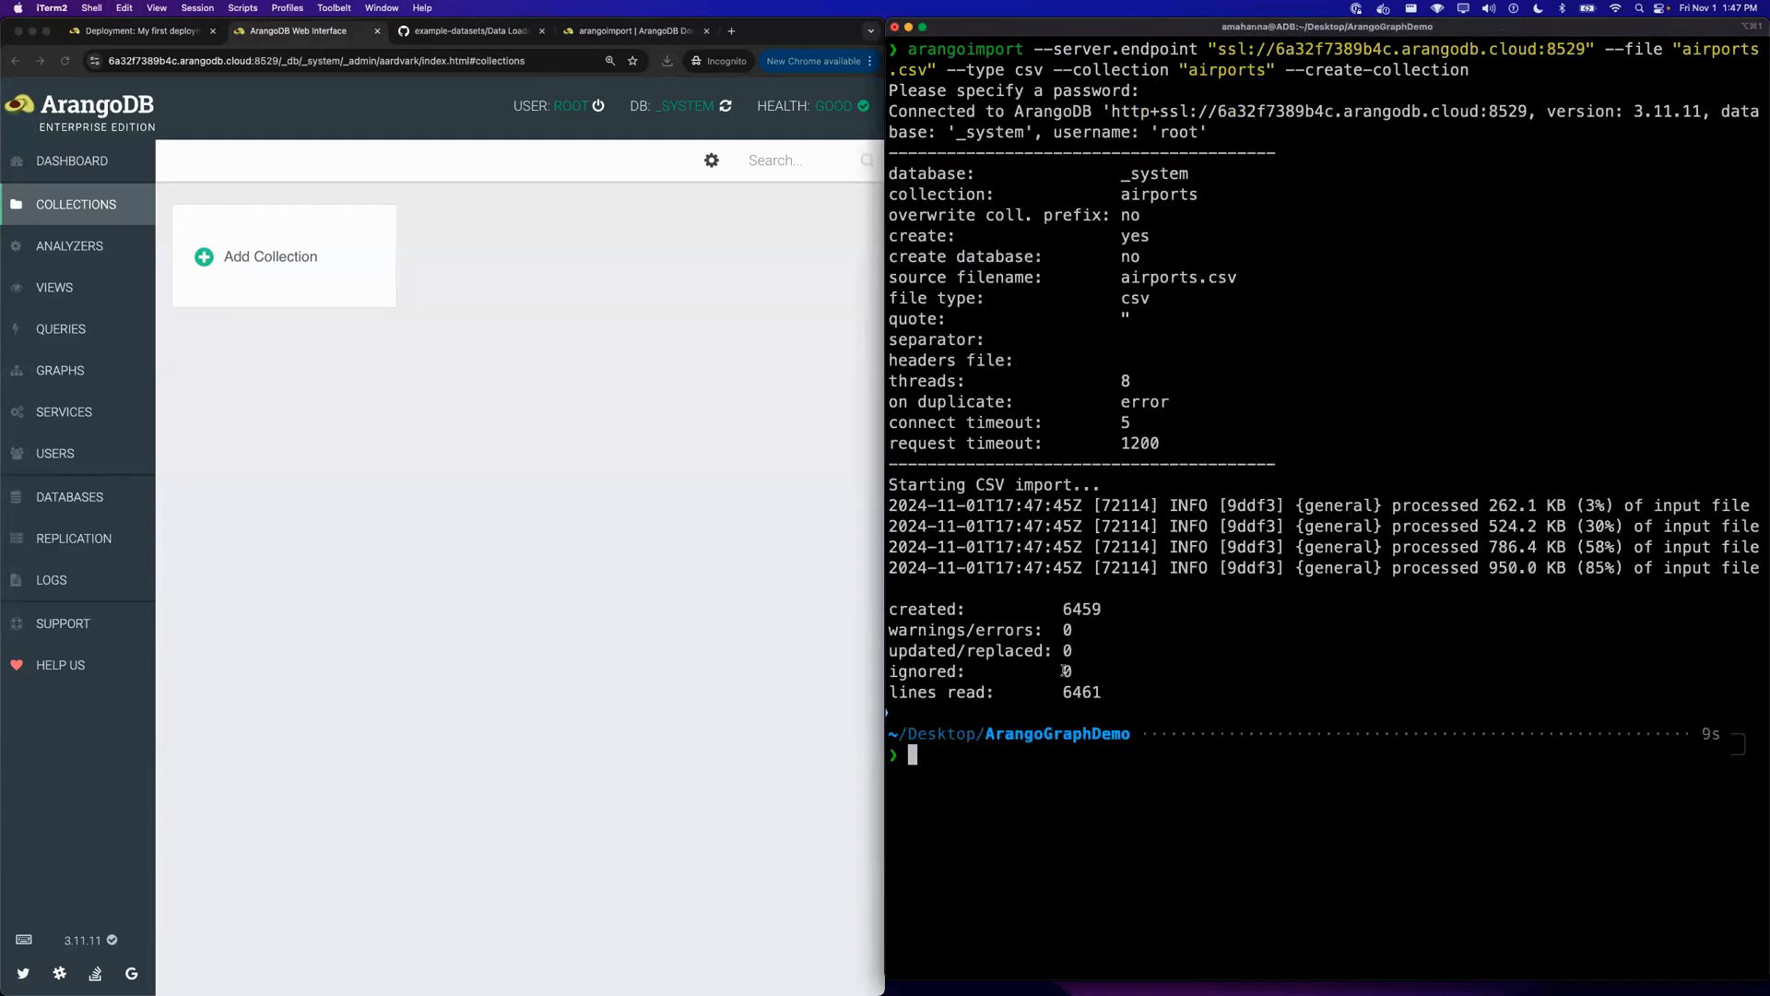
double_click(1079, 692)
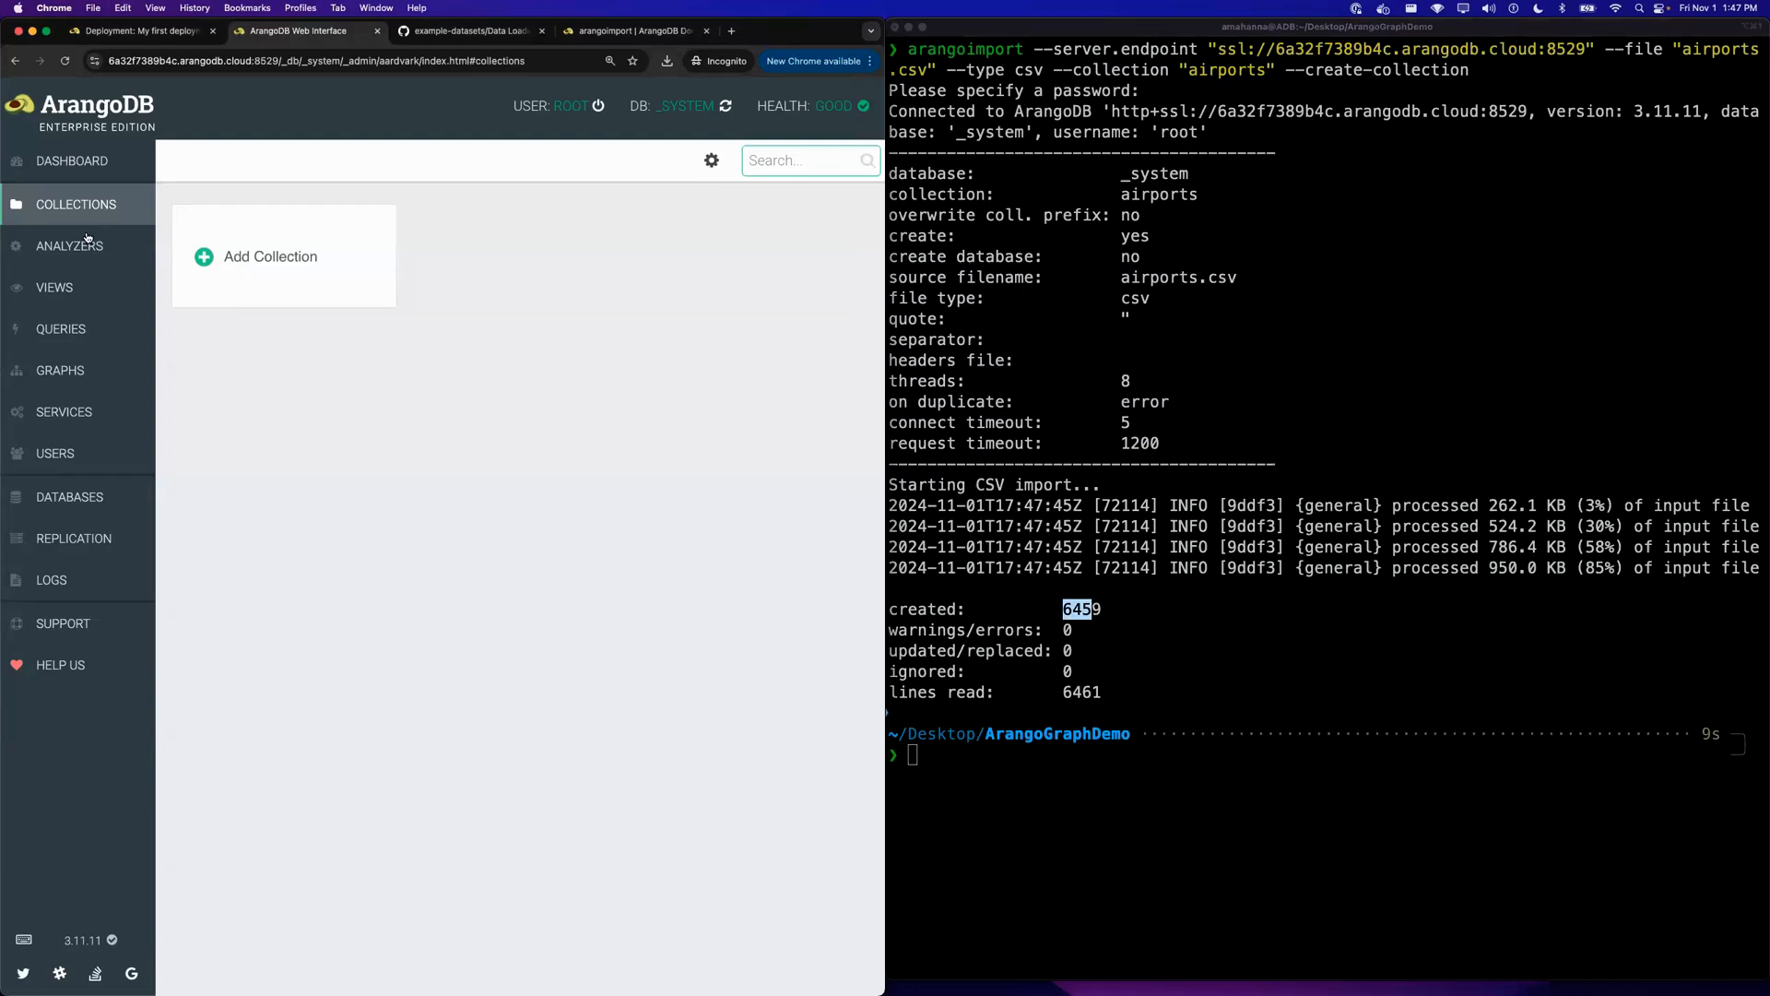
- Bring the arangoimport documentation back up beside the airports import results
click(282, 256)
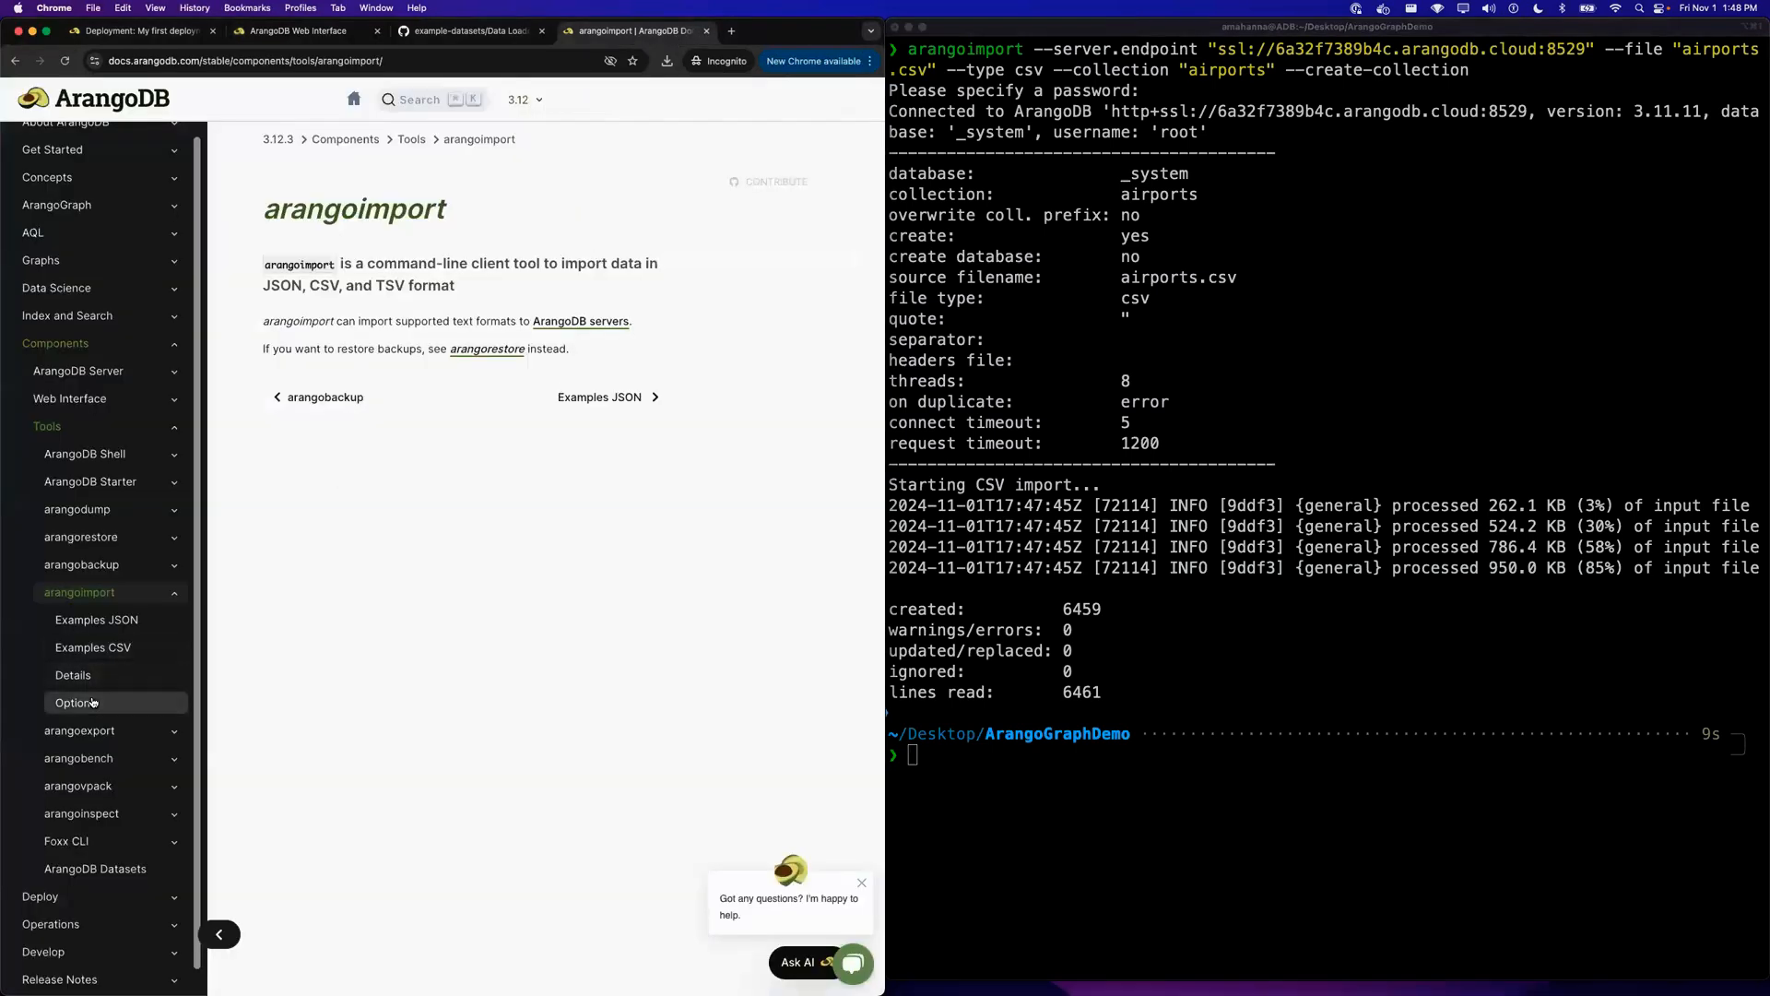
- Browse the arangoimport Options reference to --create-collection, then return to the web interface
click(74, 700)
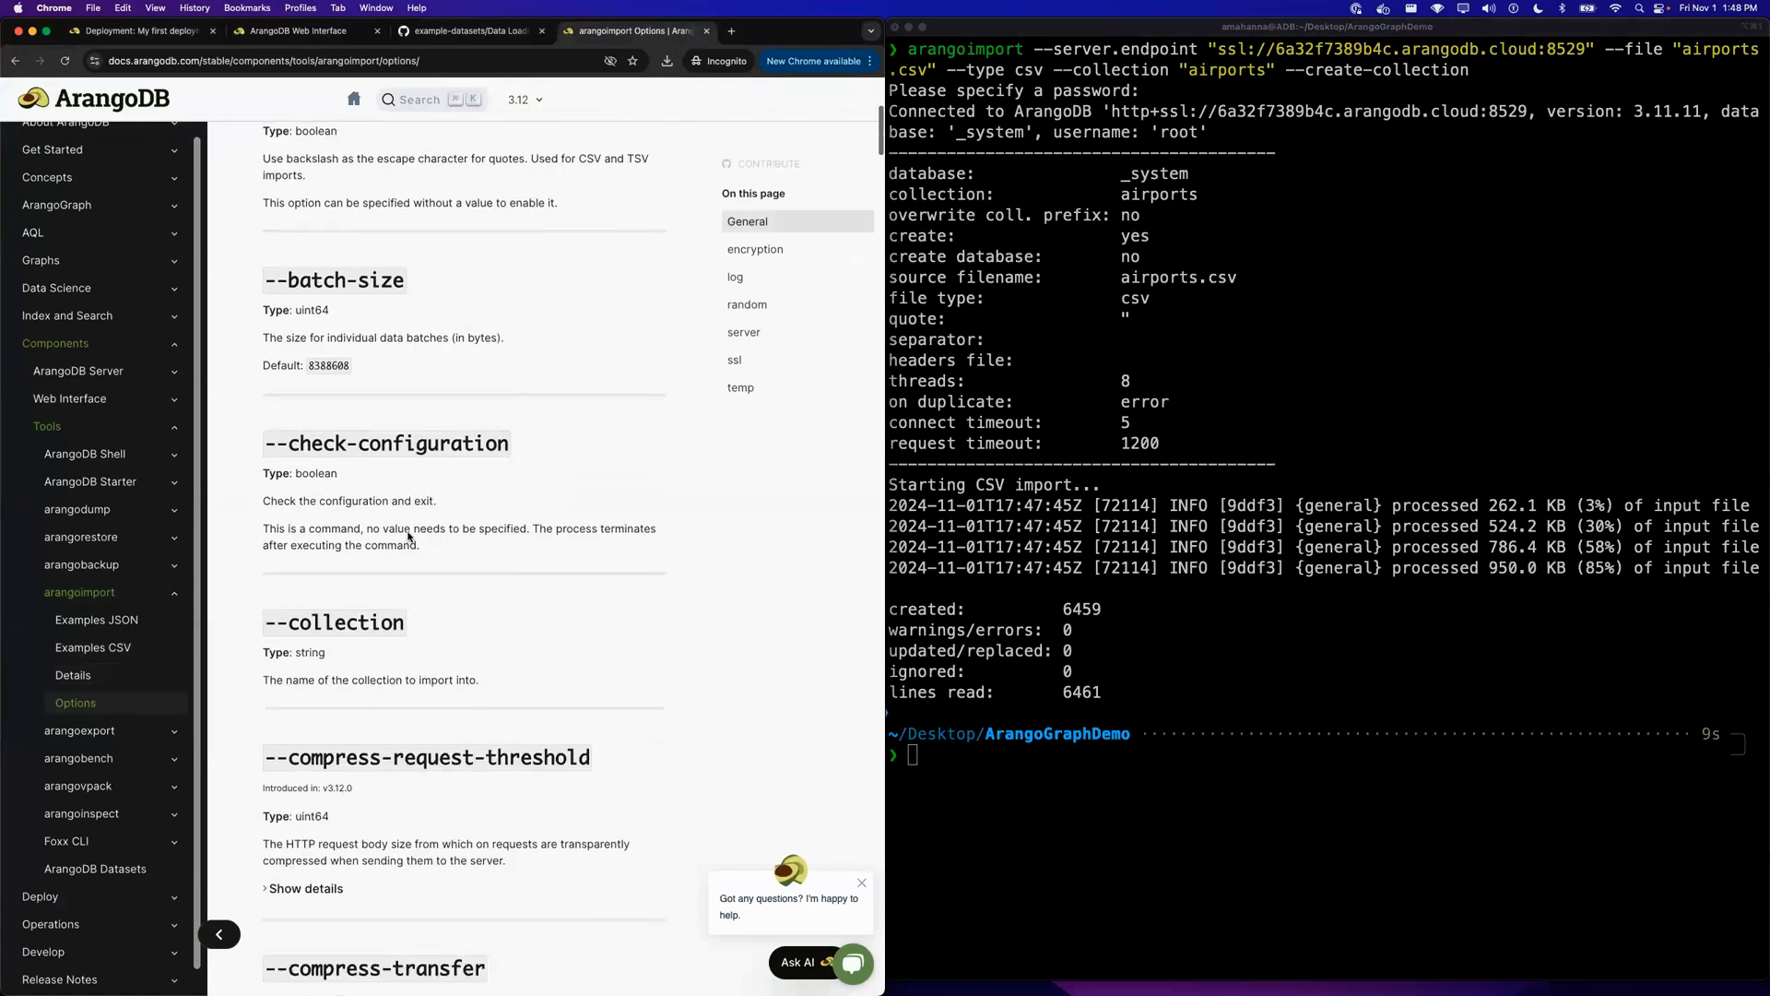
scroll(down, 3)
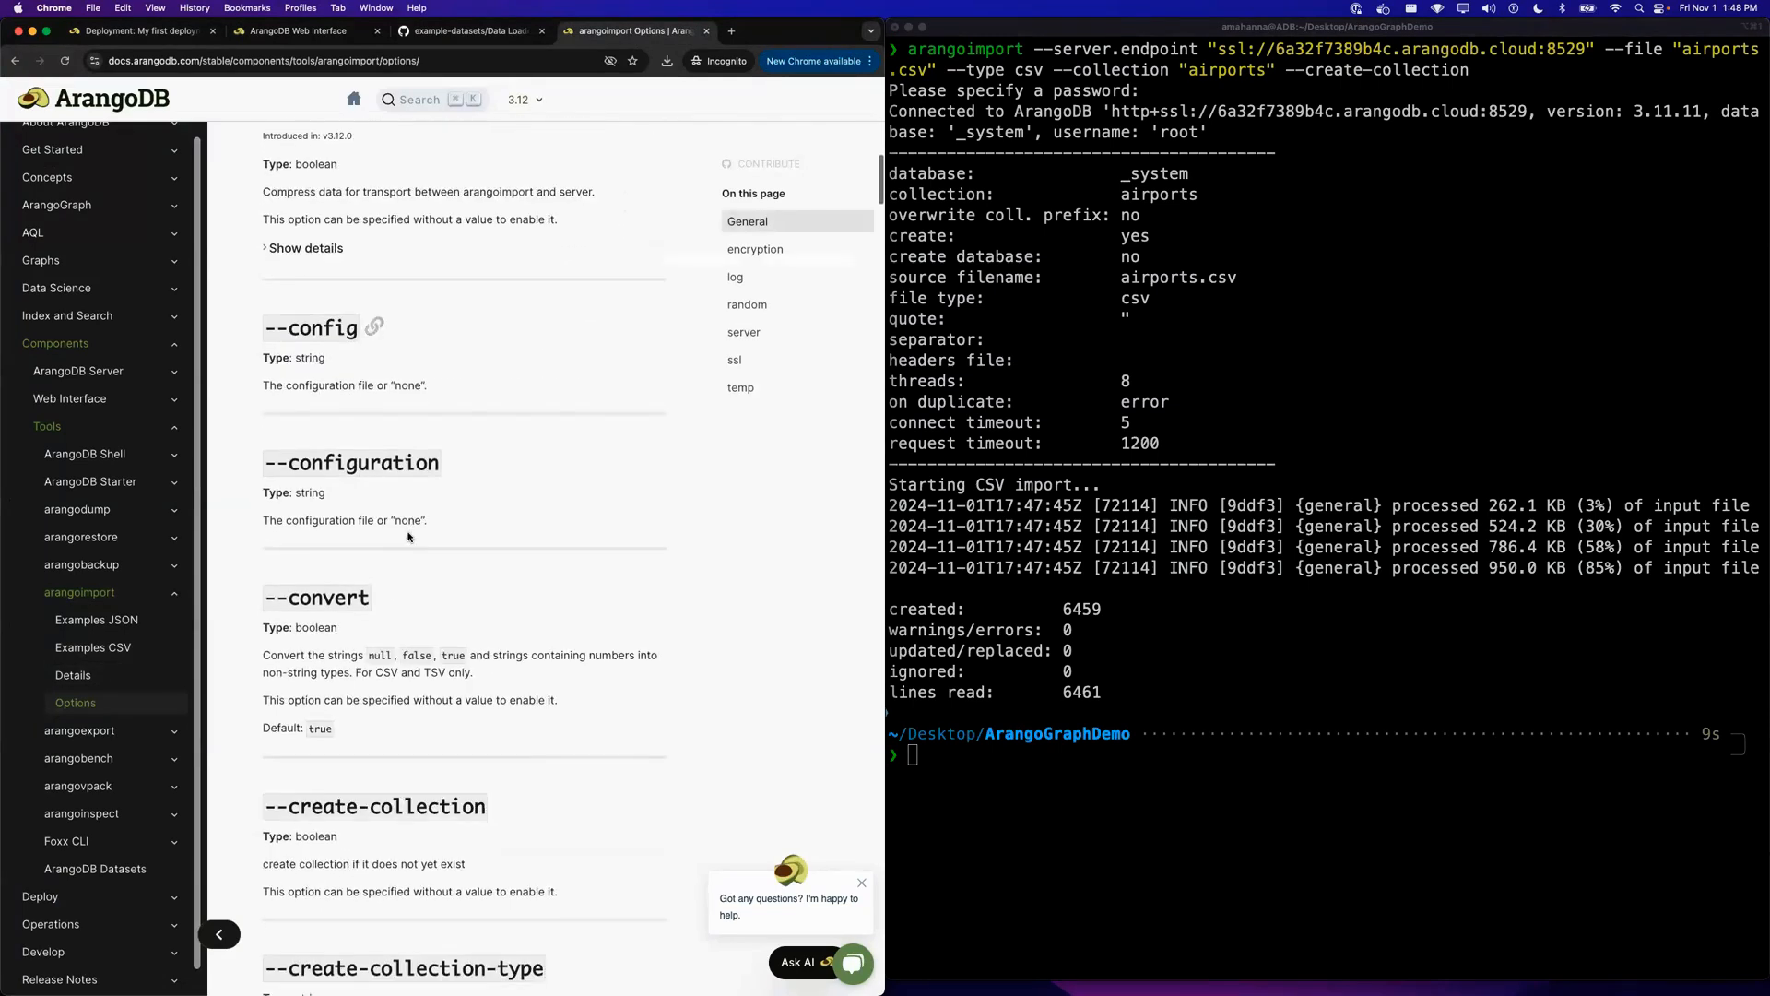
click(295, 31)
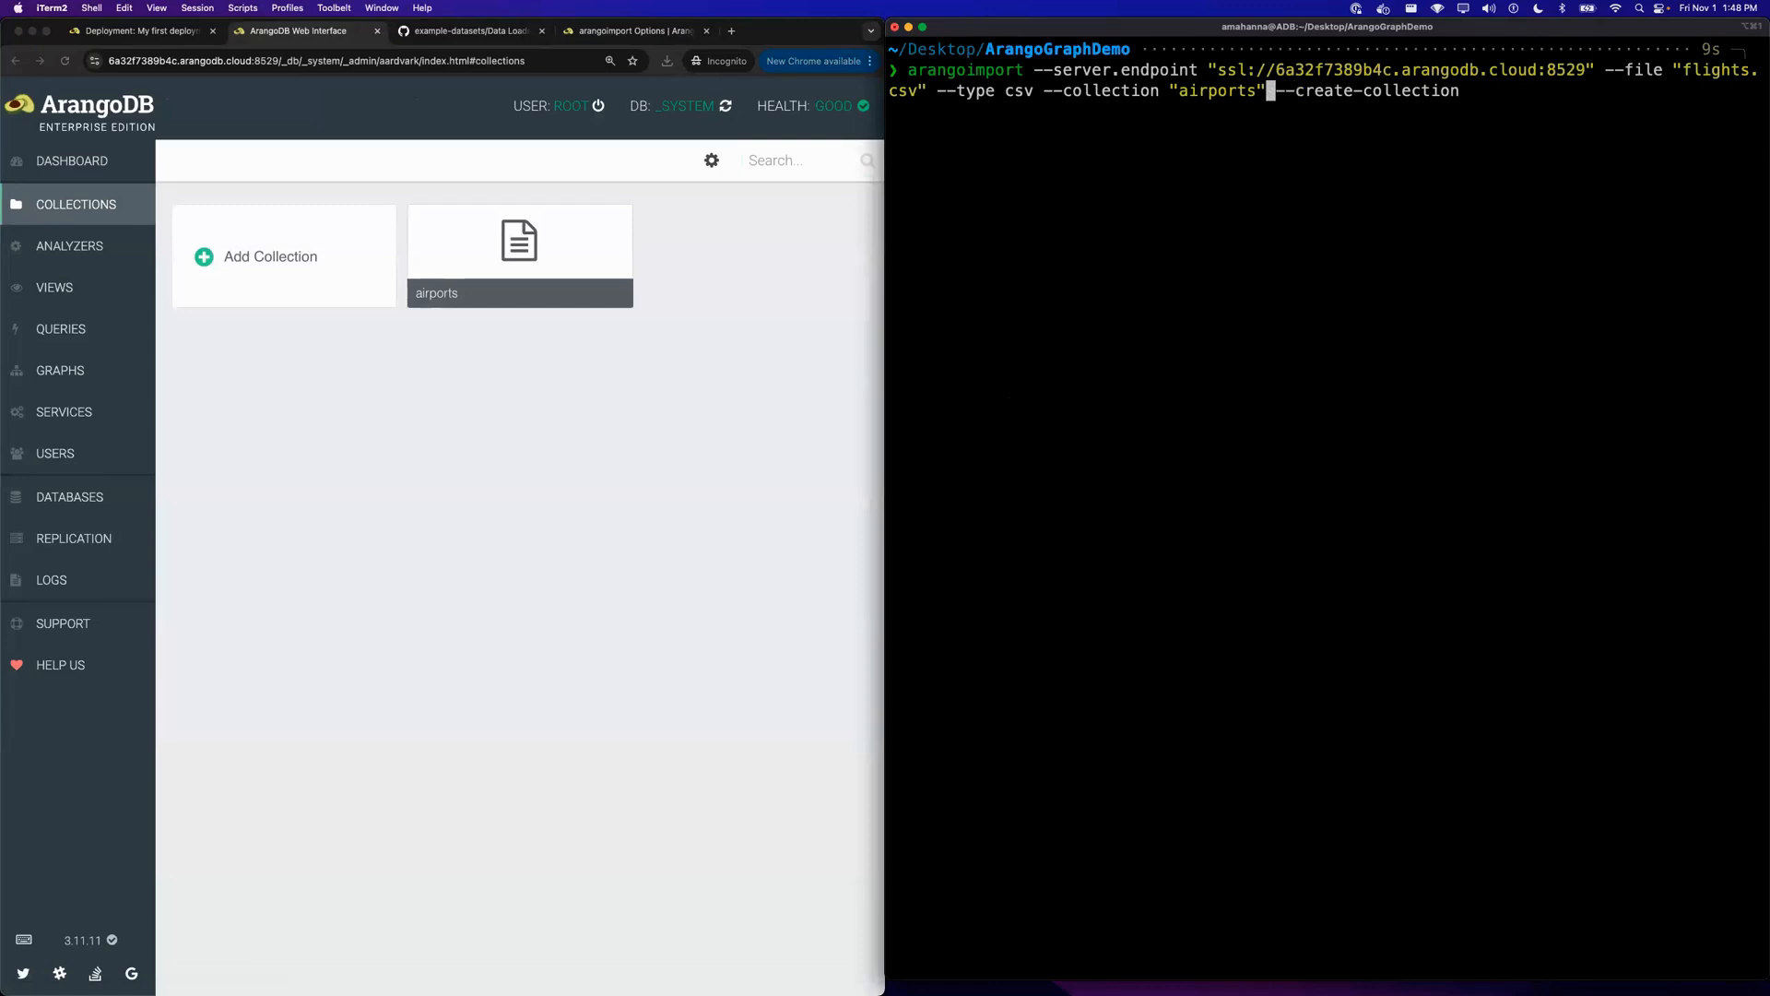
- Extend the flights.csv import with --from-collection-prefix and --to-collection-prefix "airports"
text(fligh)
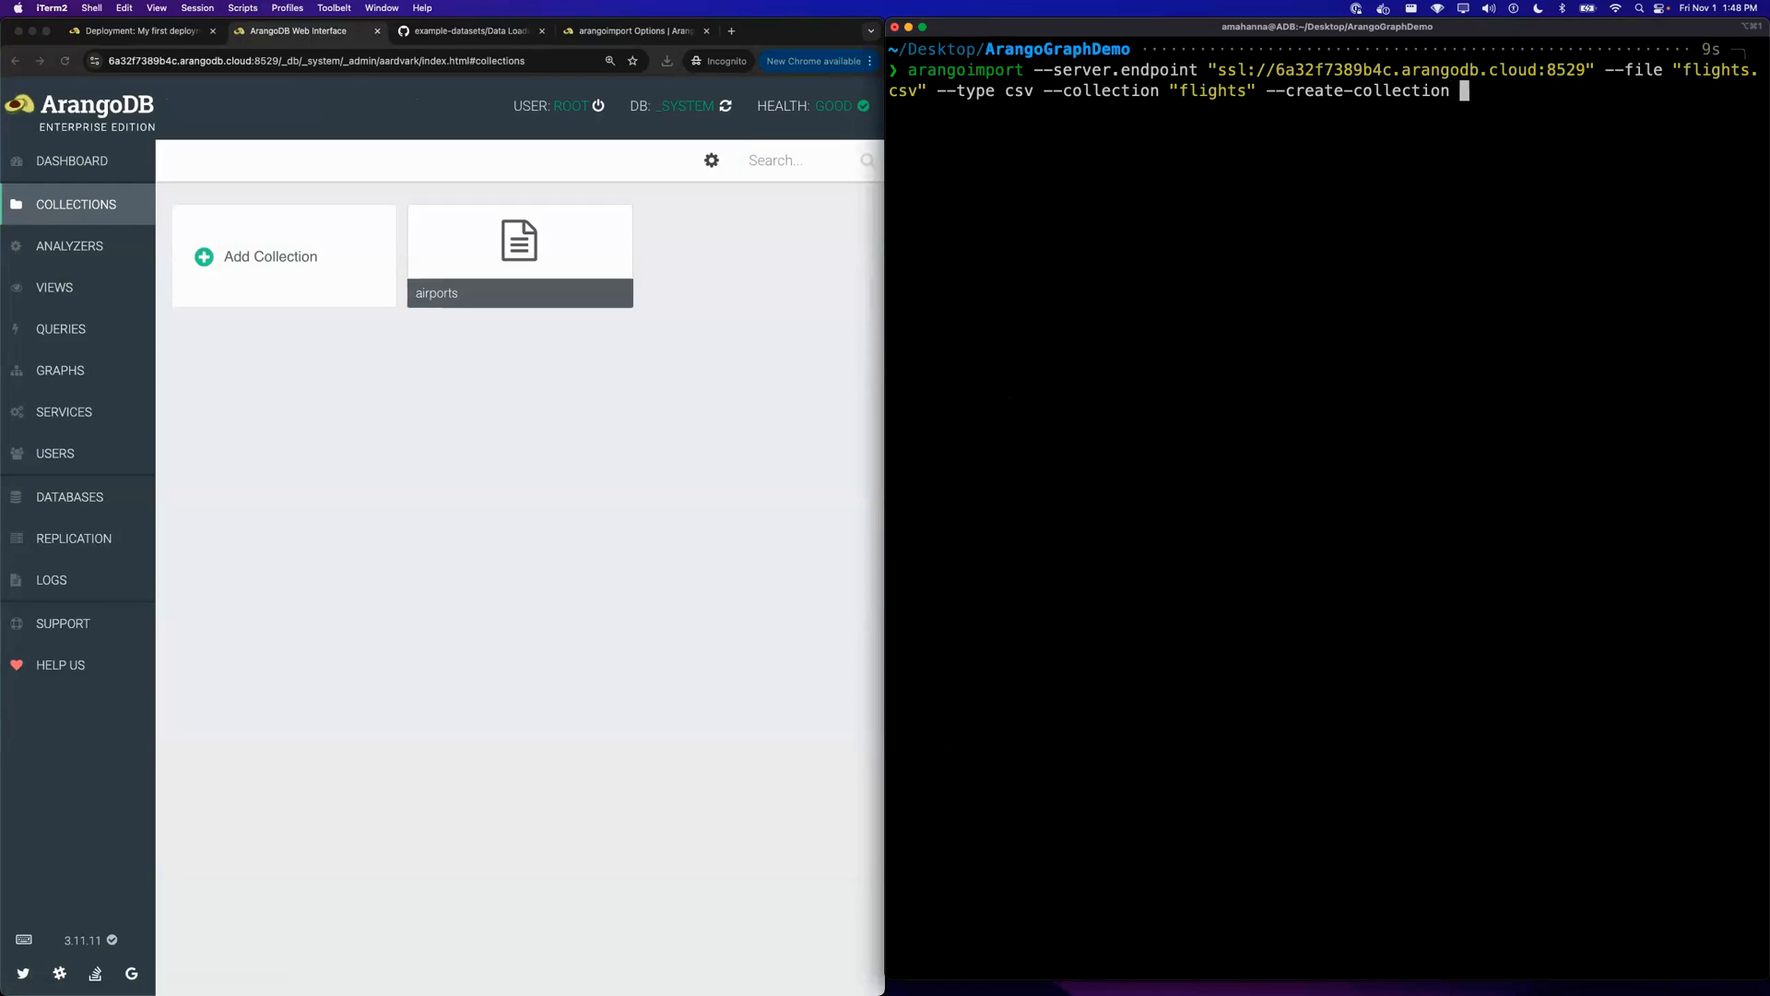
text(--from-colle)
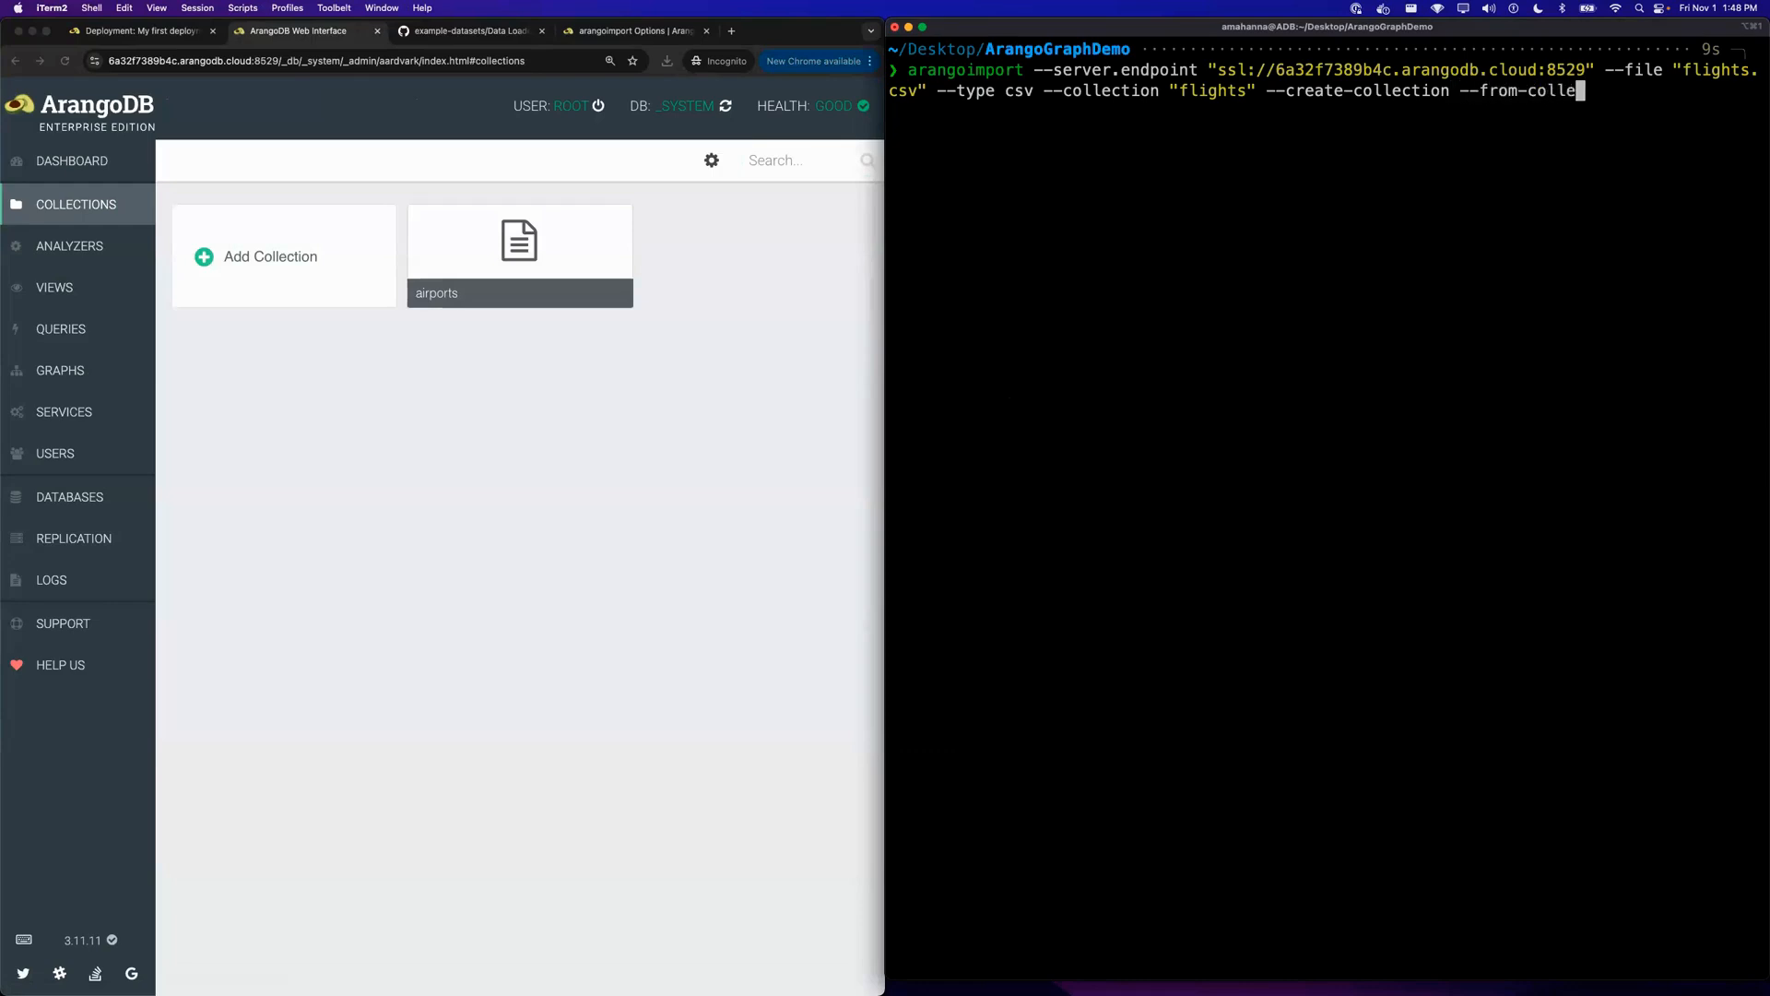
text(ction-prefix)
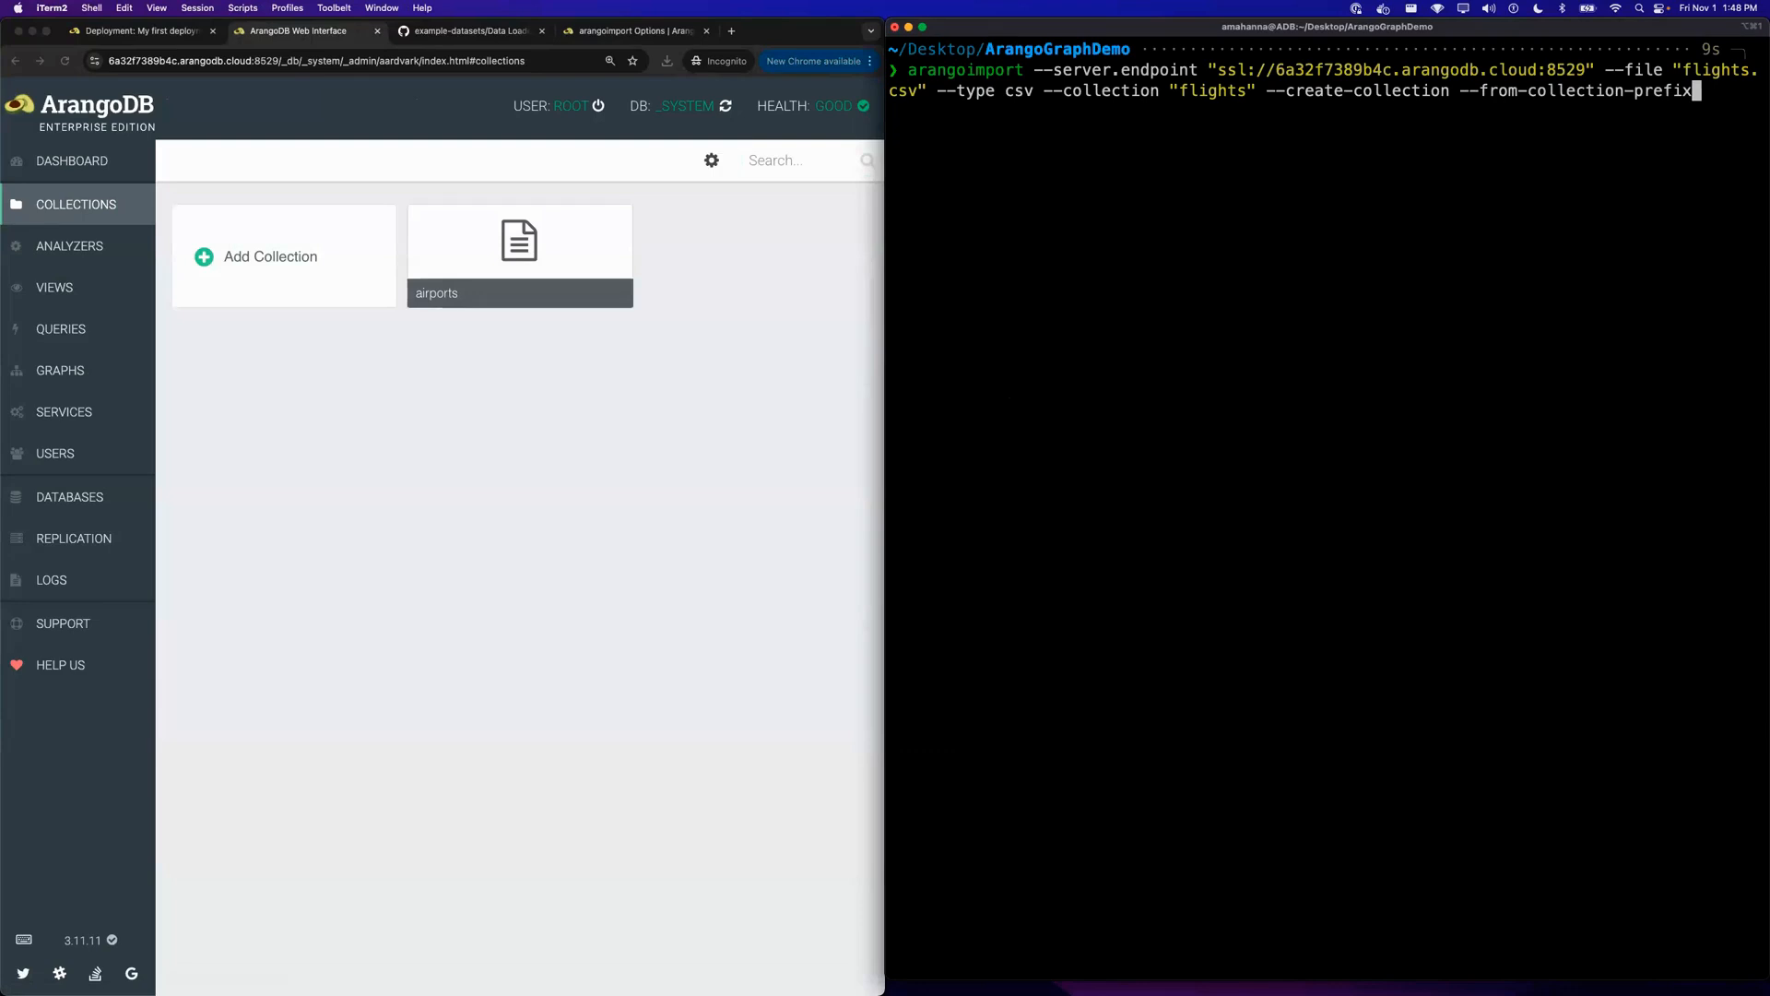
text(")
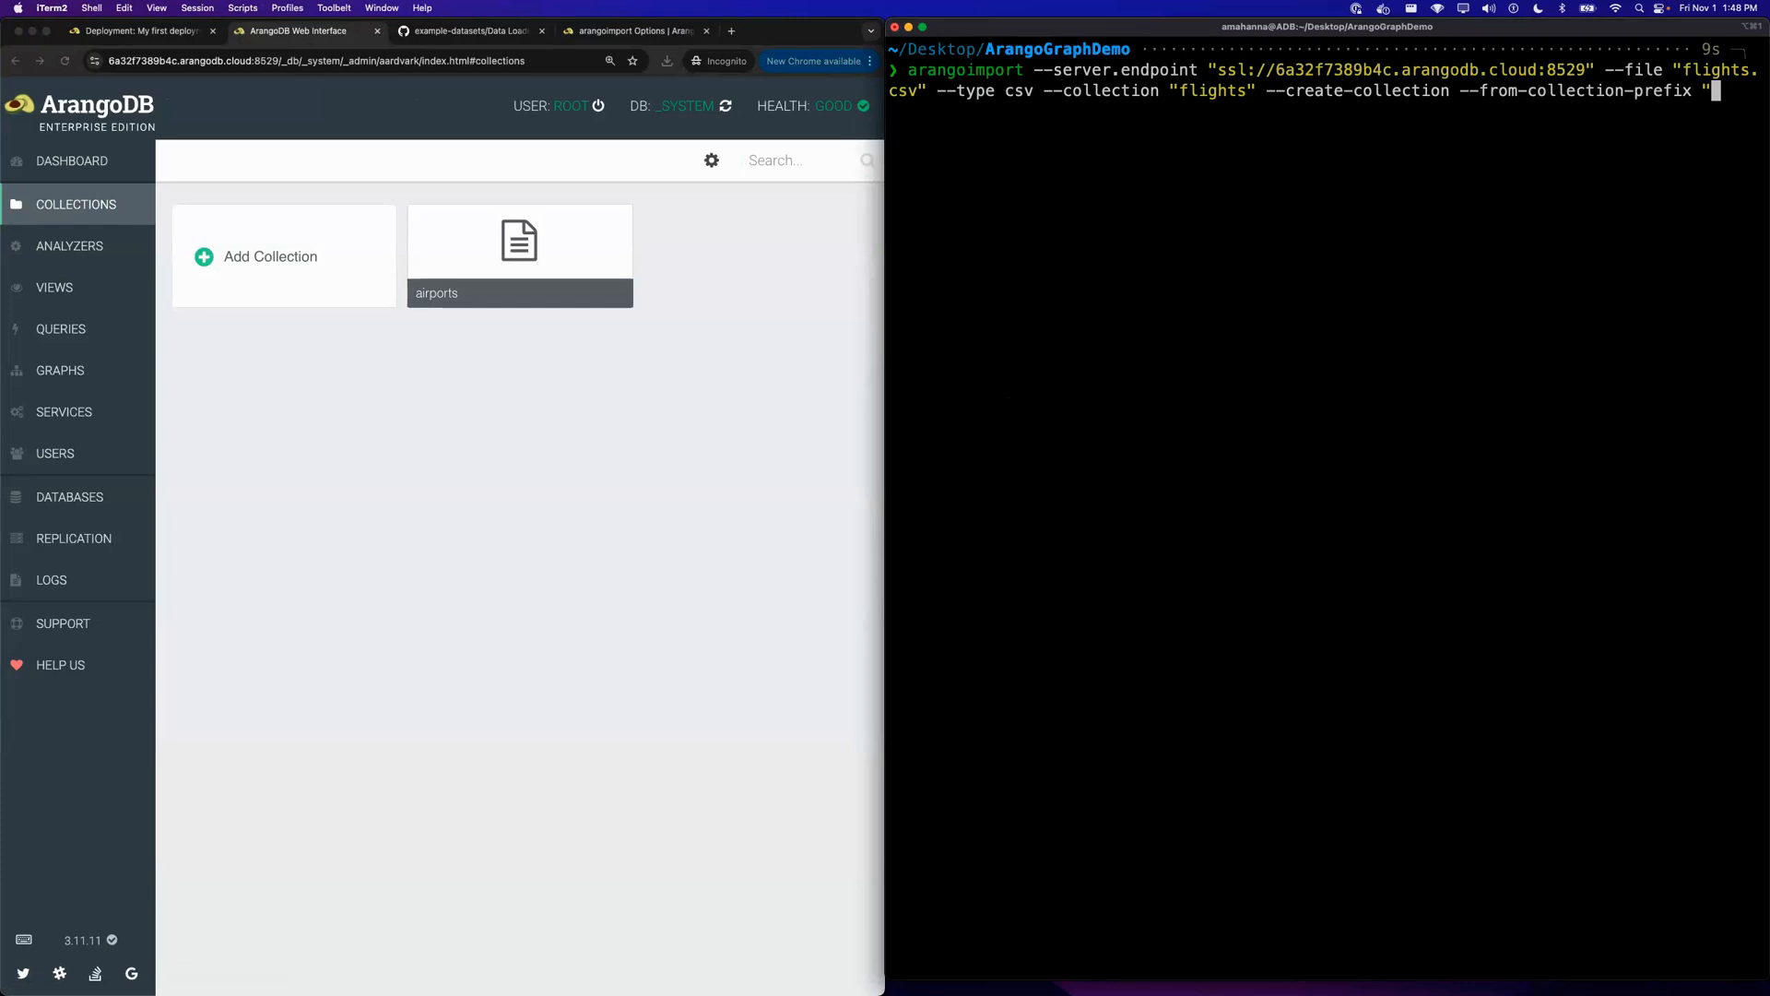
text(airports" --)
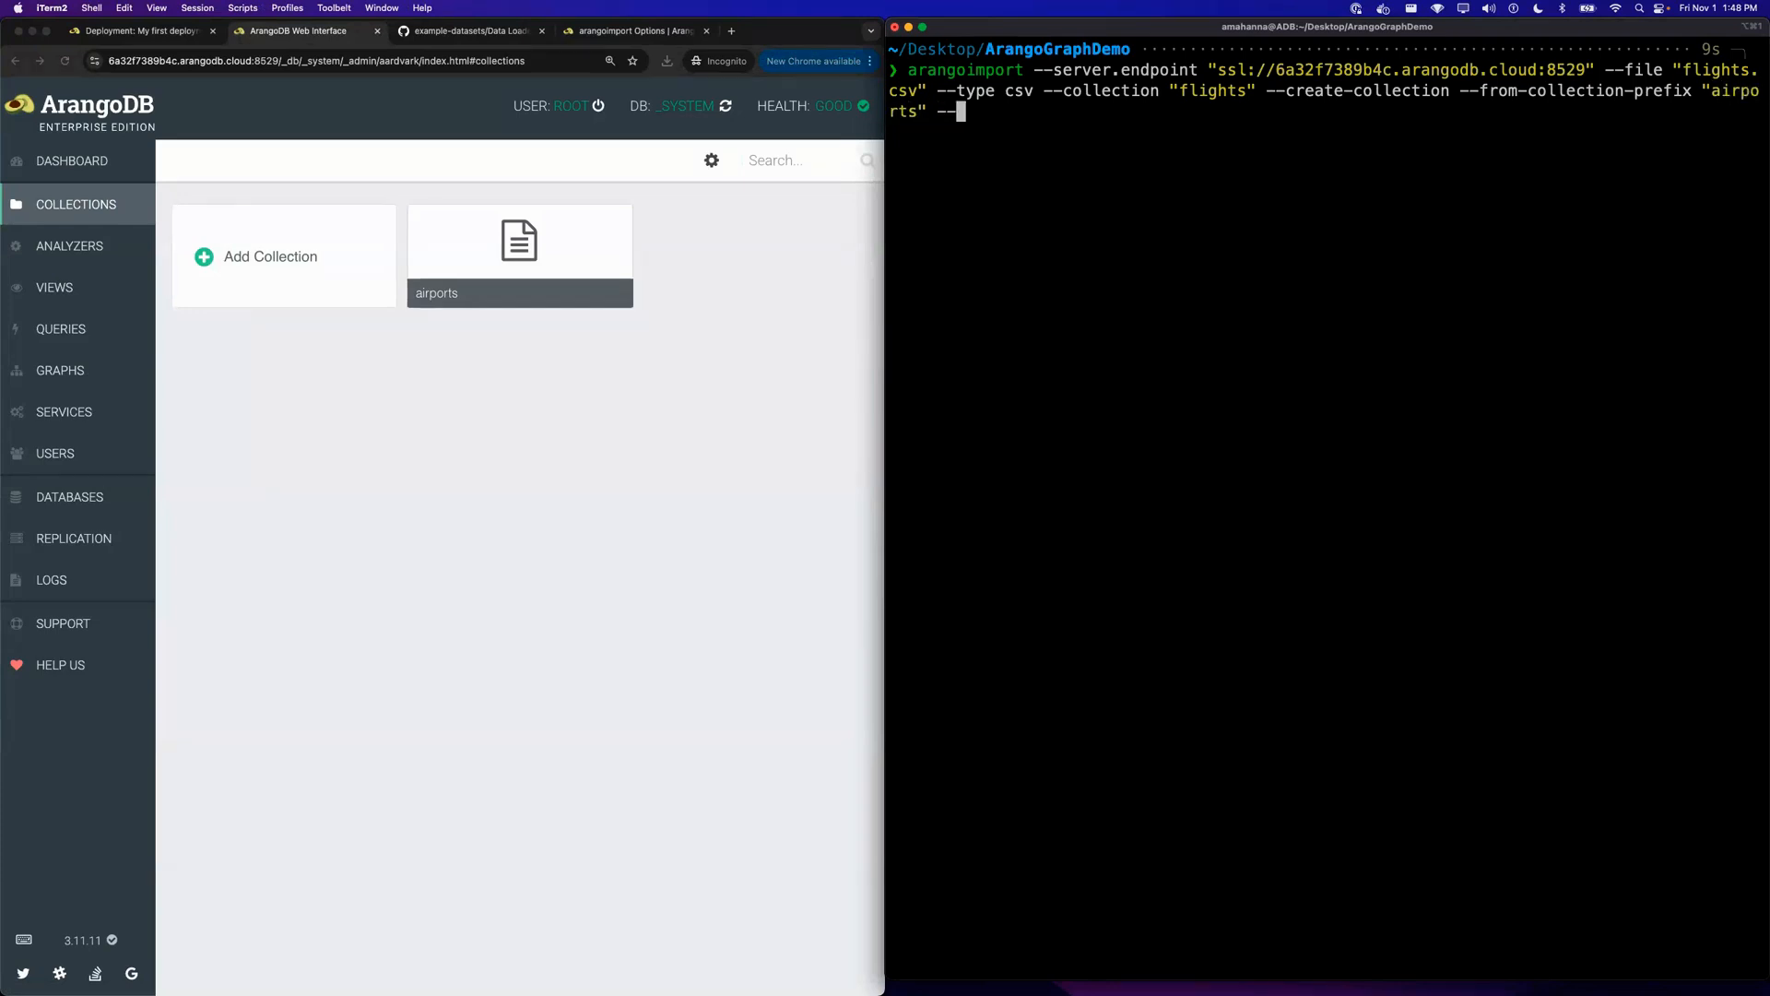
text(to-coll)
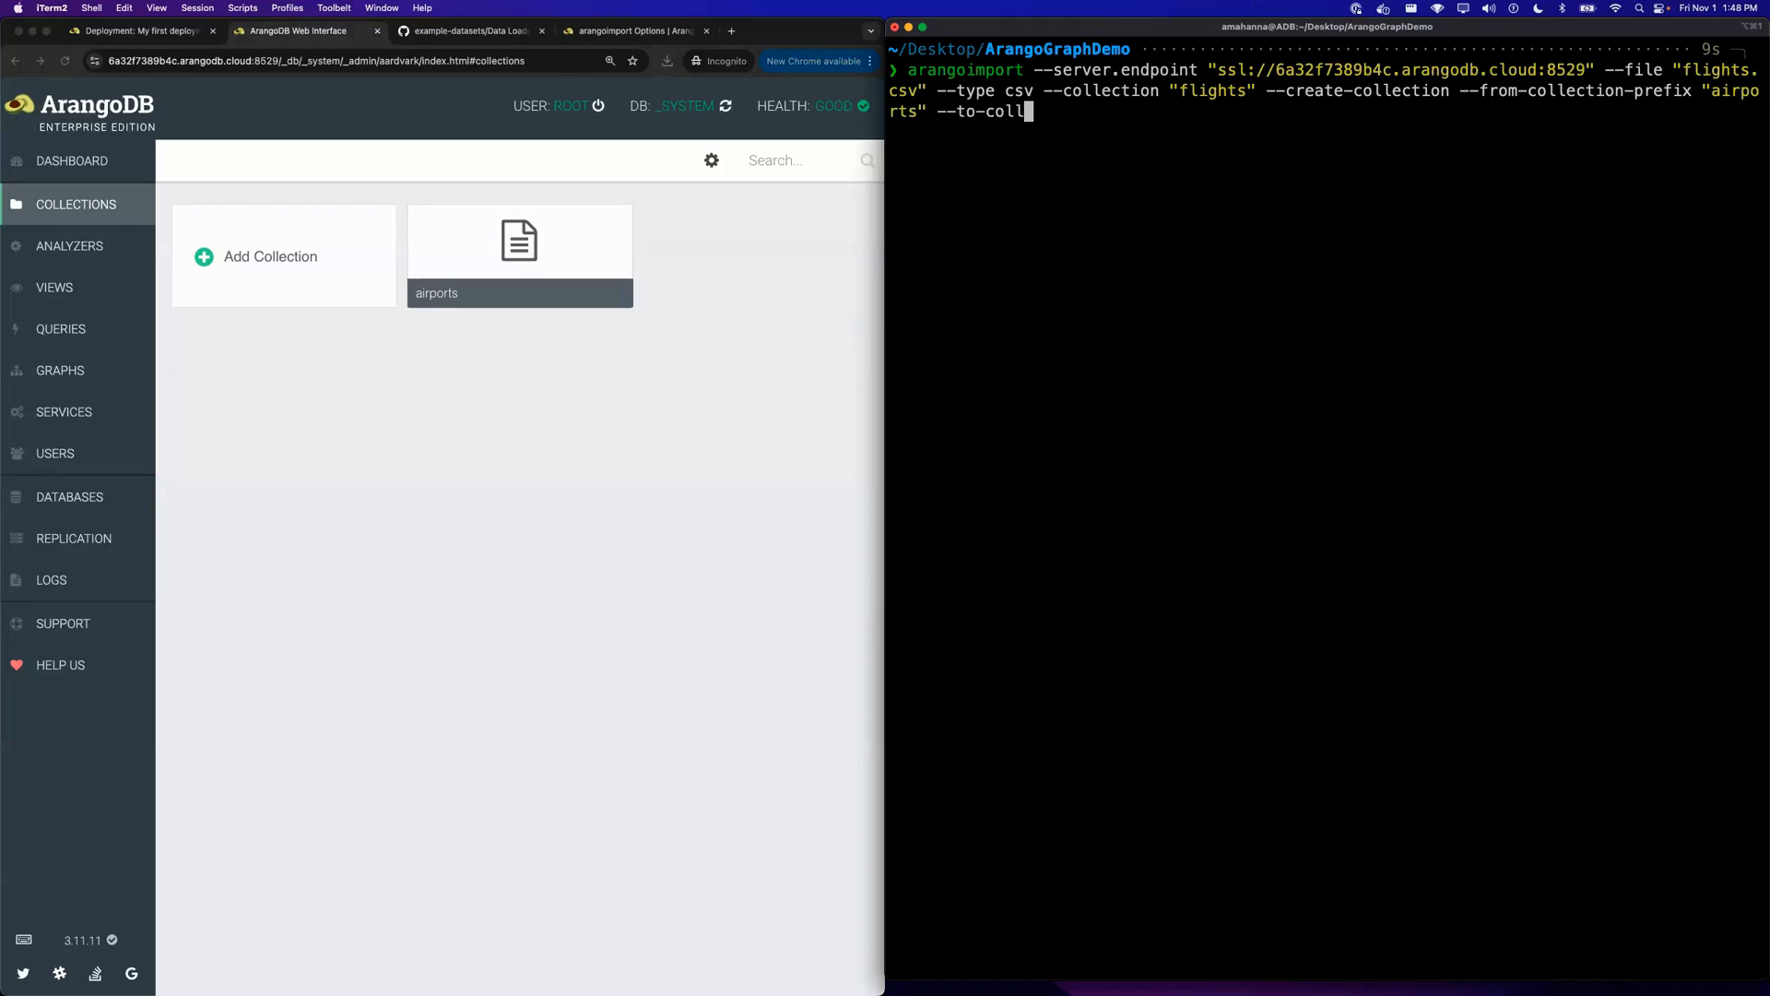
text(ection-prefix)
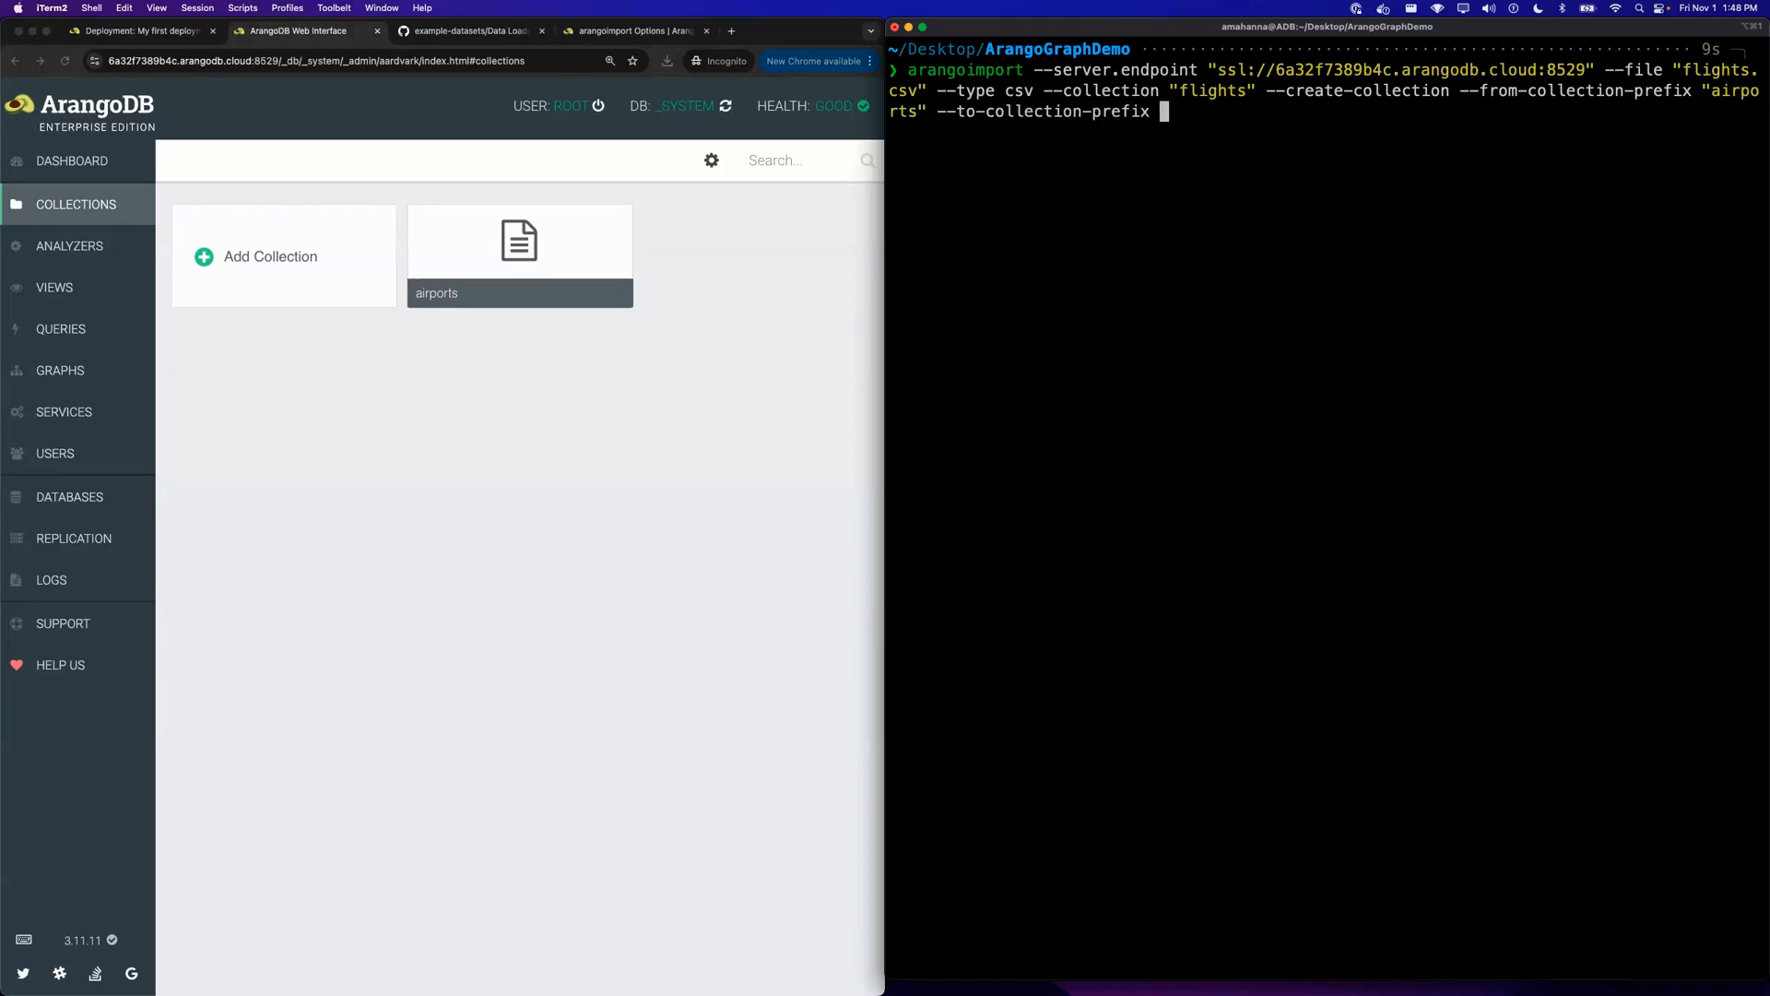
text("airports")
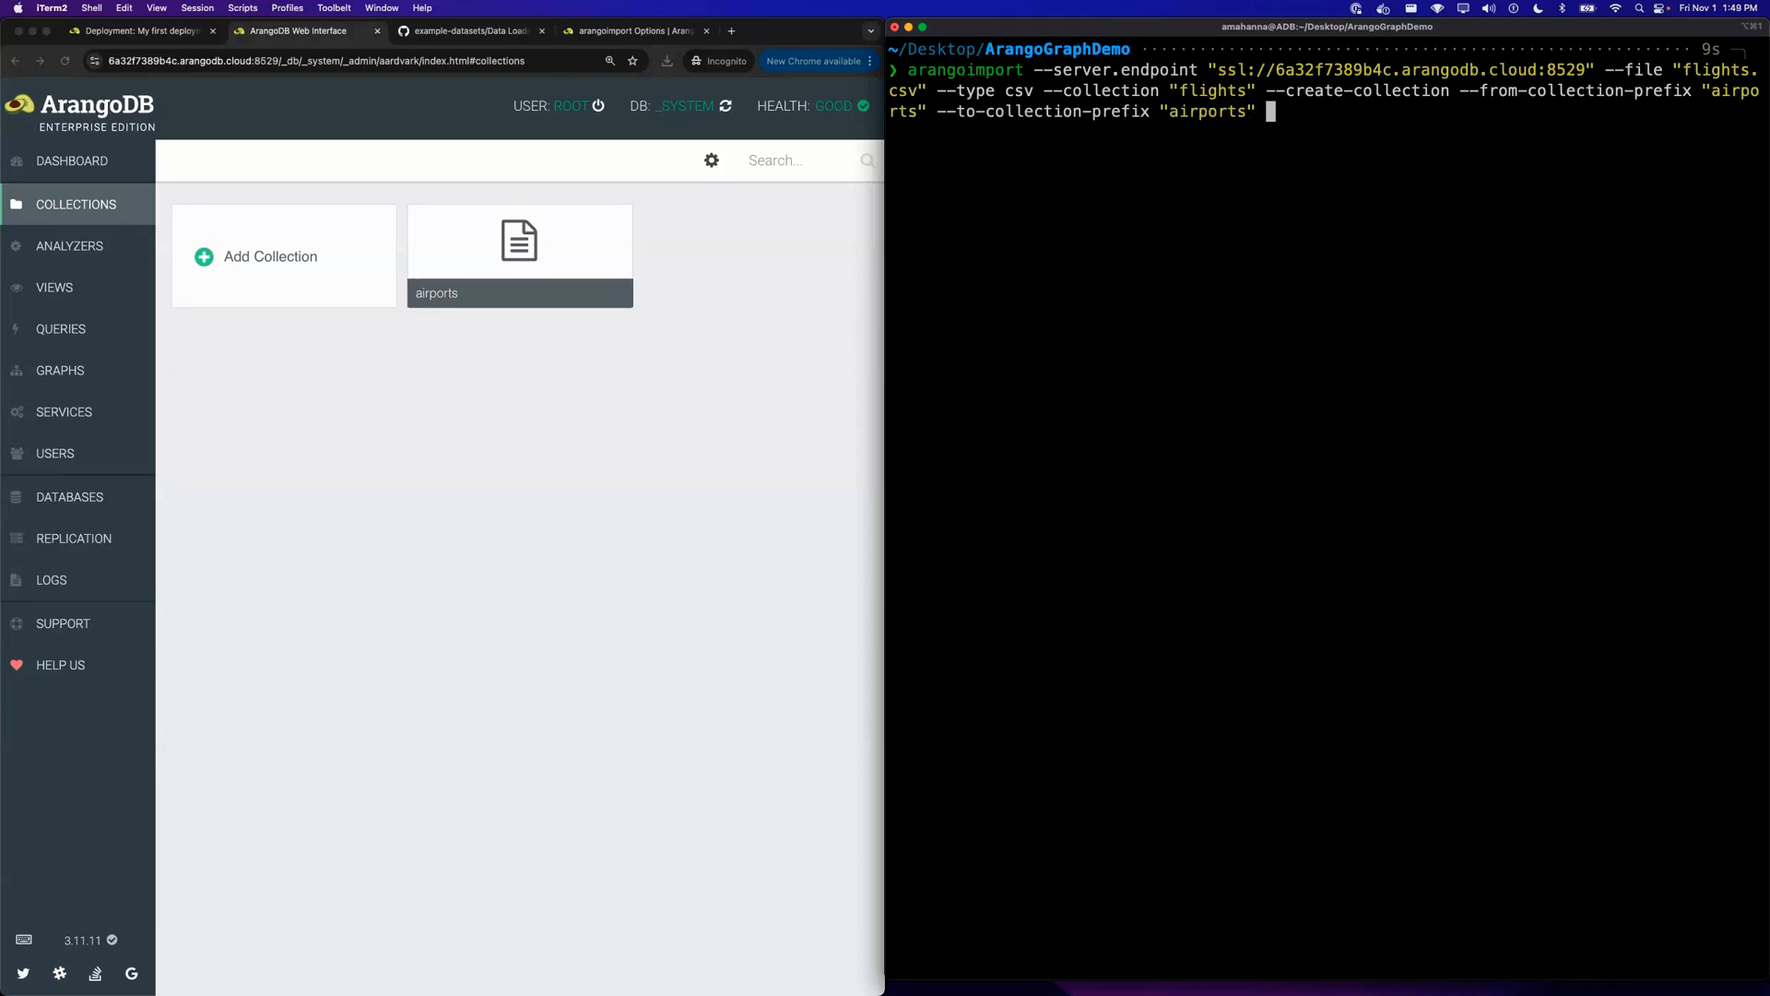
- Finish the command with --create-collection-type "edge" after fixing a mistyped option
text(--coll)
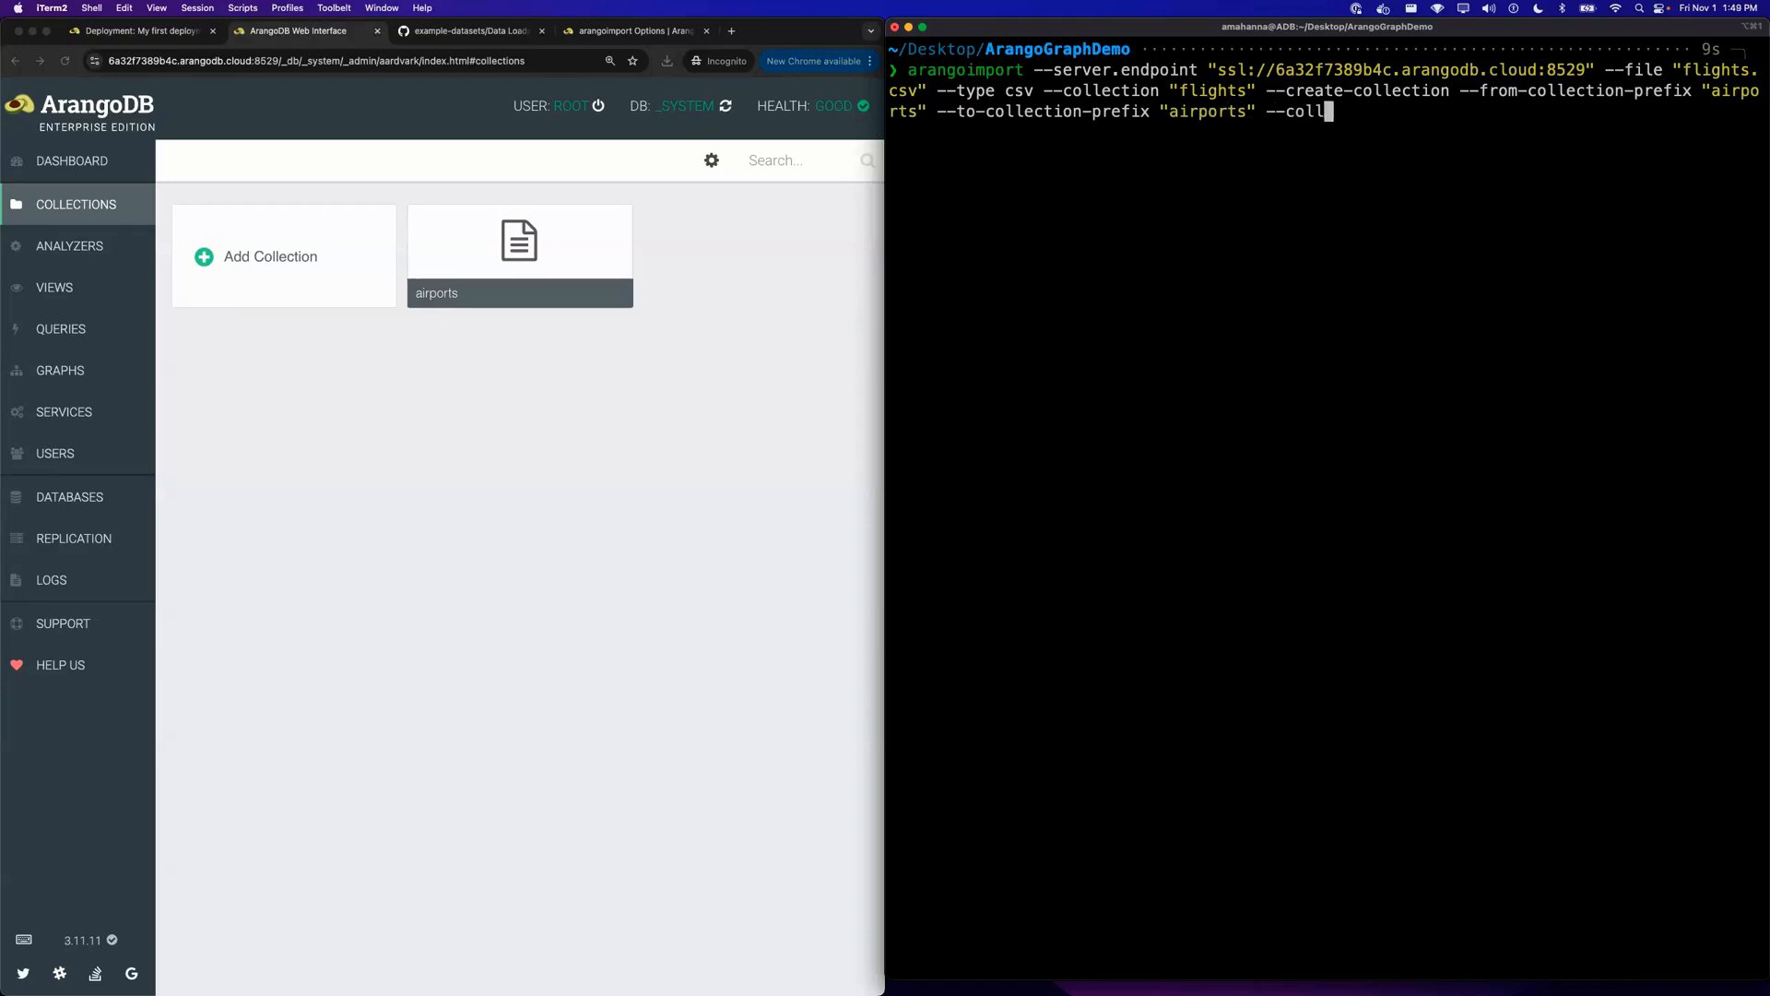
key(Backspace)
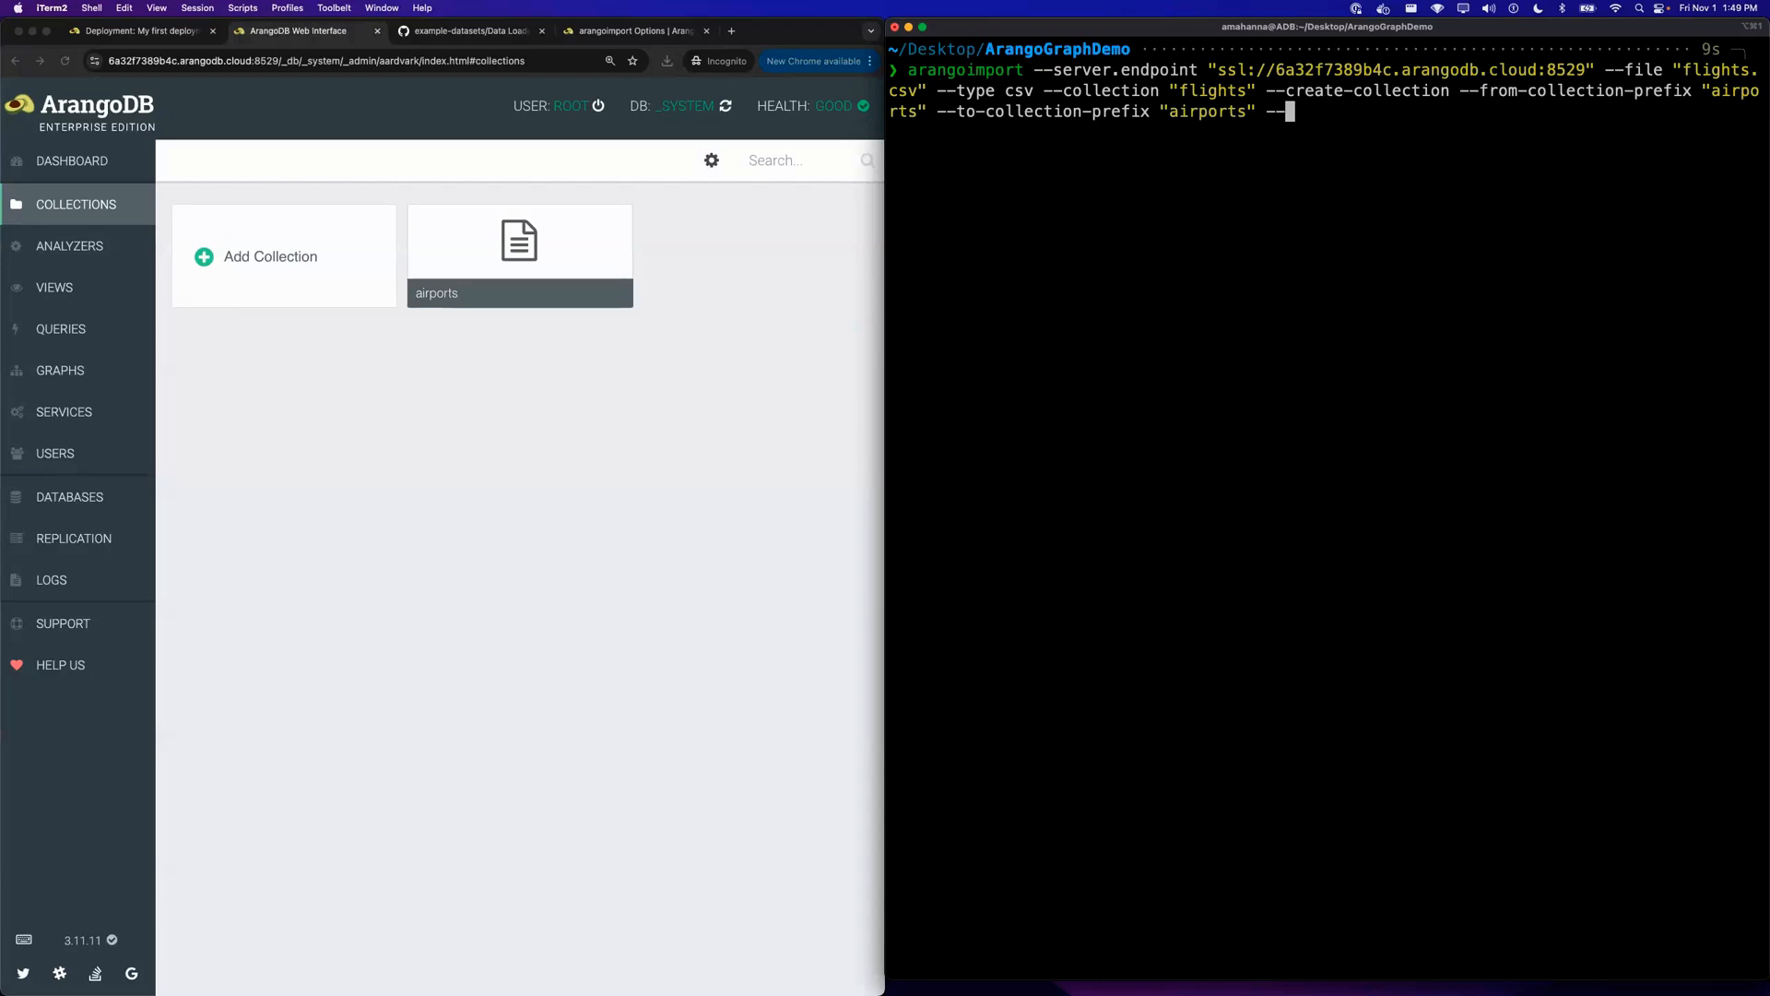
text(--create-collection-type)
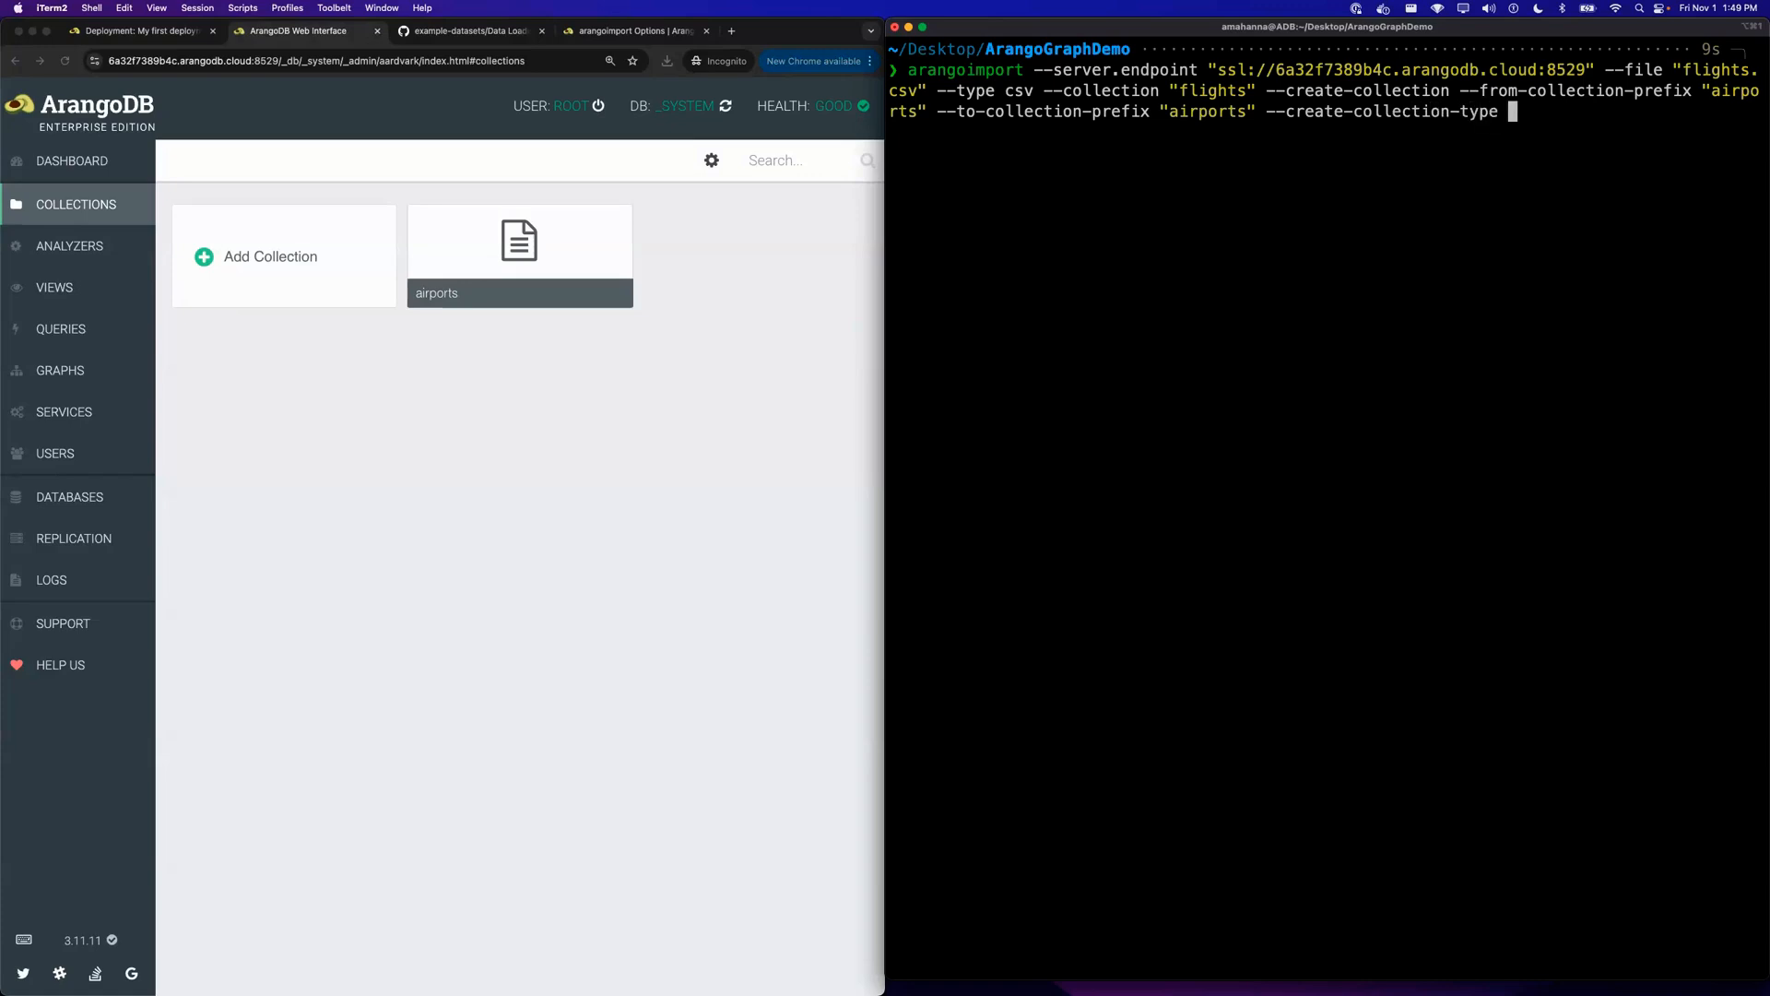
text("edge")
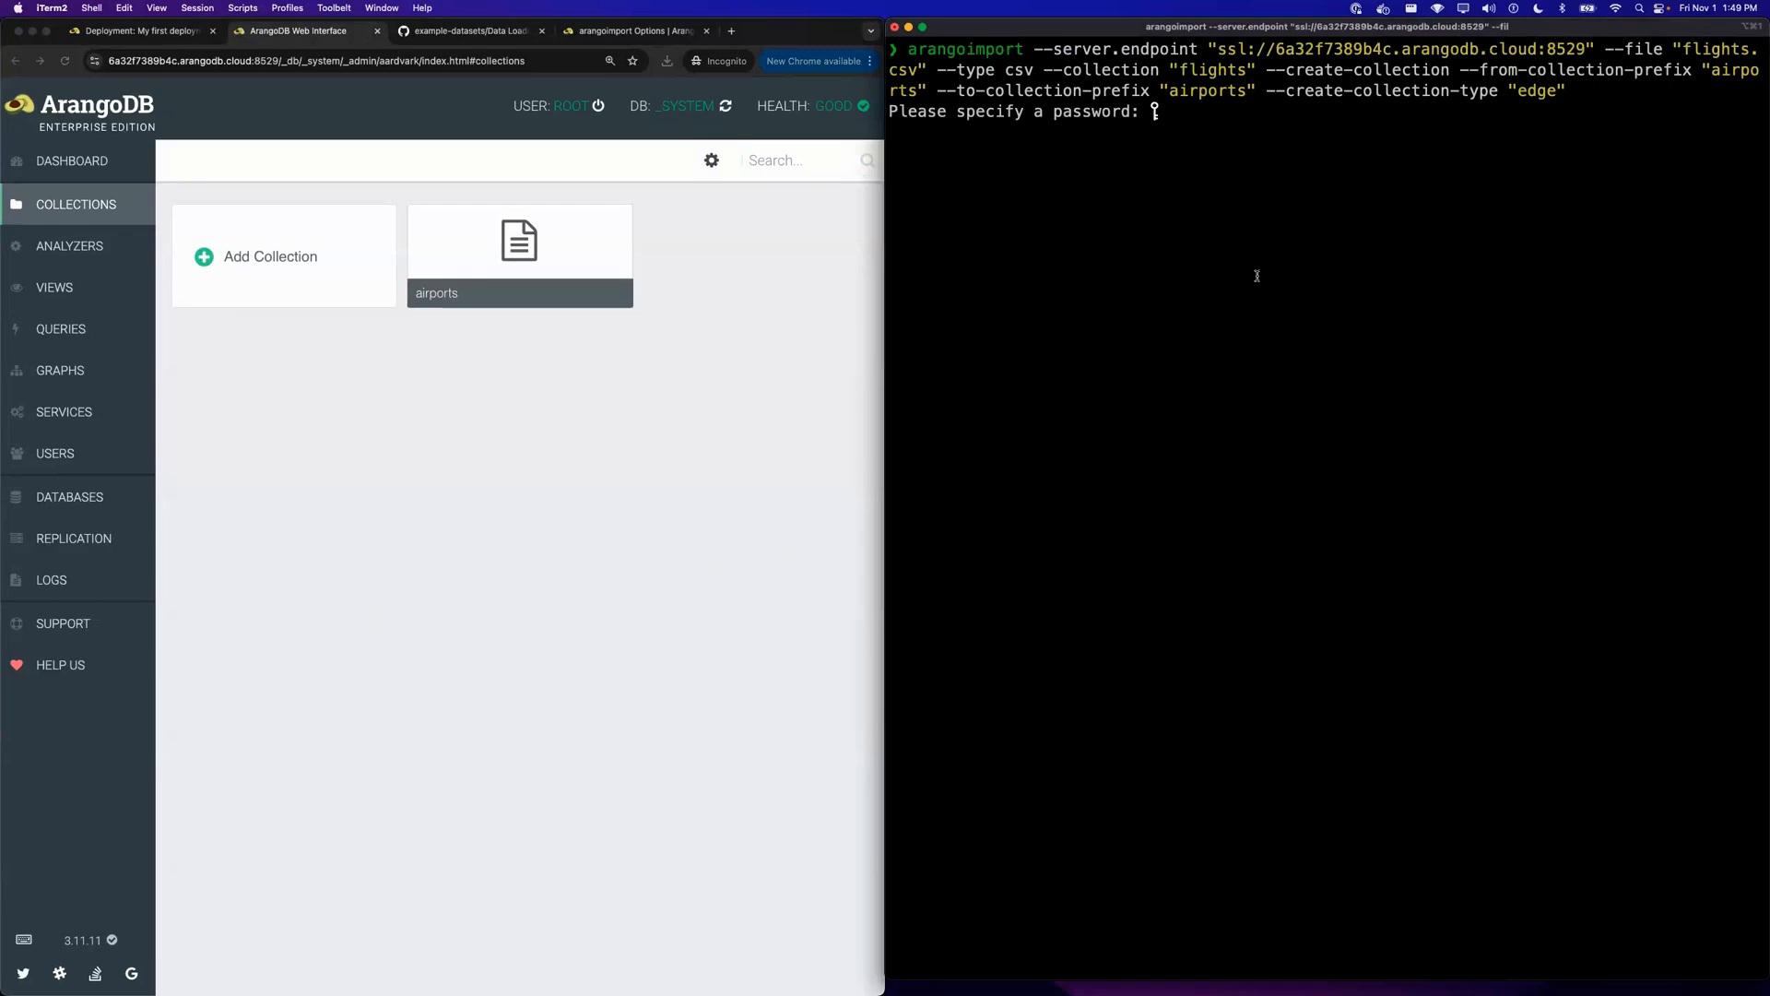
- Submit the password to import 67663 flights, inspect the first flight edge, and go to Graphs
key(enter)
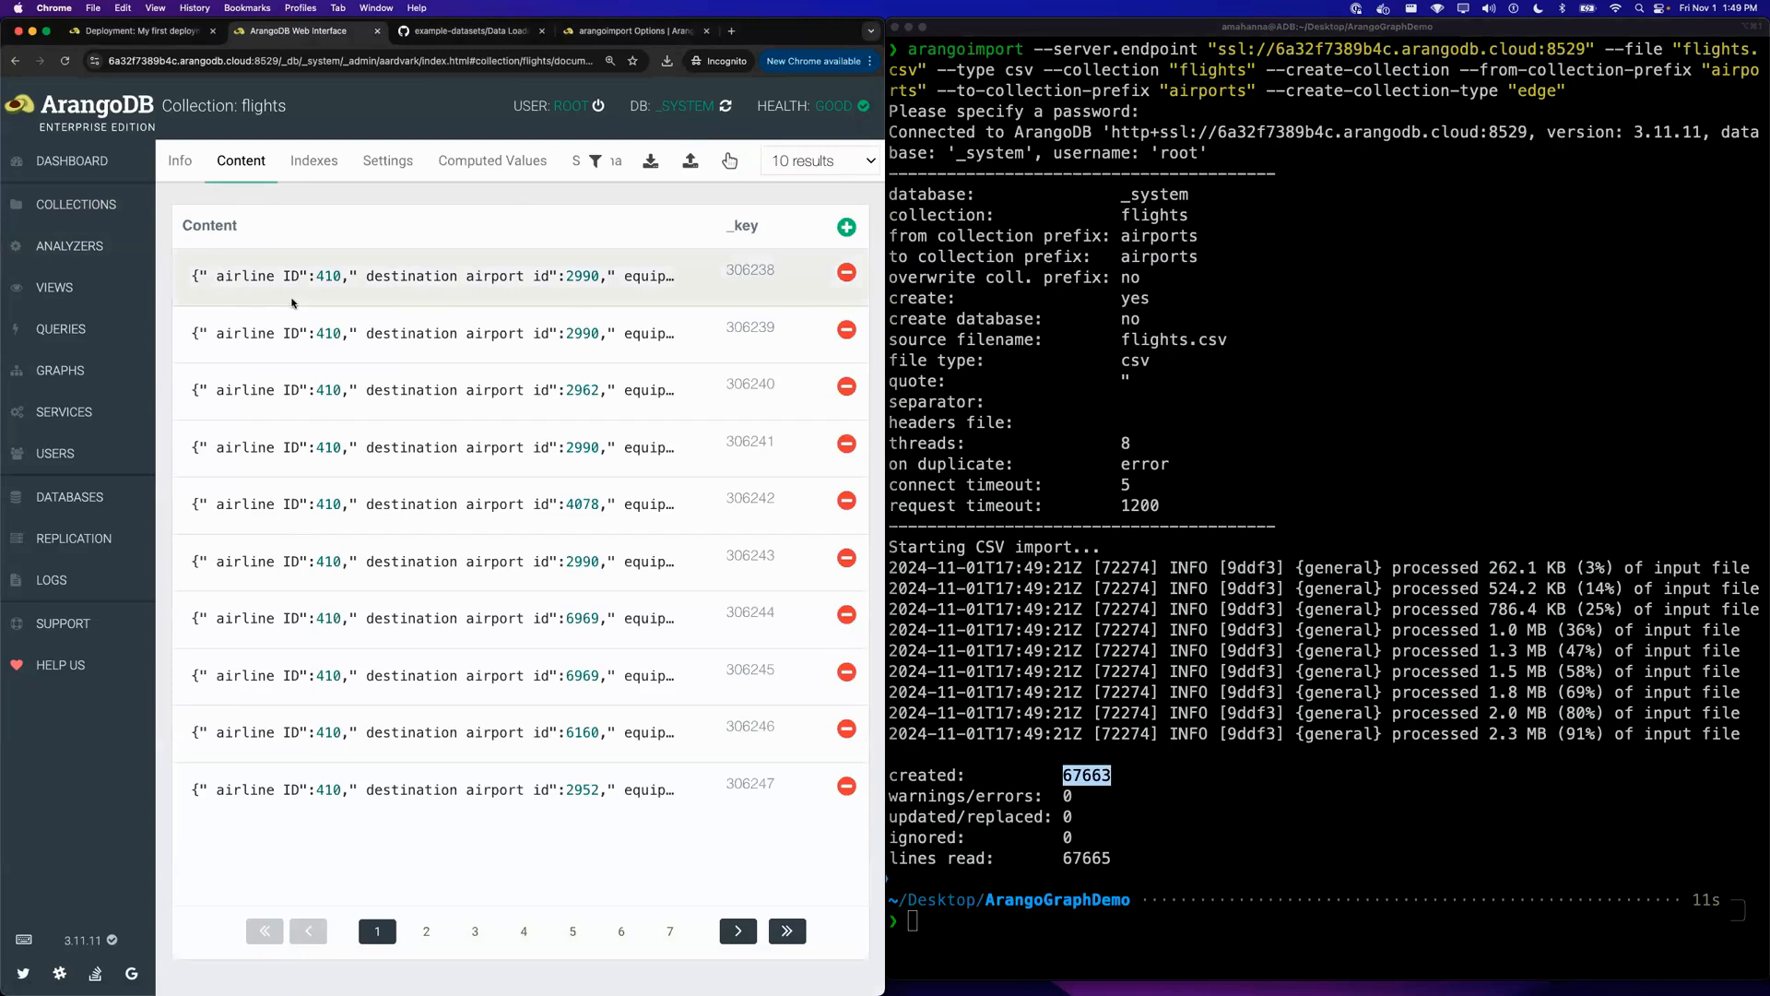
click(452, 275)
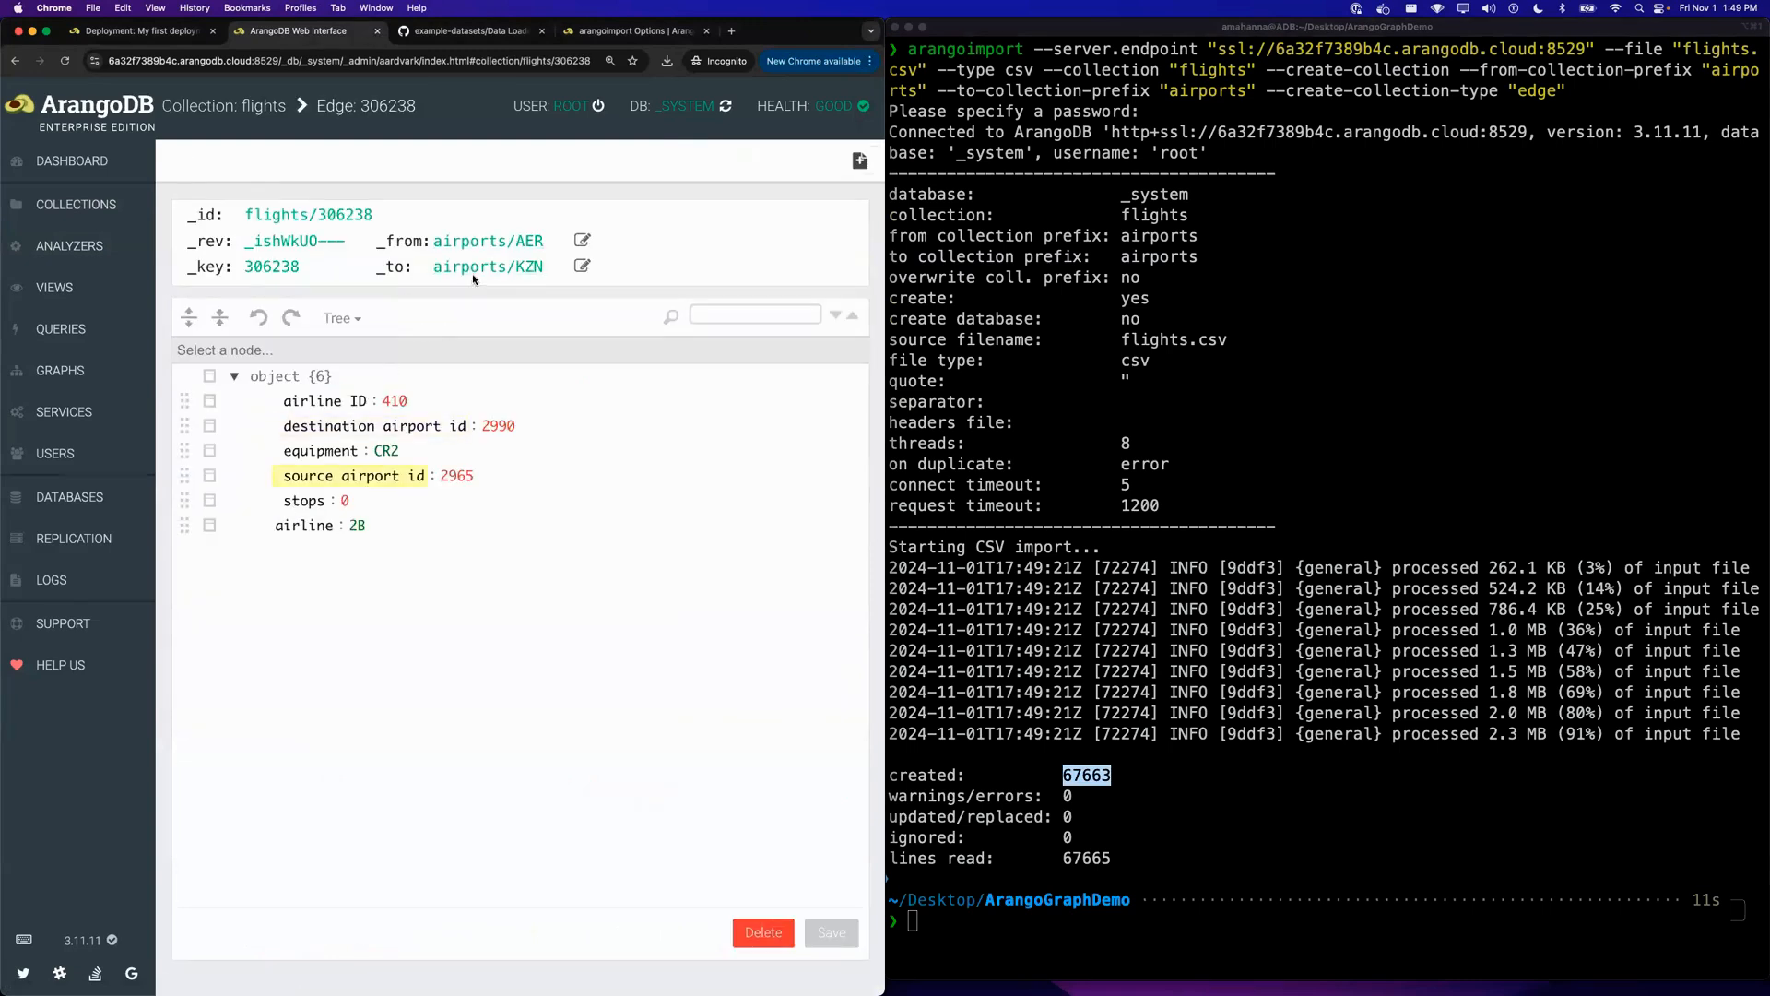
click(59, 369)
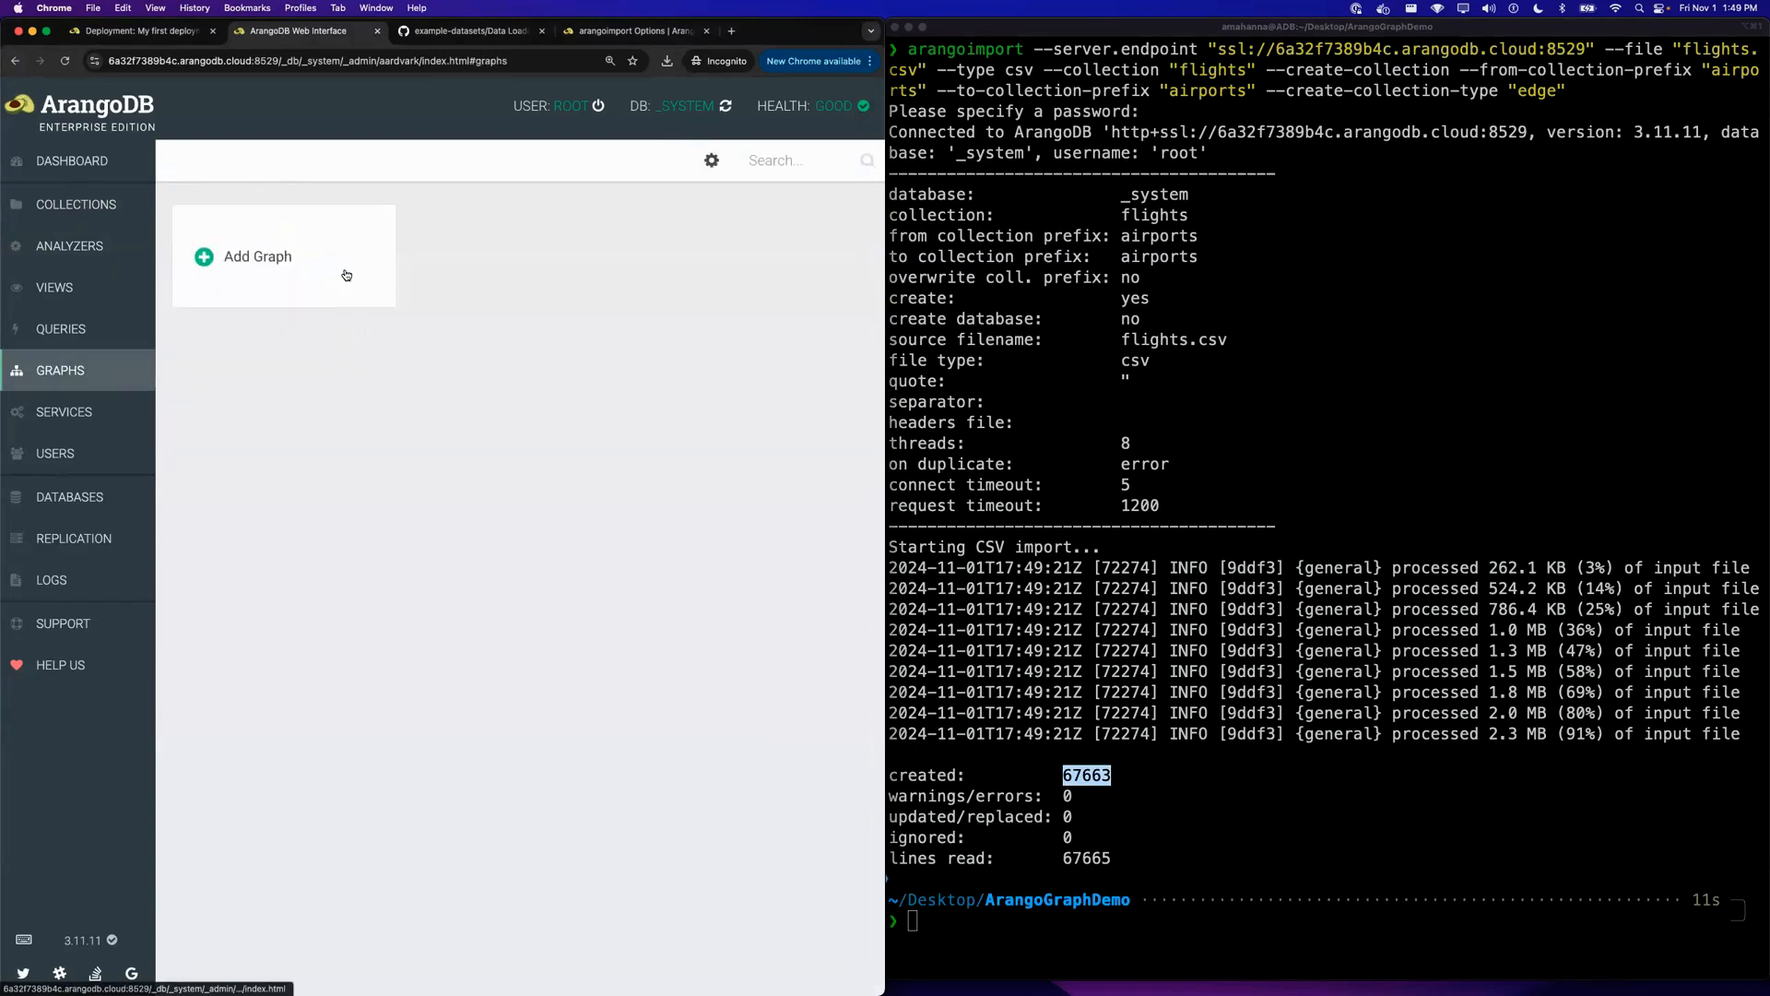
- Create a GeneralGraph named flights with flights edges from airports to airports
click(258, 256)
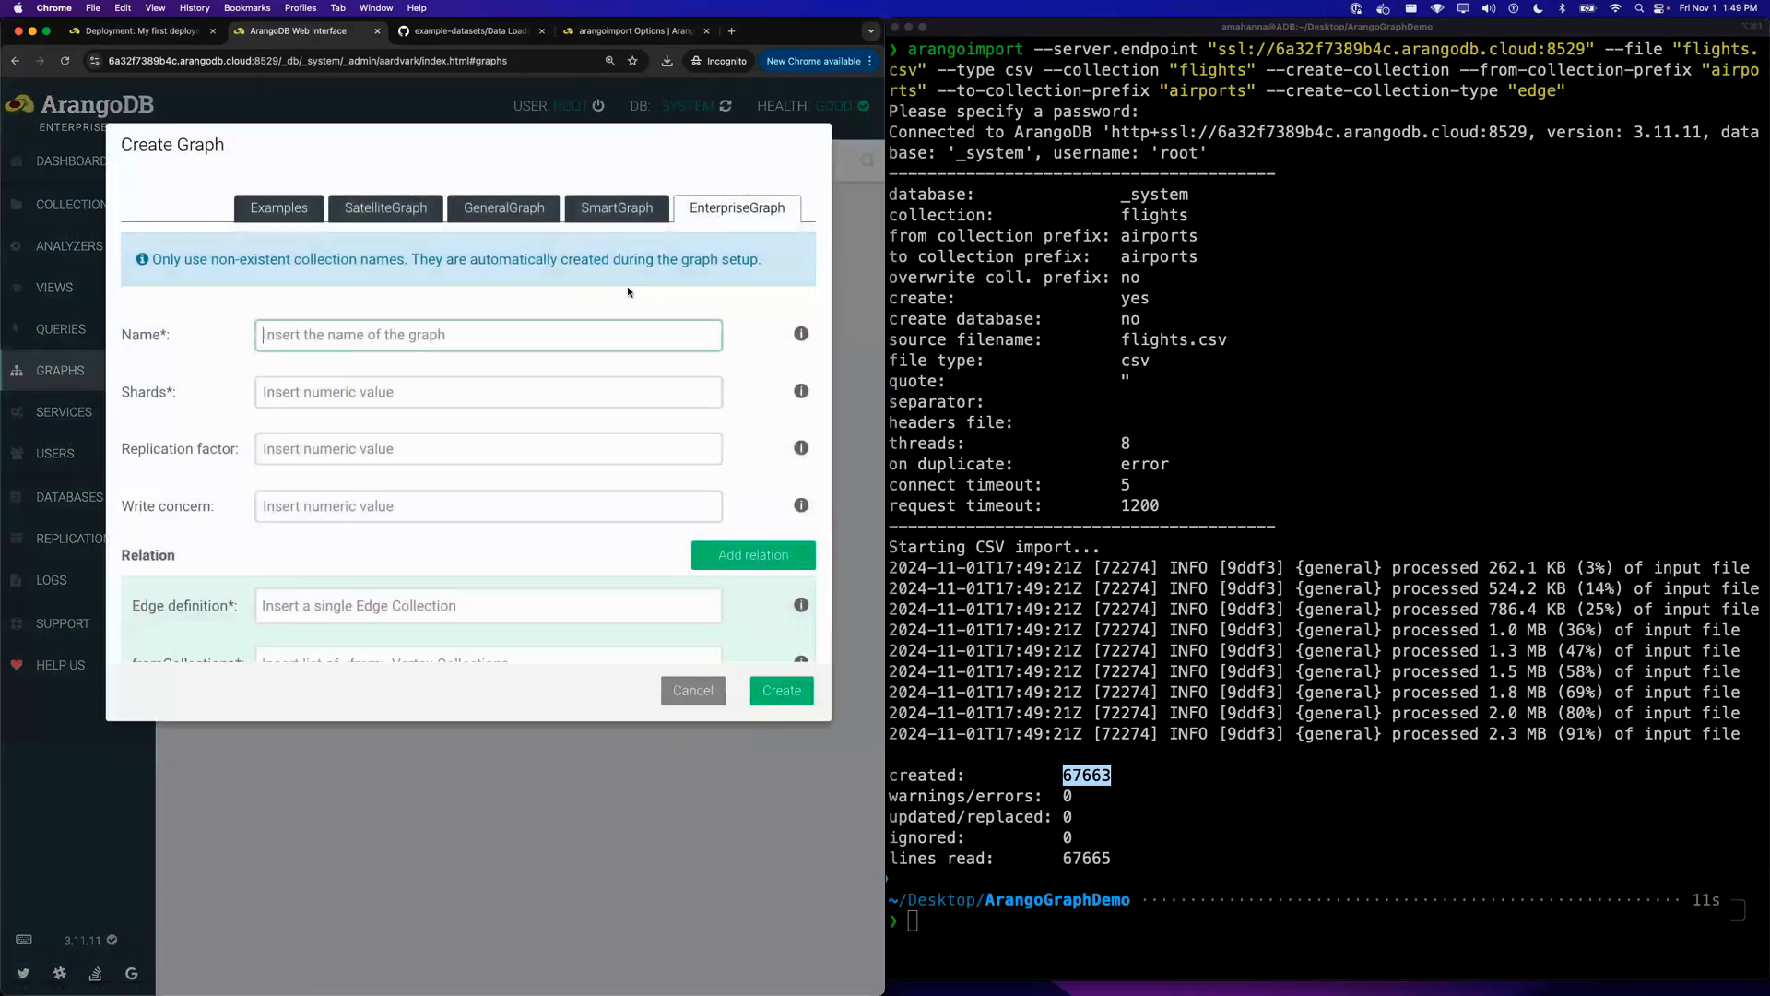
click(486, 333)
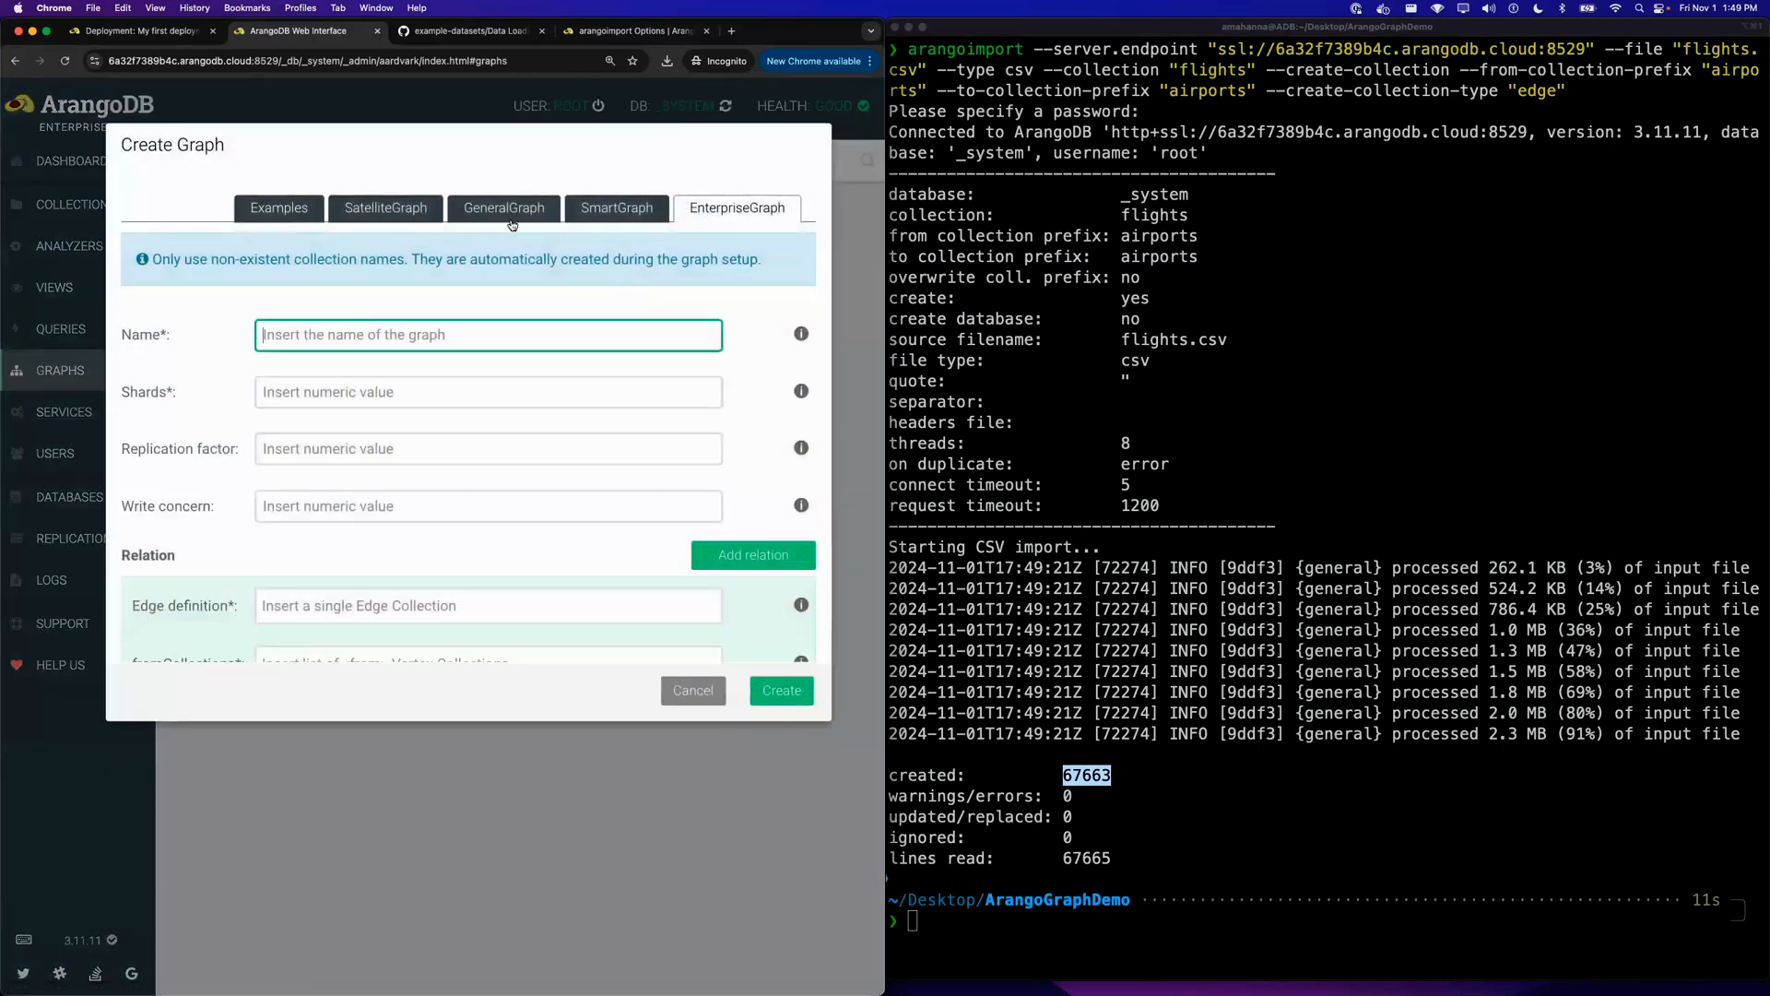
click(503, 209)
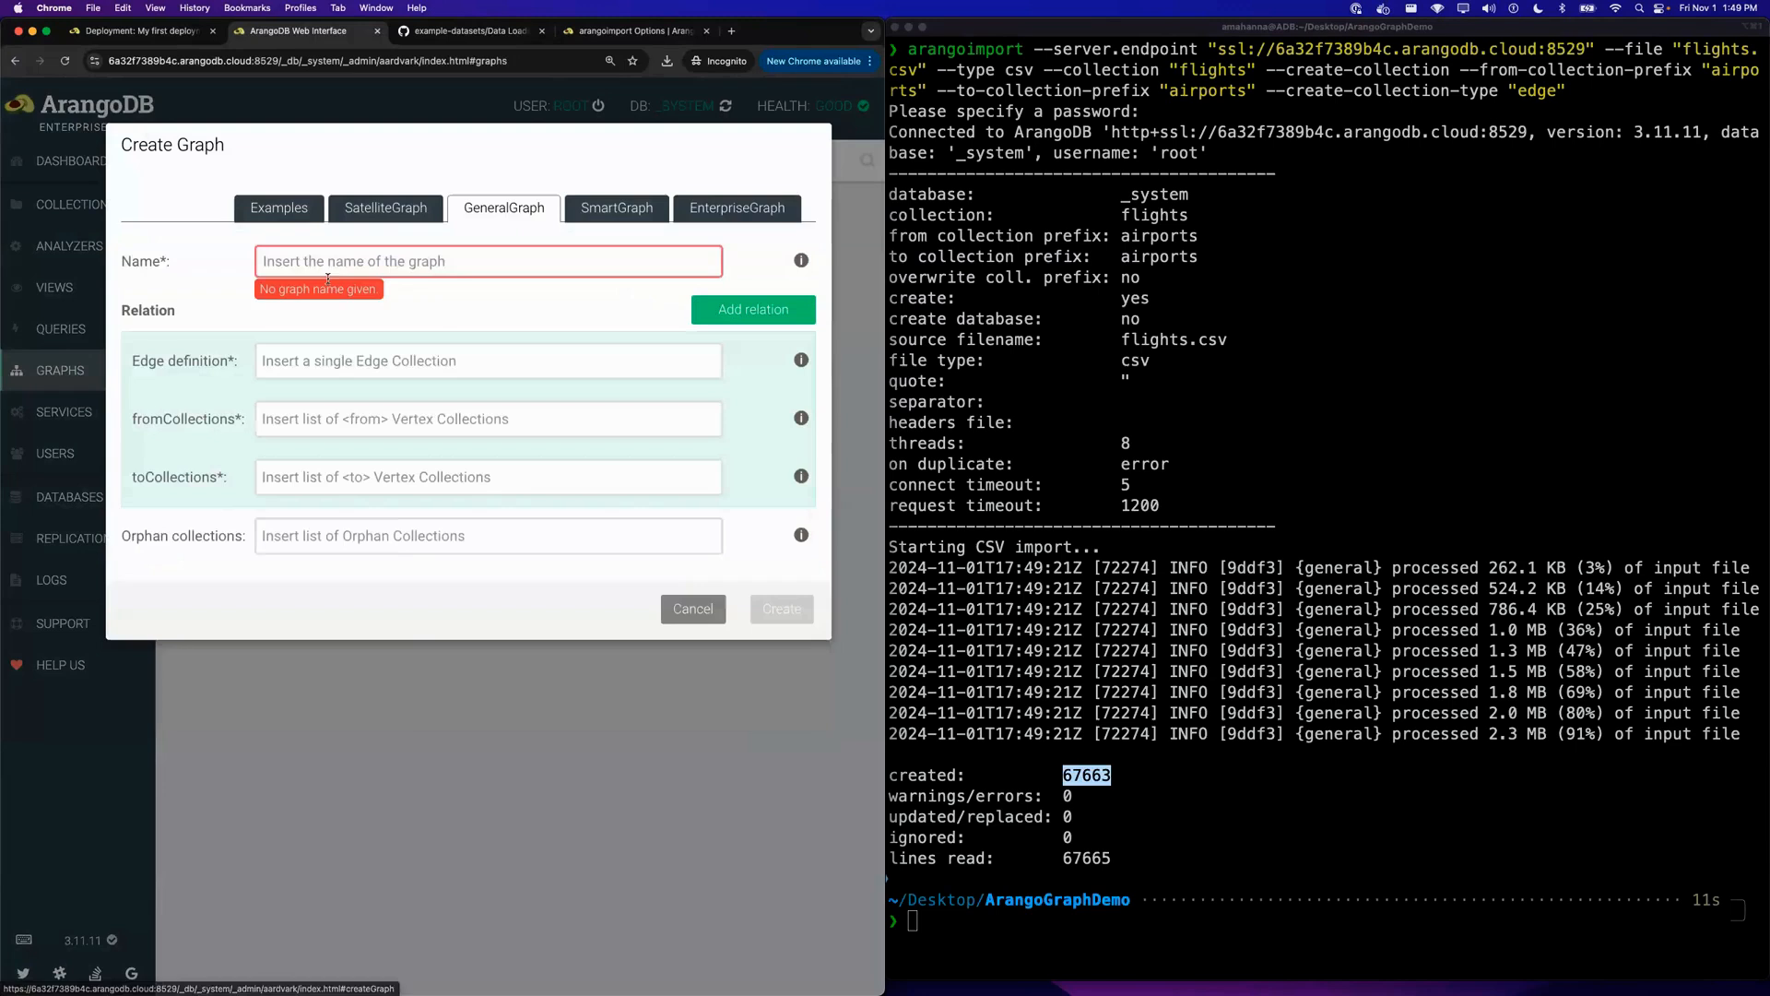
text(my)
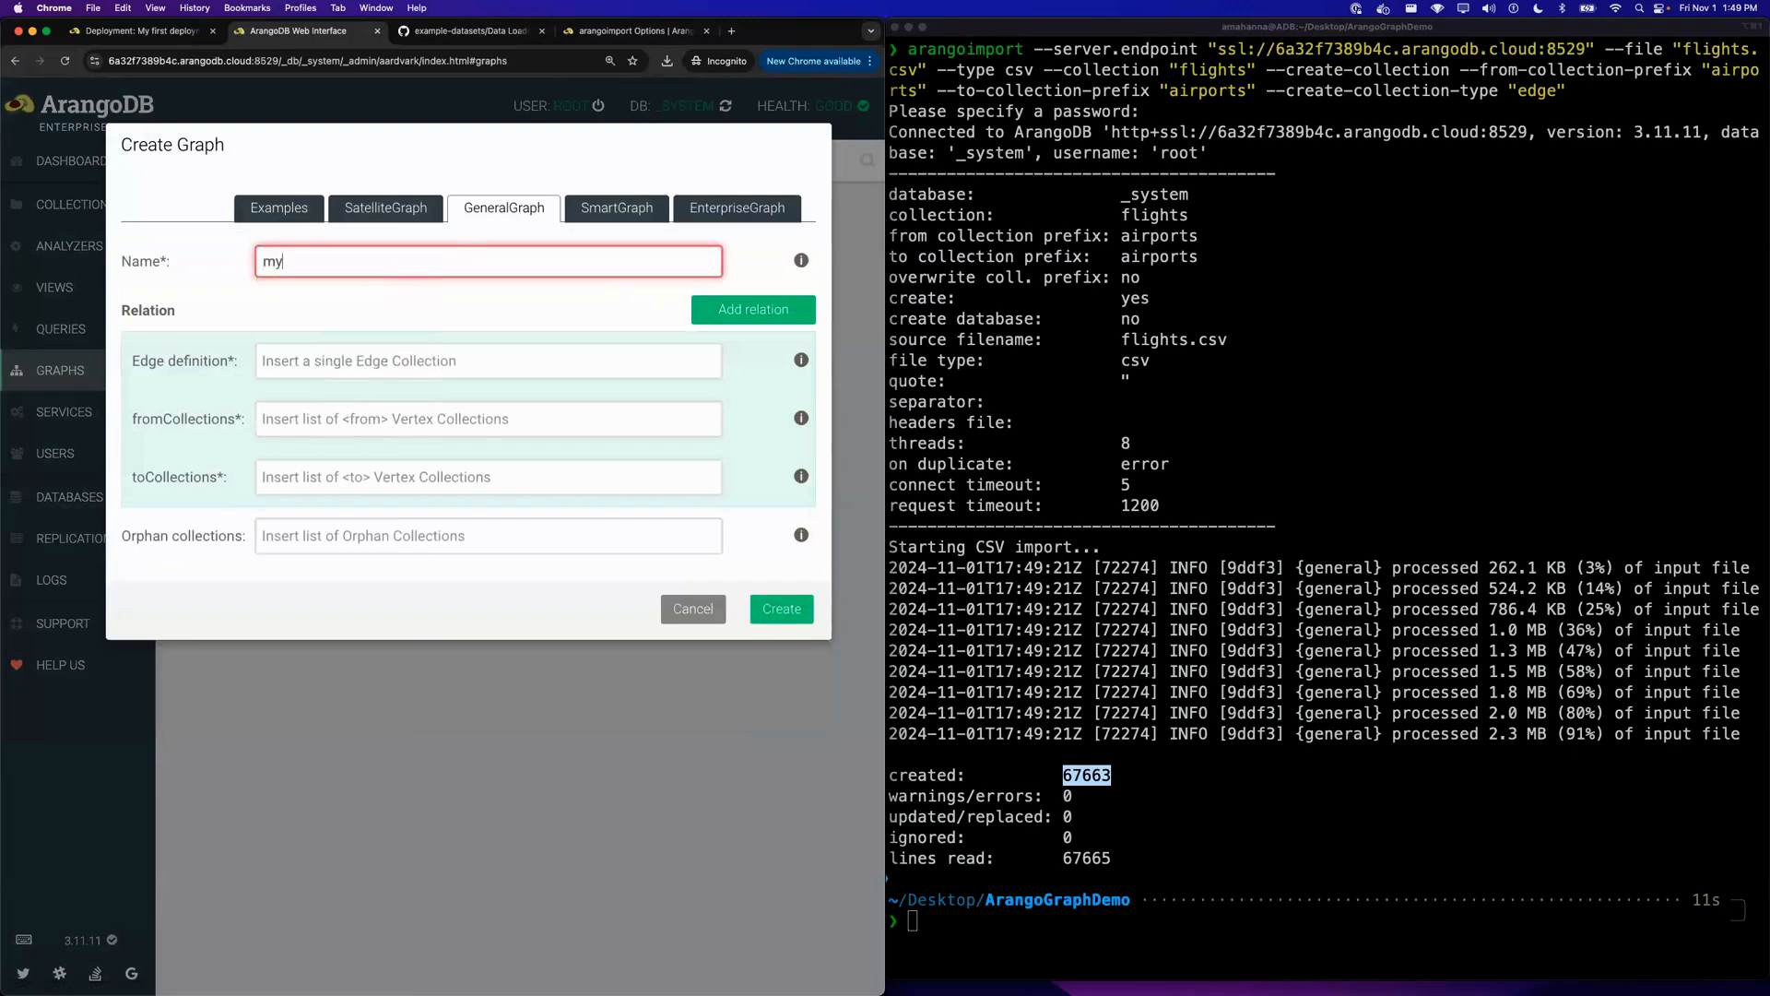
text(flights)
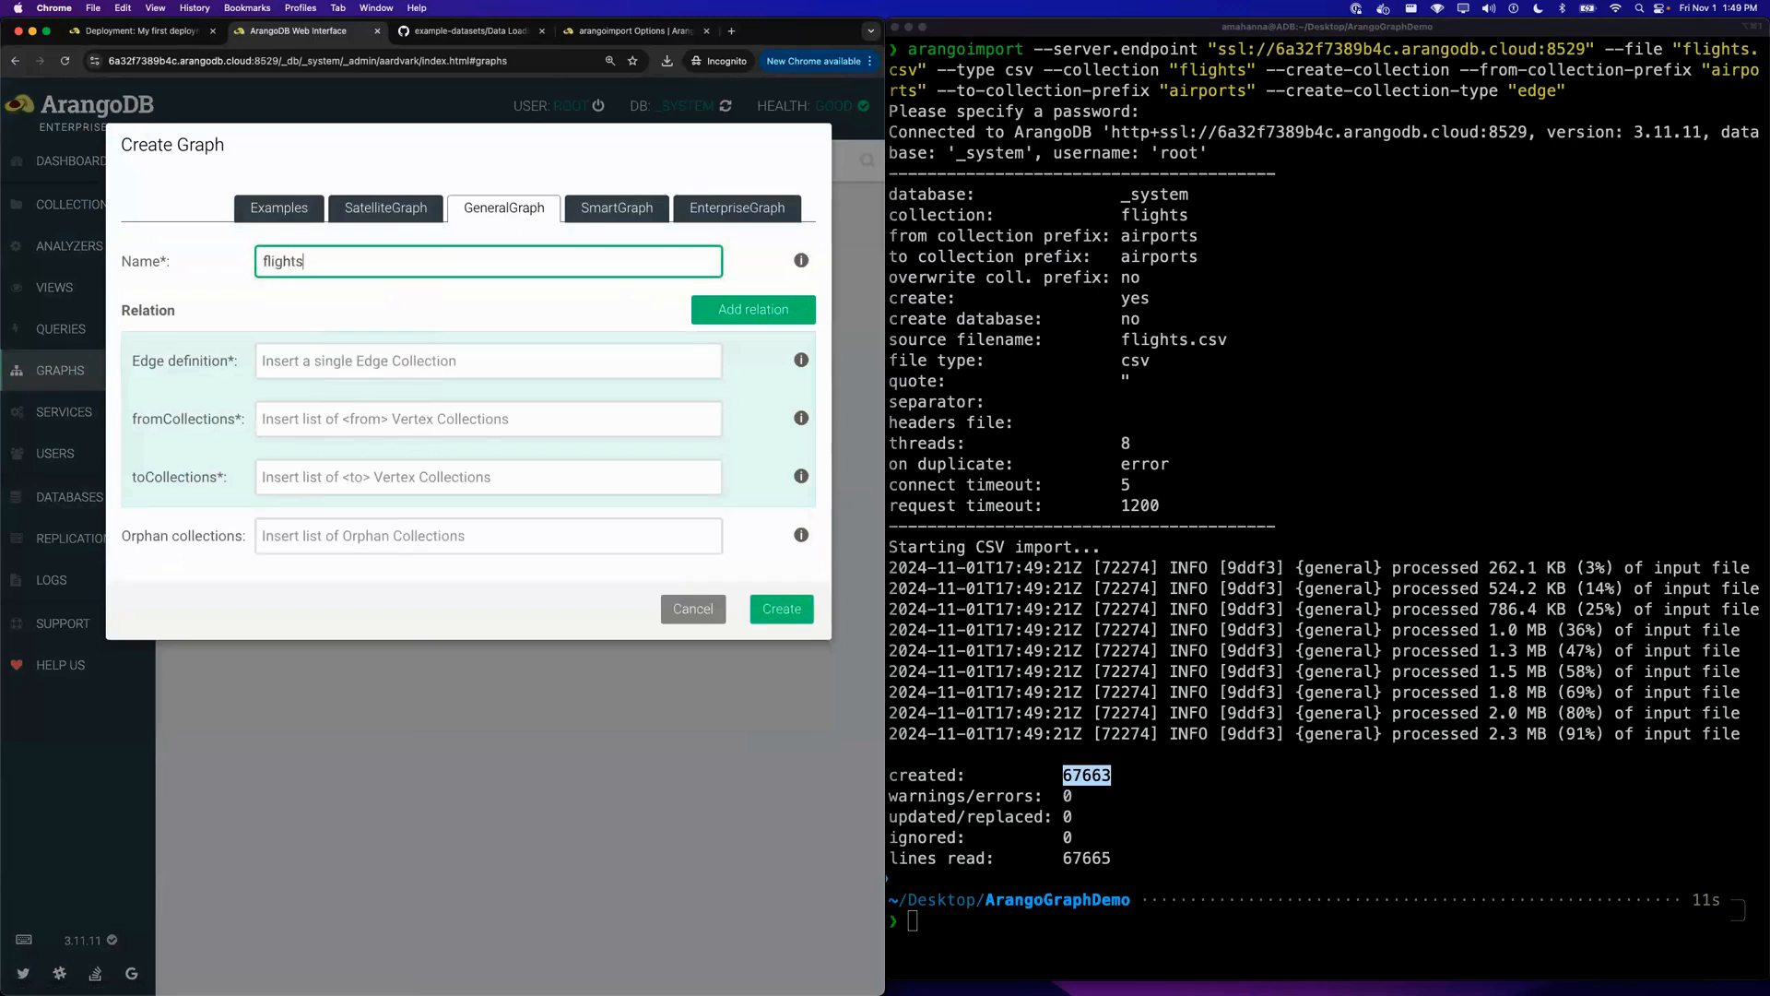
click(487, 360)
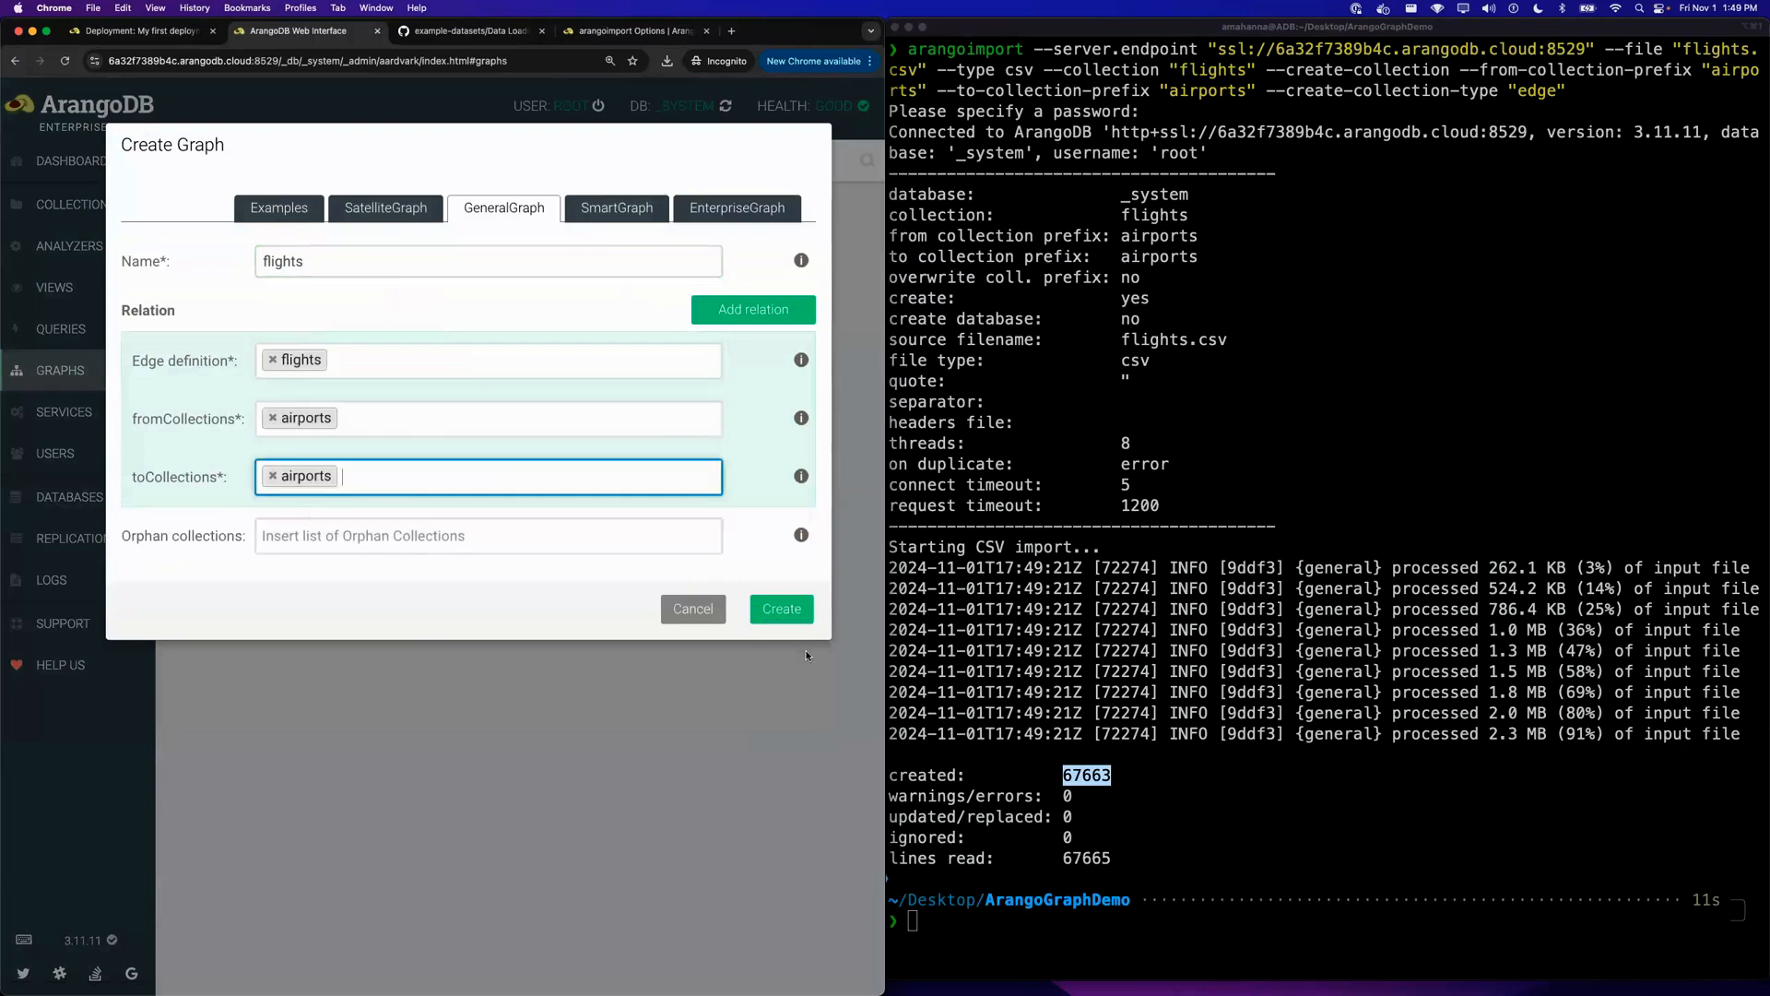
click(780, 609)
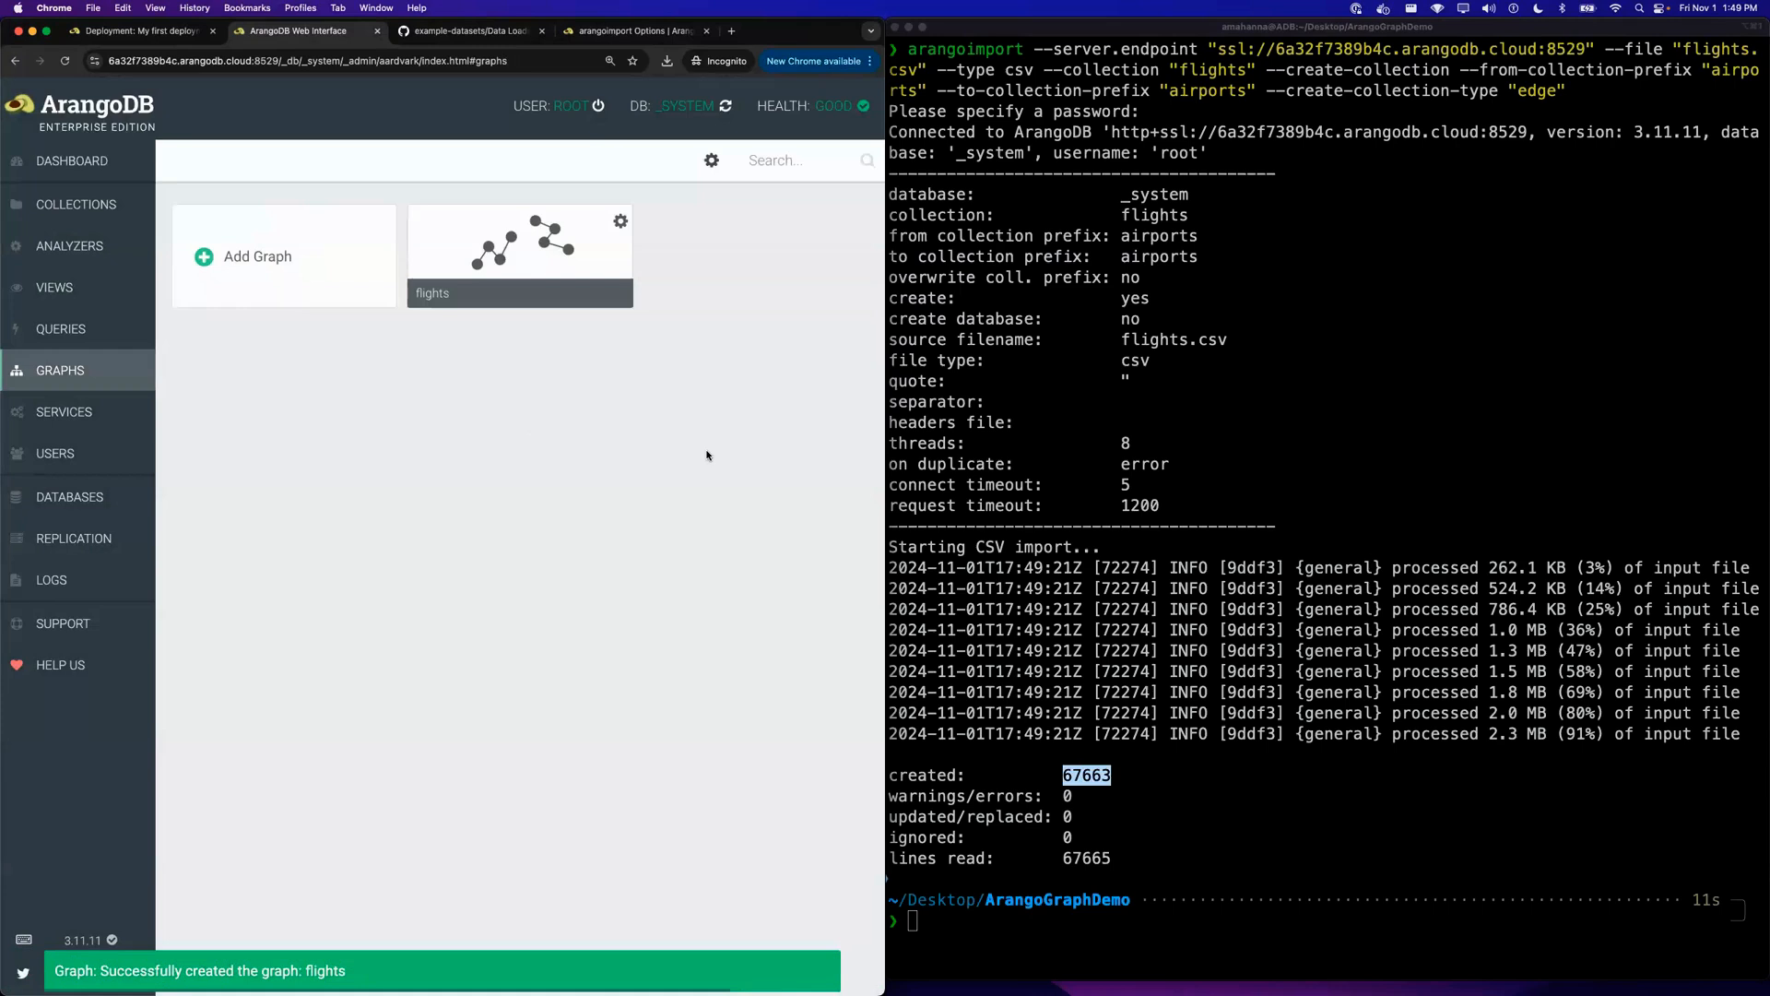
- View the flights graph with nodes coloured by collection, collection names and edge directions shown
click(518, 243)
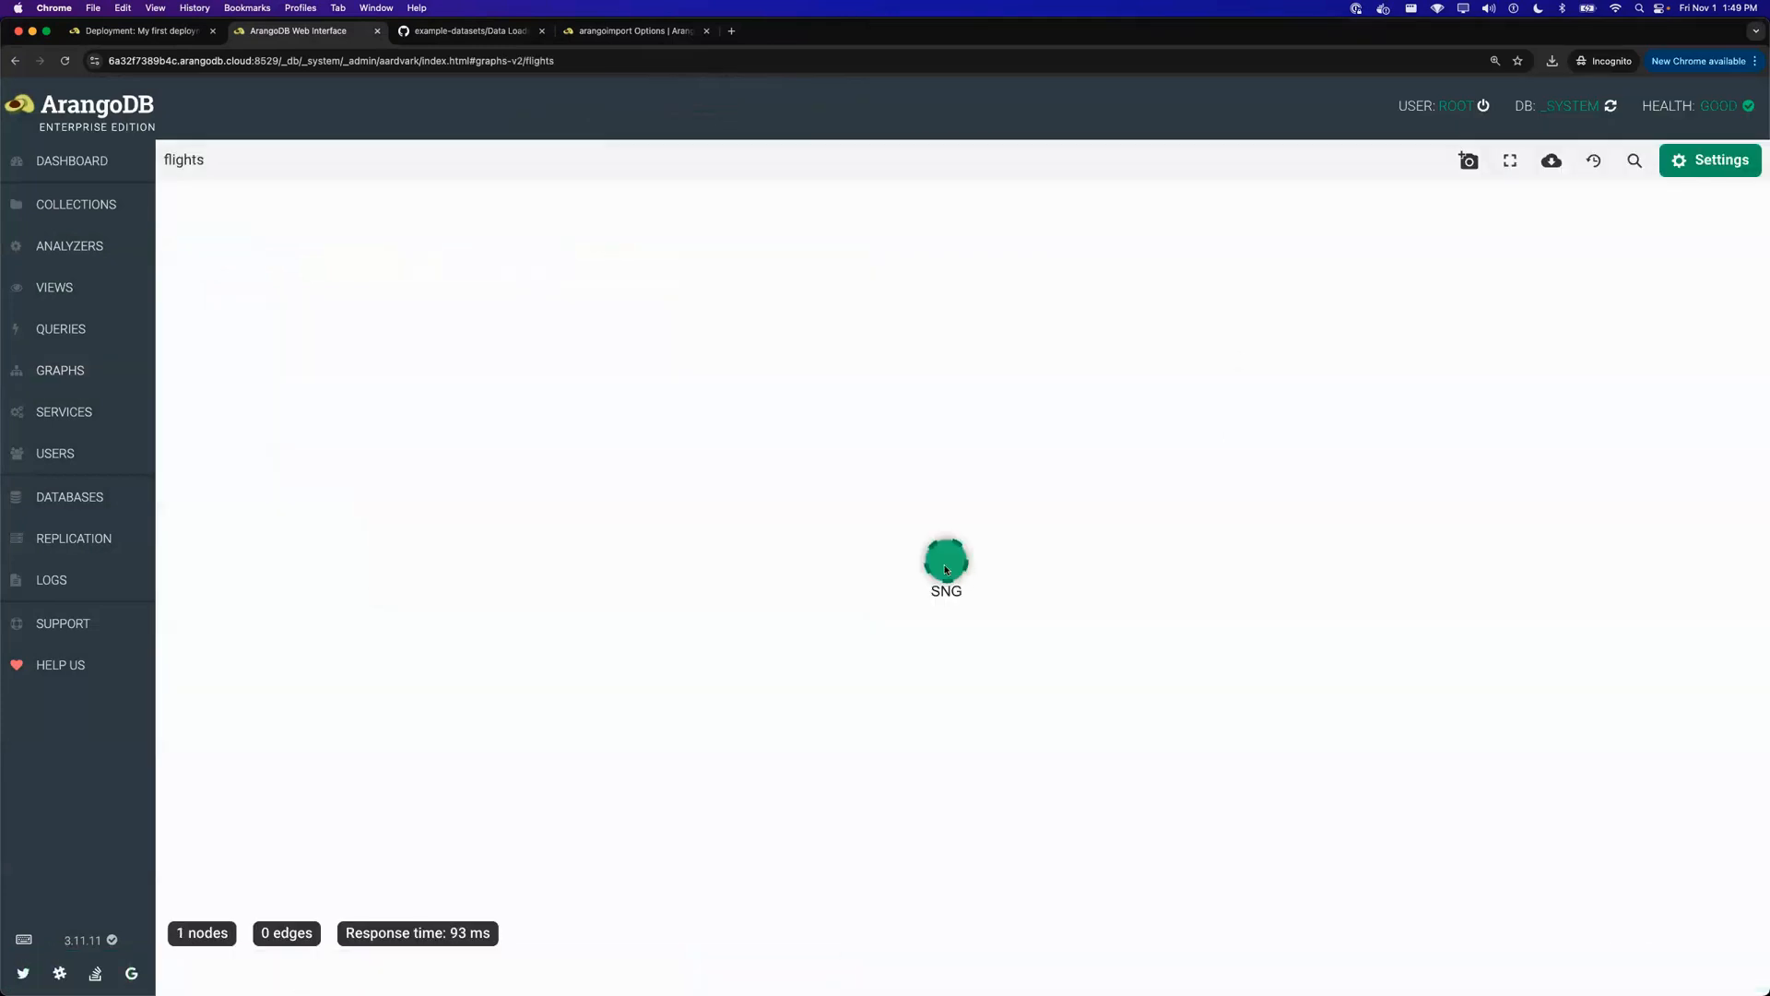
click(1709, 158)
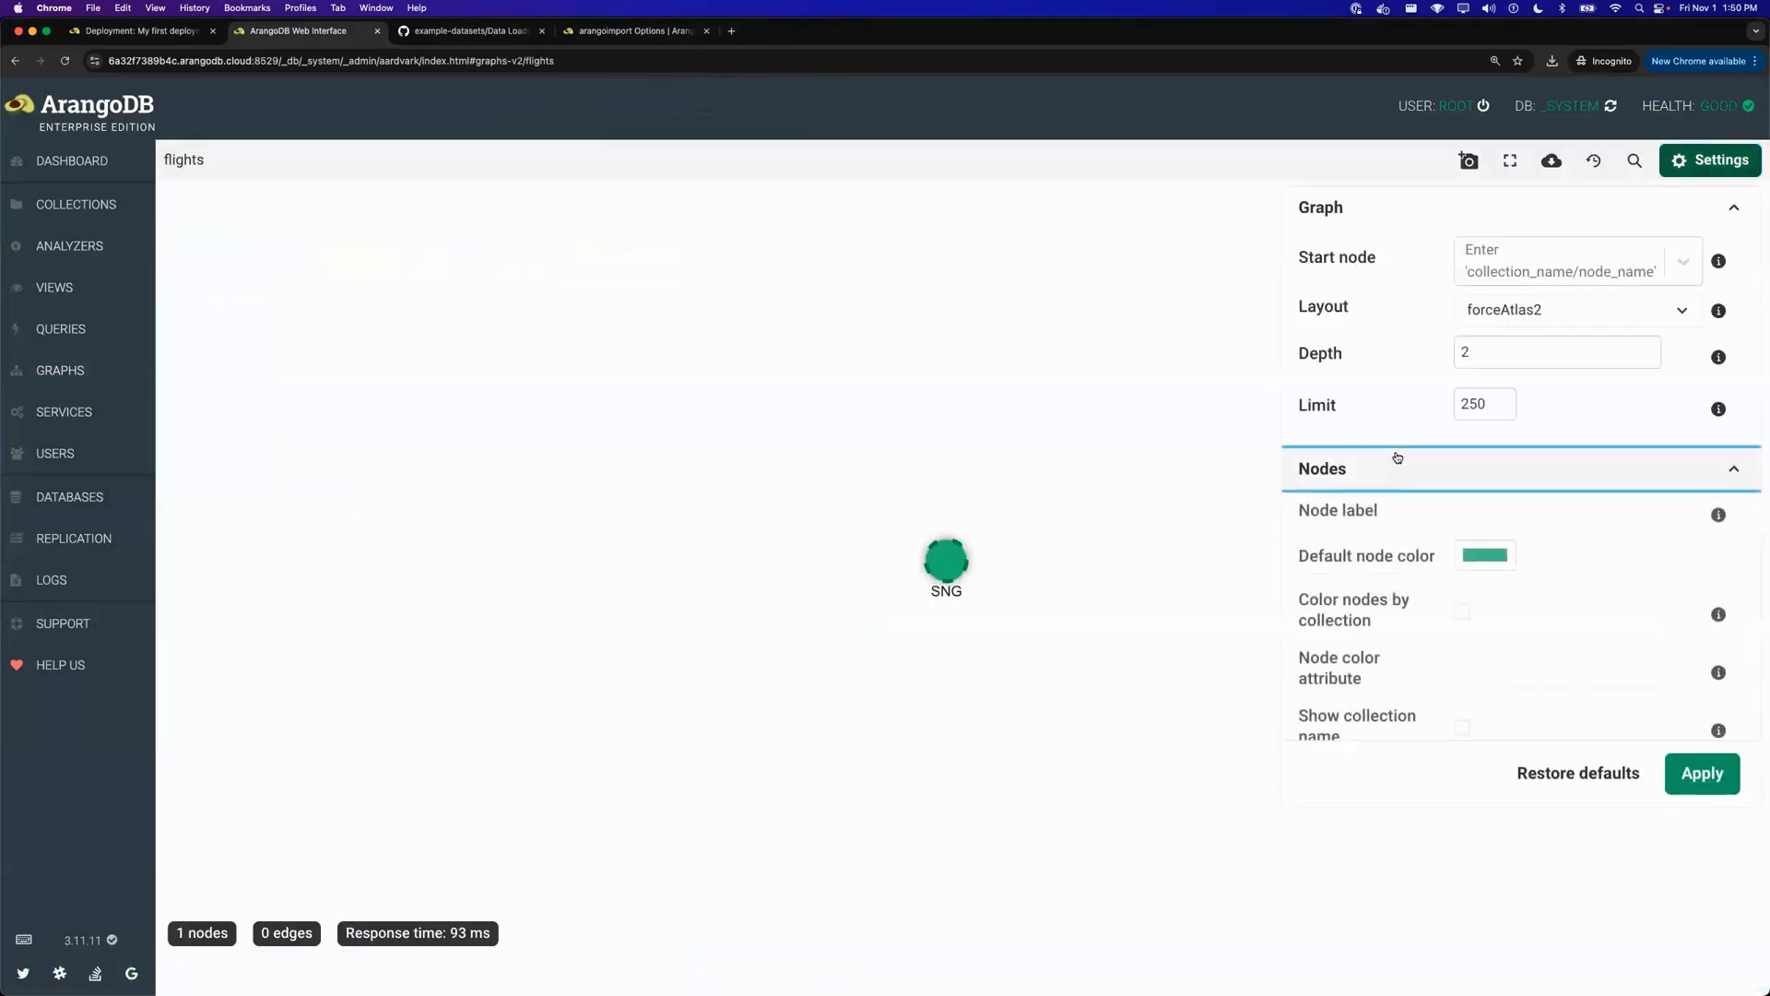
scroll(down, 3)
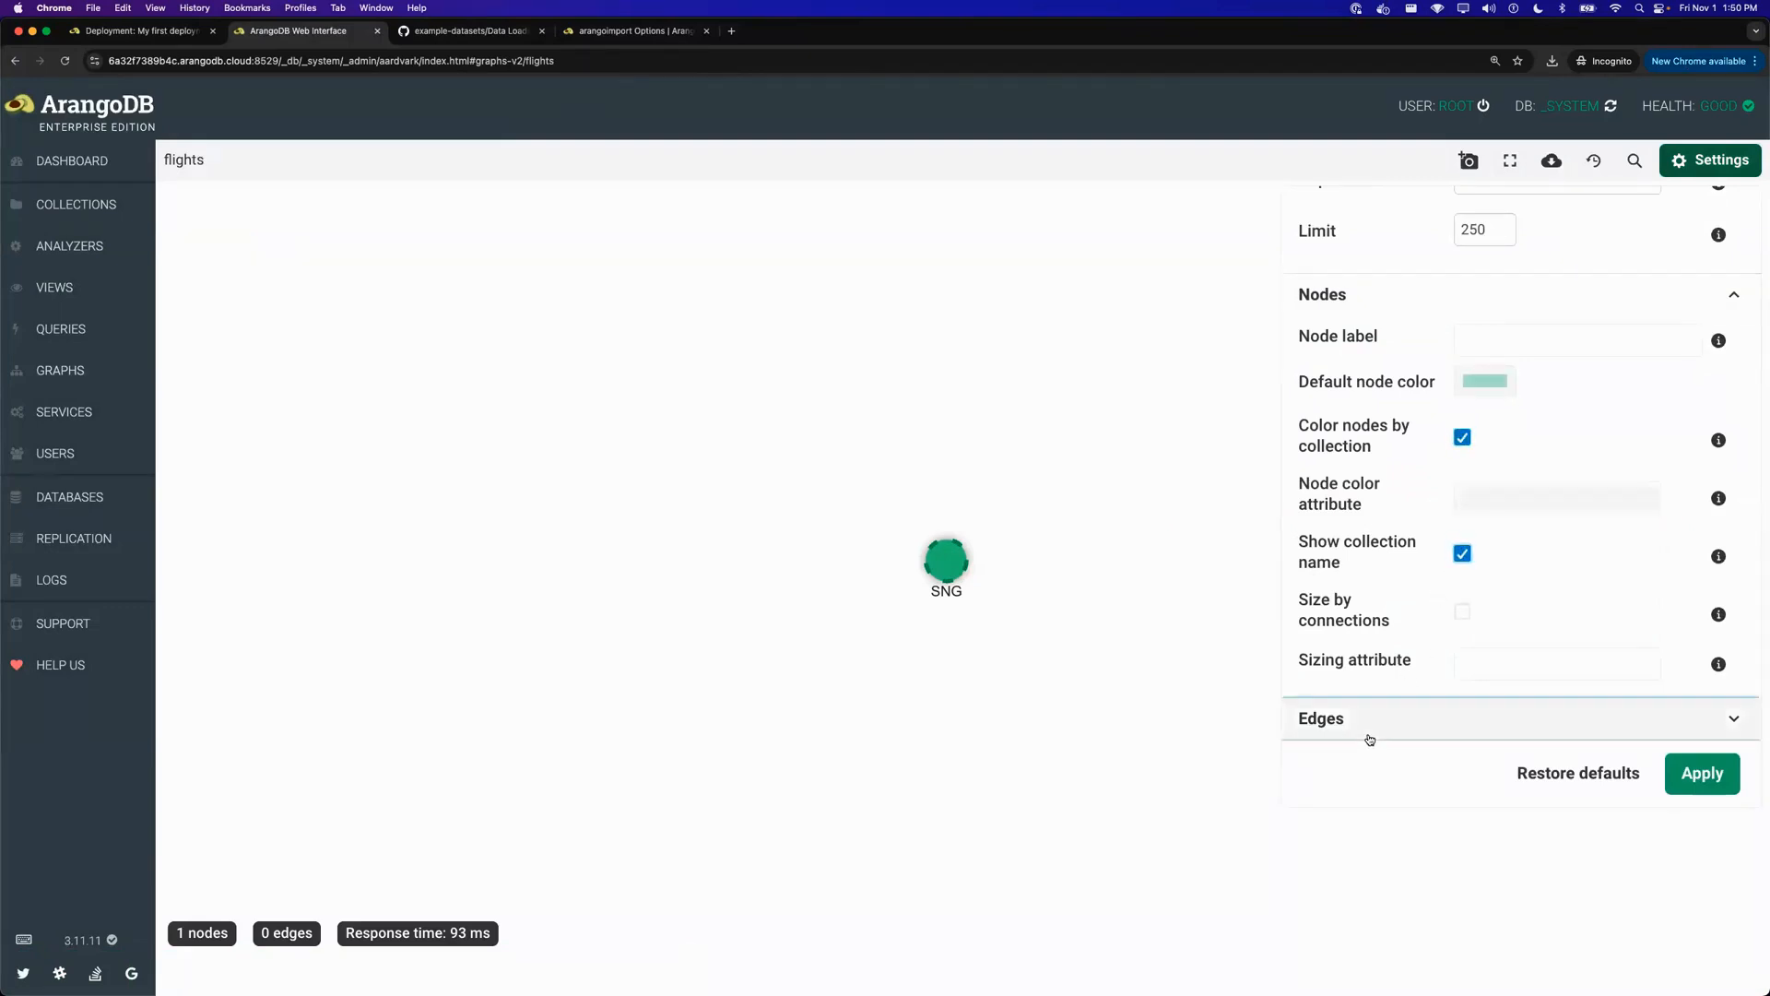
click(1320, 718)
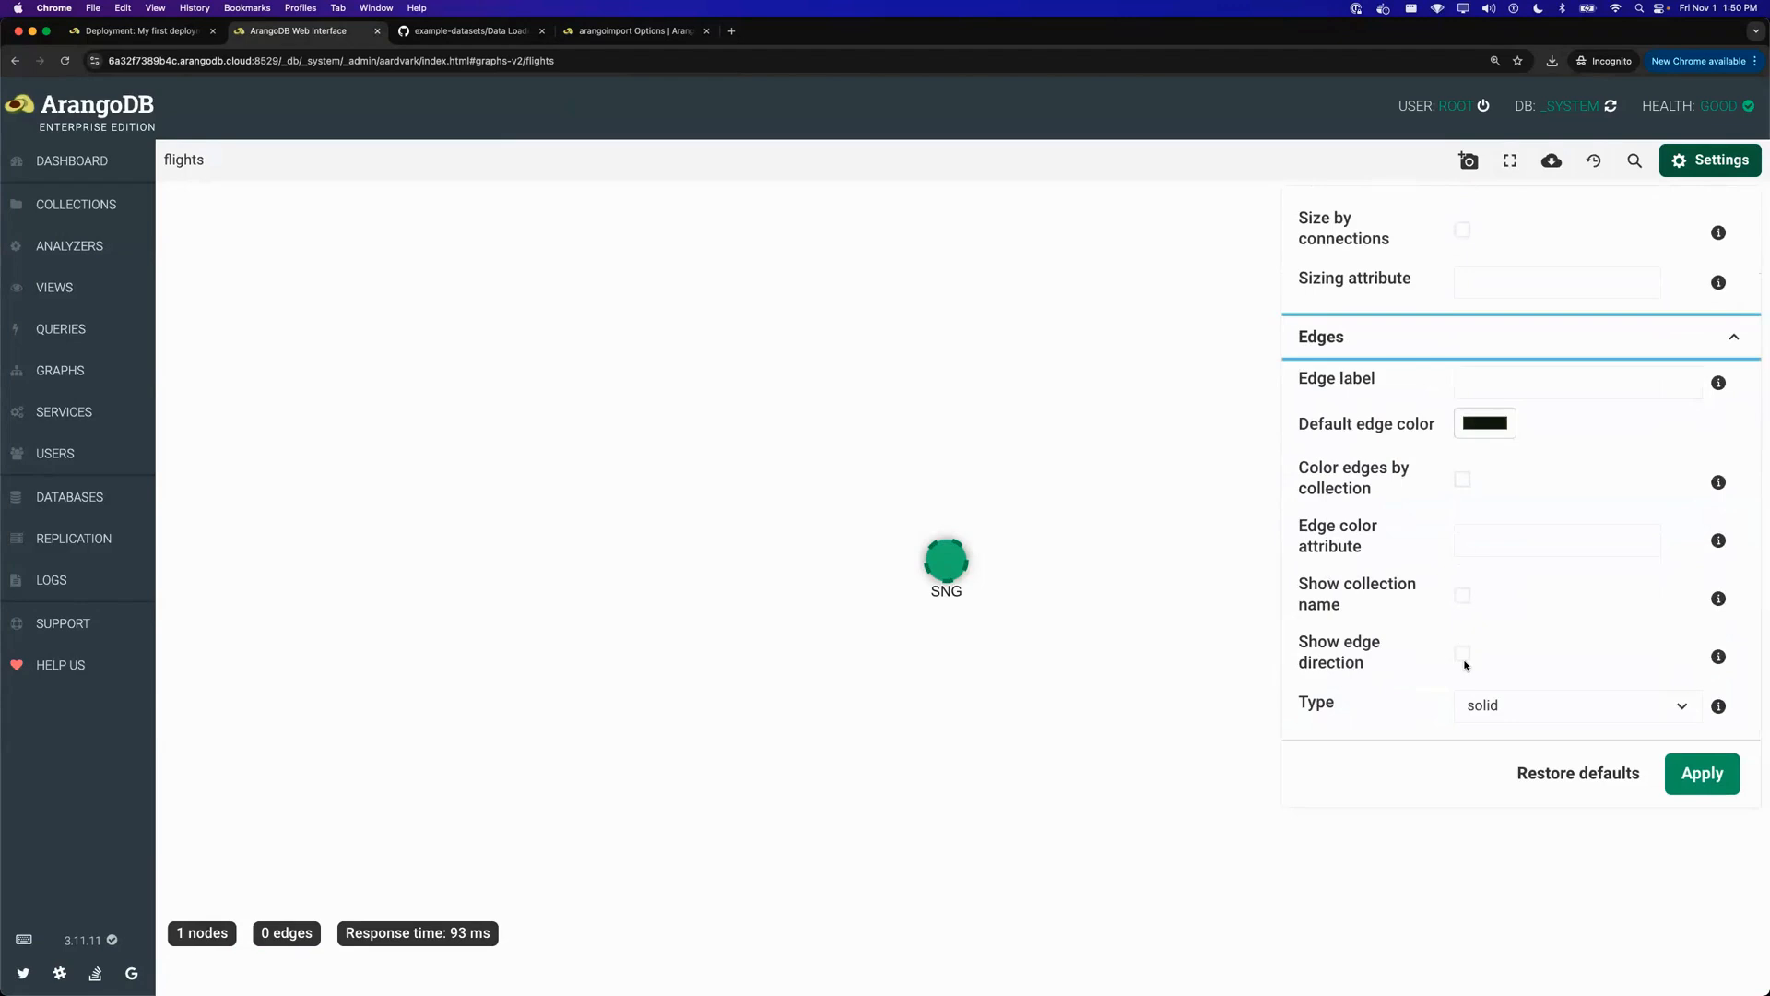
click(1463, 653)
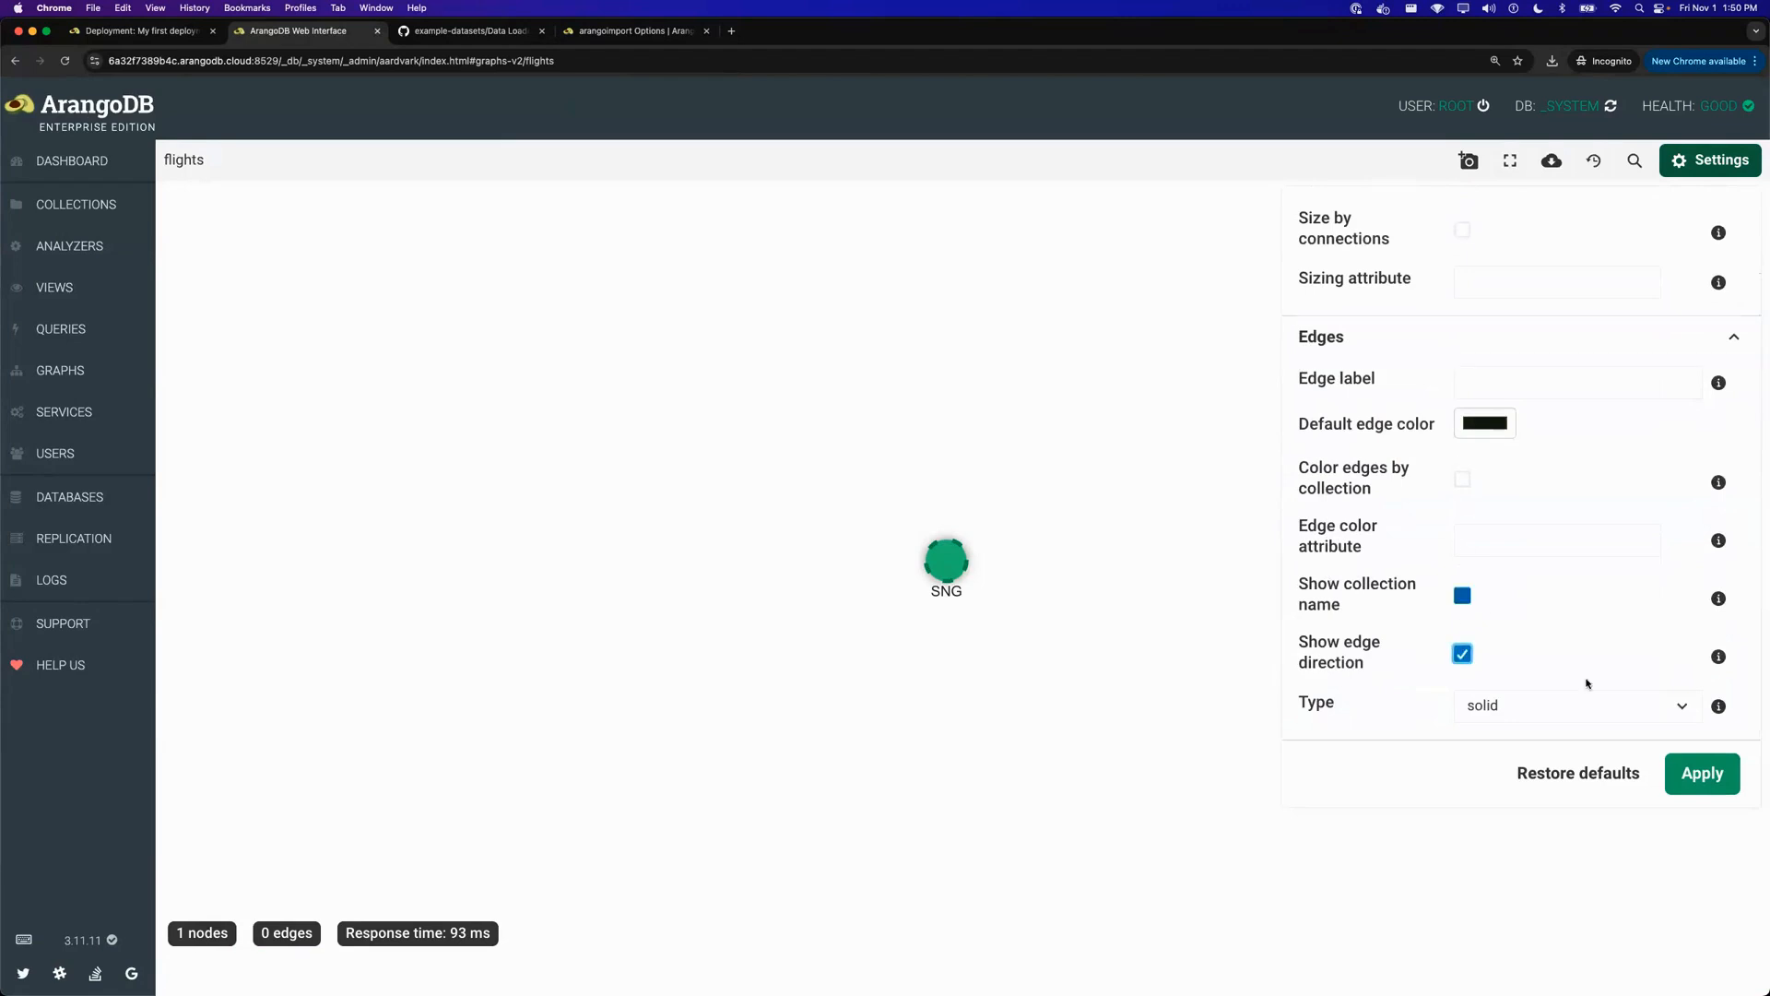
click(1462, 596)
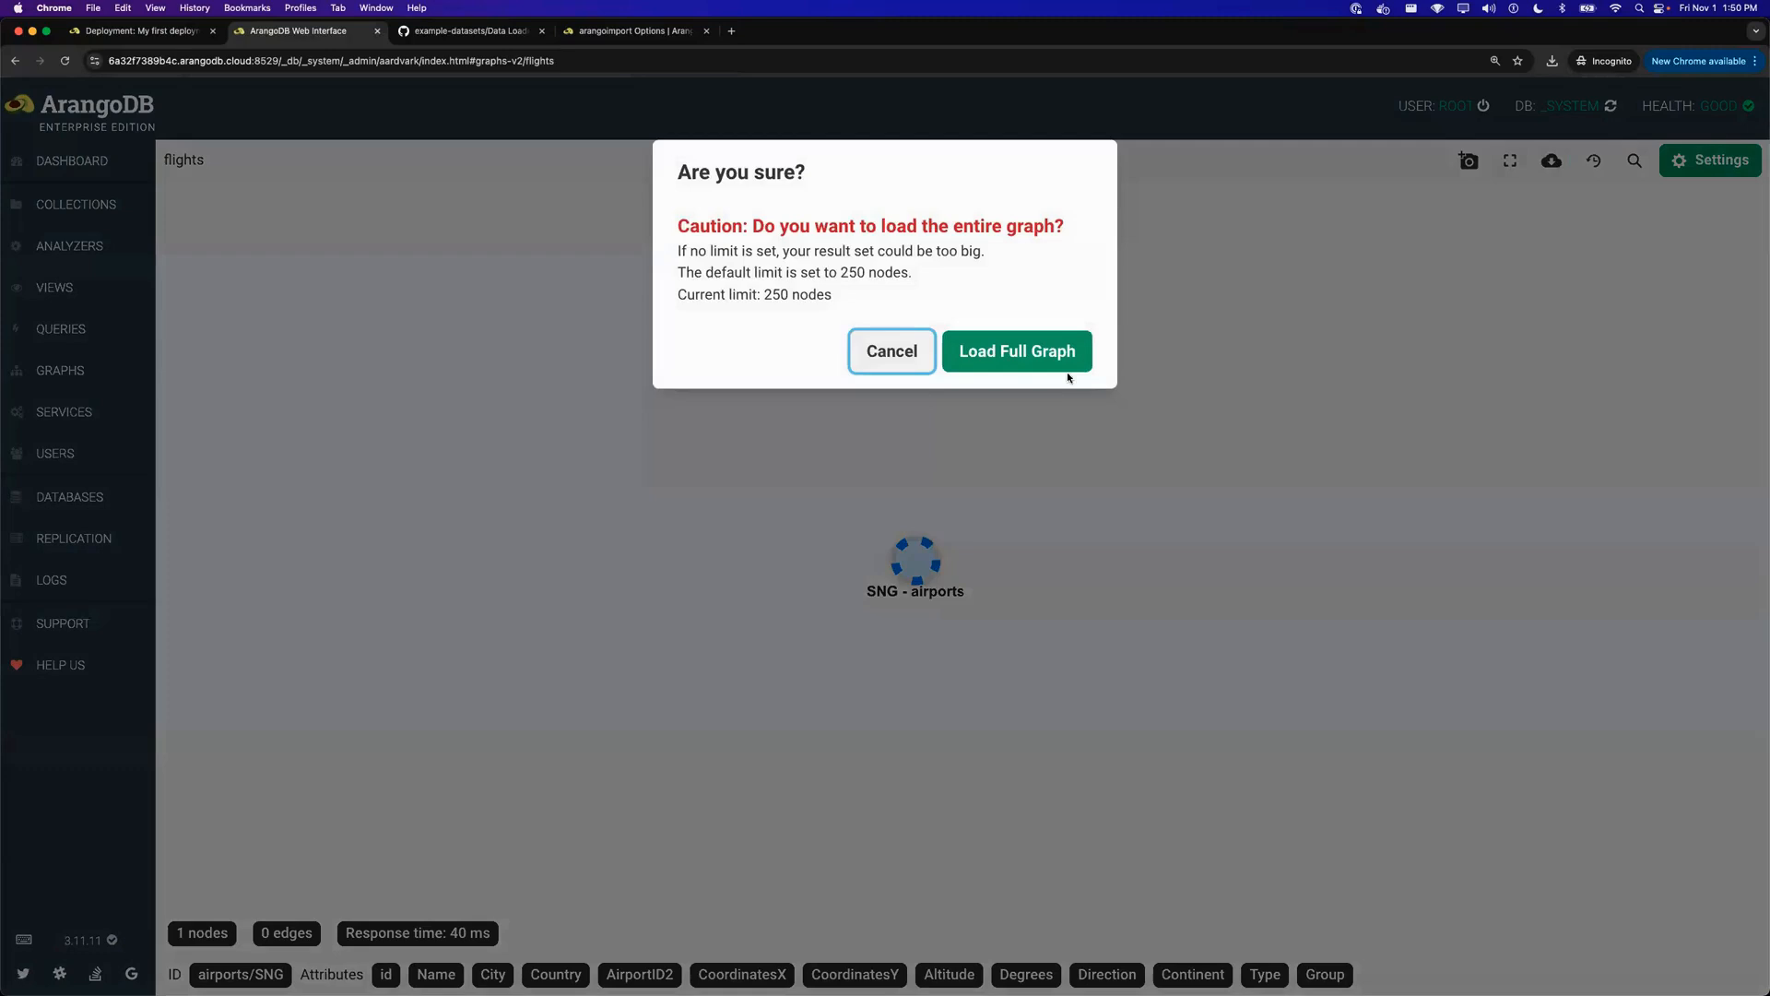
- Load the full flights graph of 250 airport nodes, return to collections, and view the arangoimport Options reference
click(1014, 351)
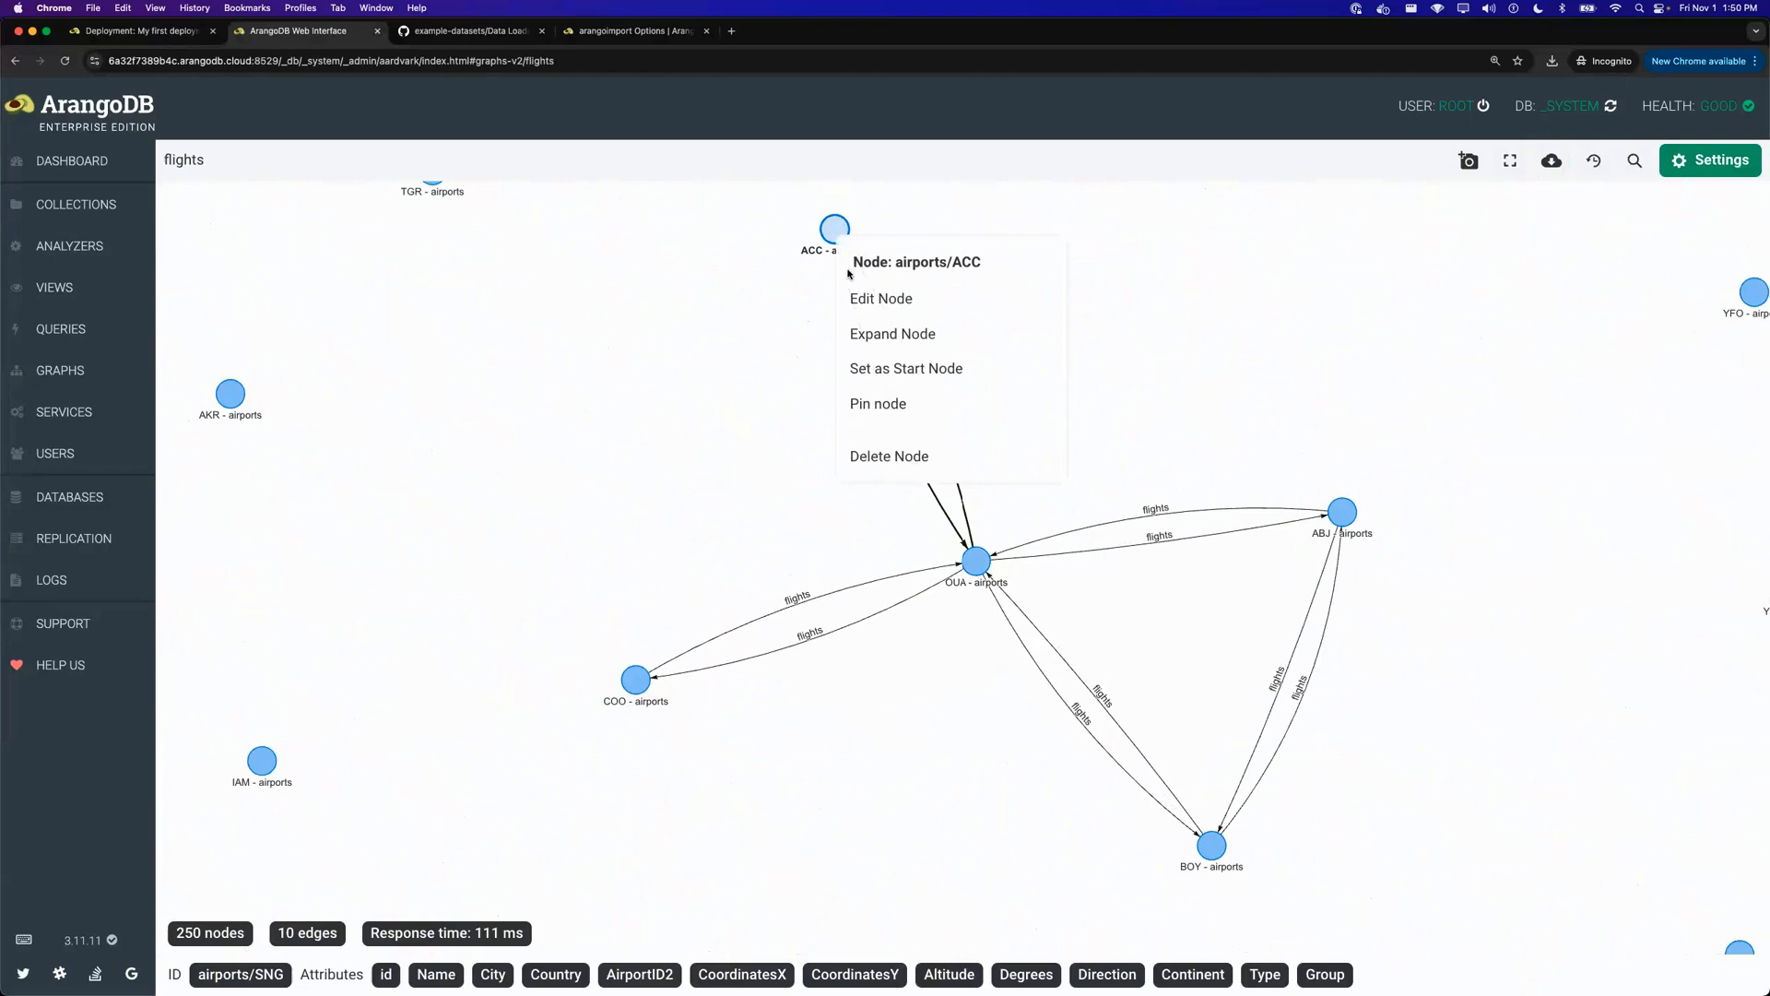
click(893, 334)
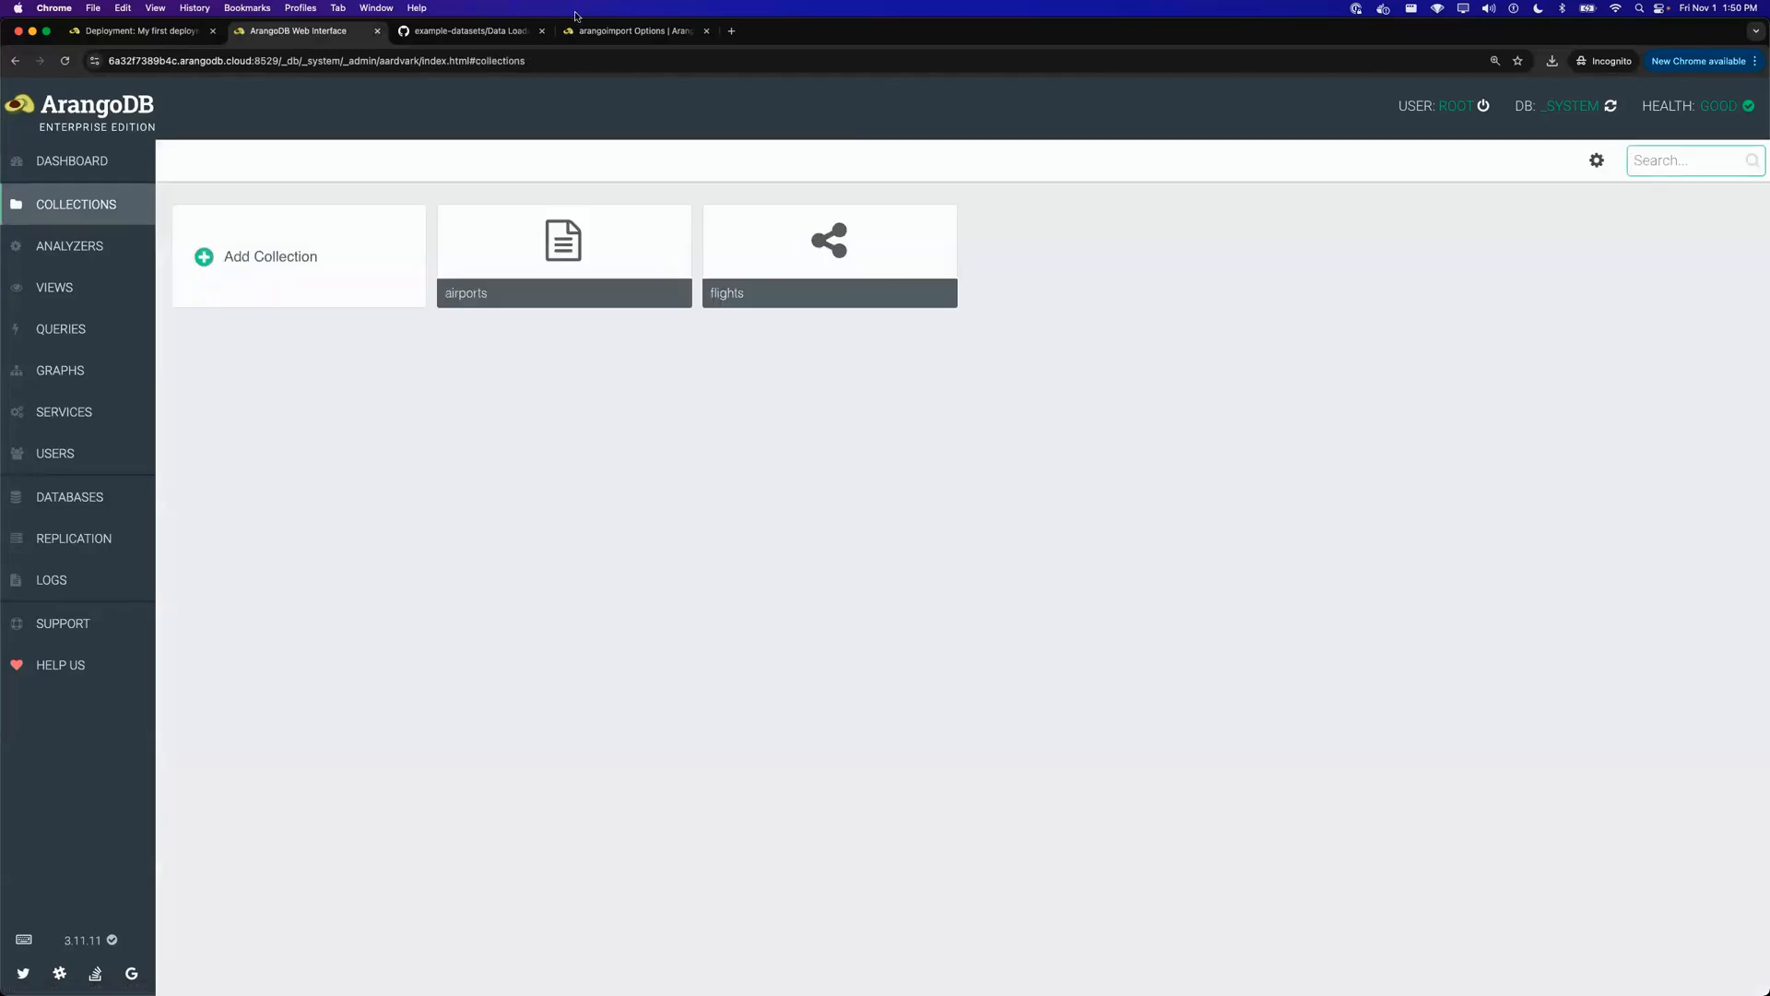
click(633, 31)
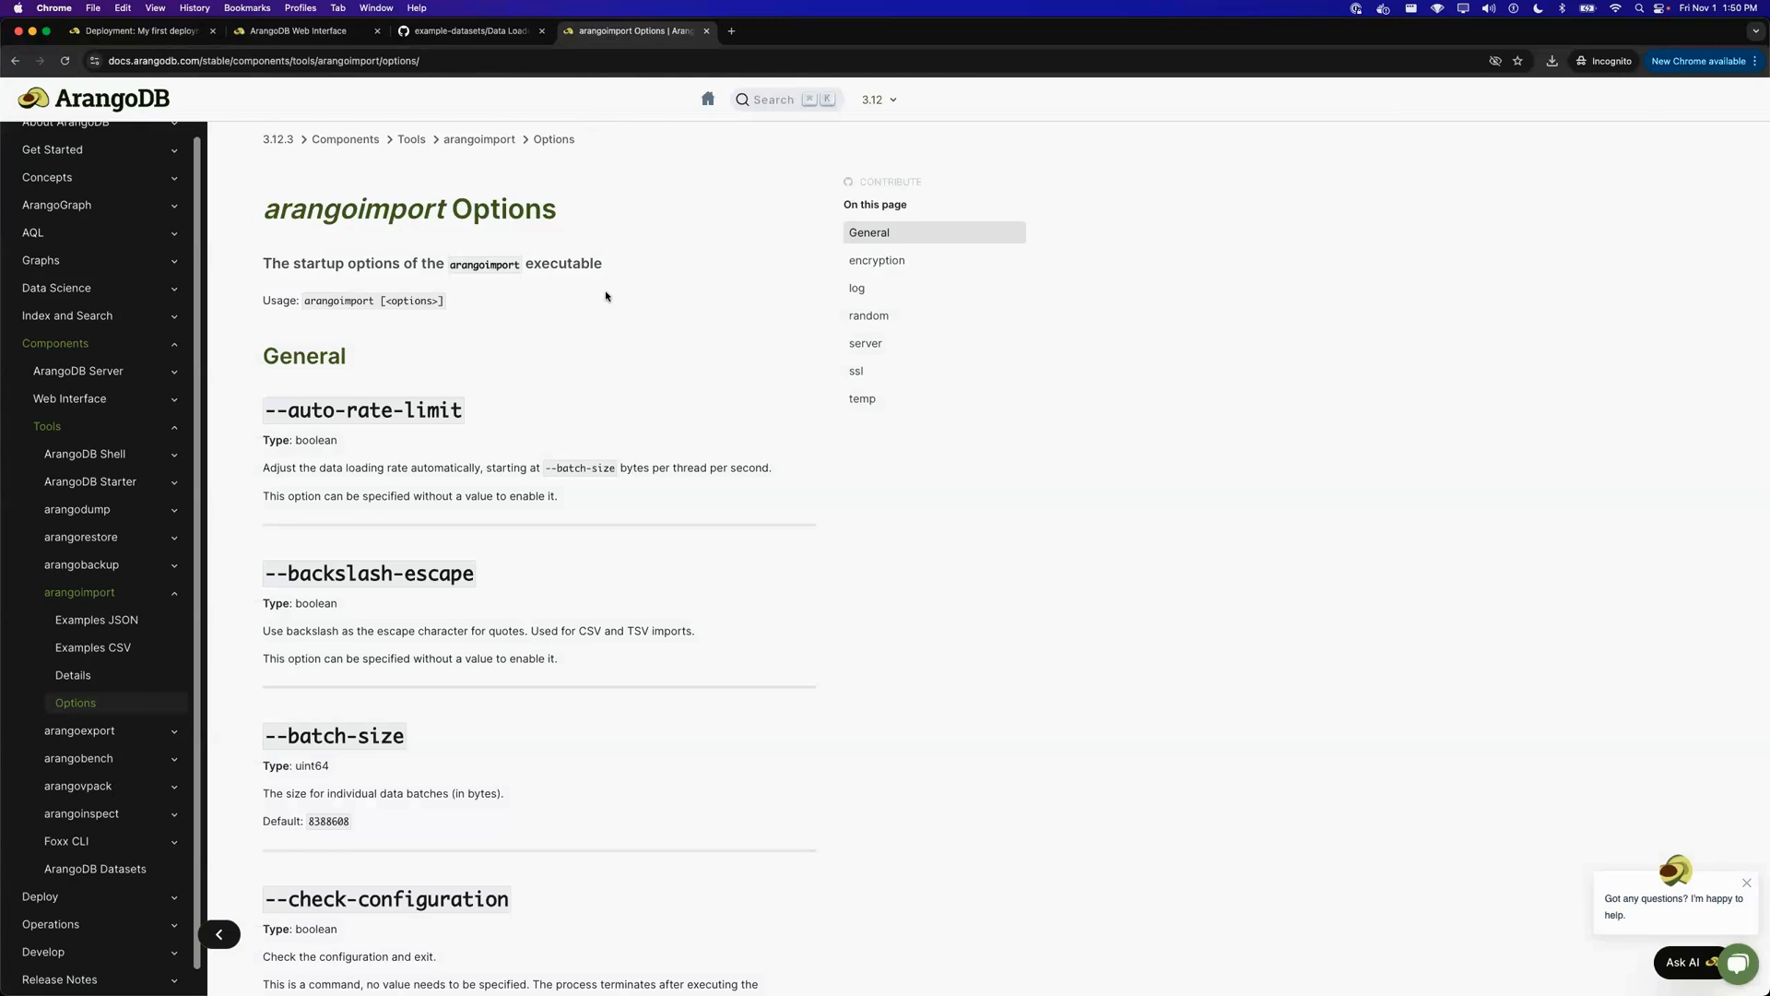
scroll(down, 3)
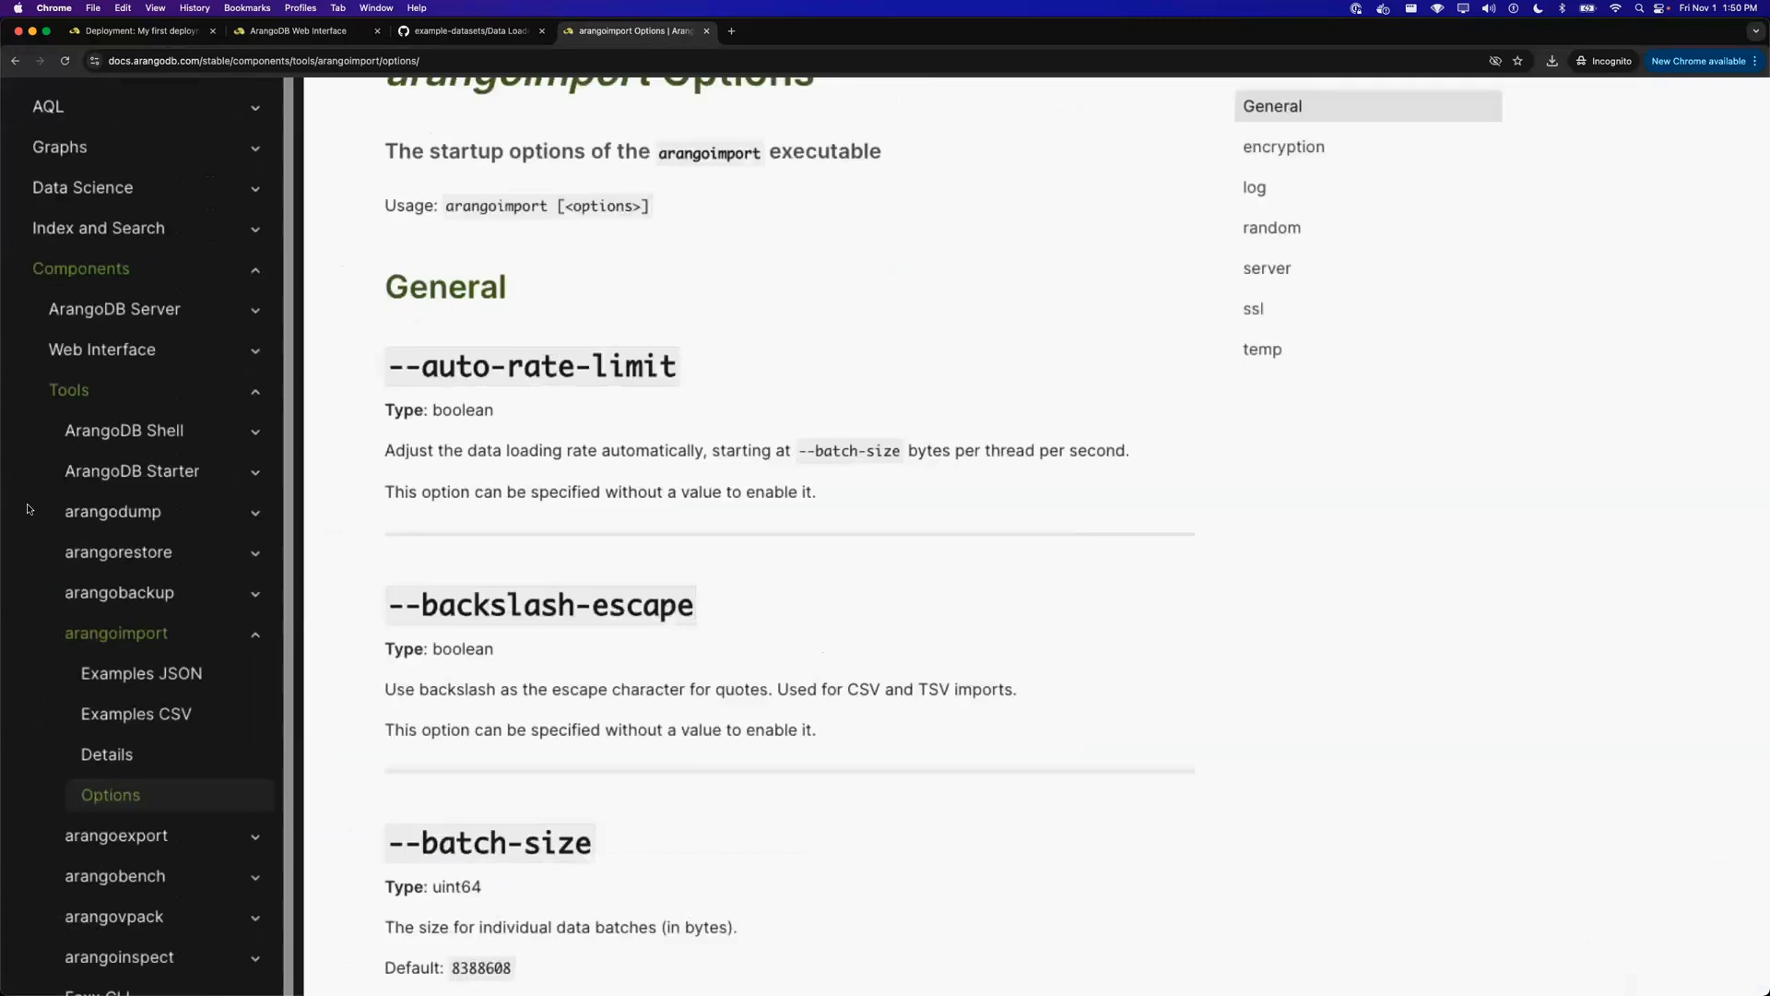
scroll(down, 3)
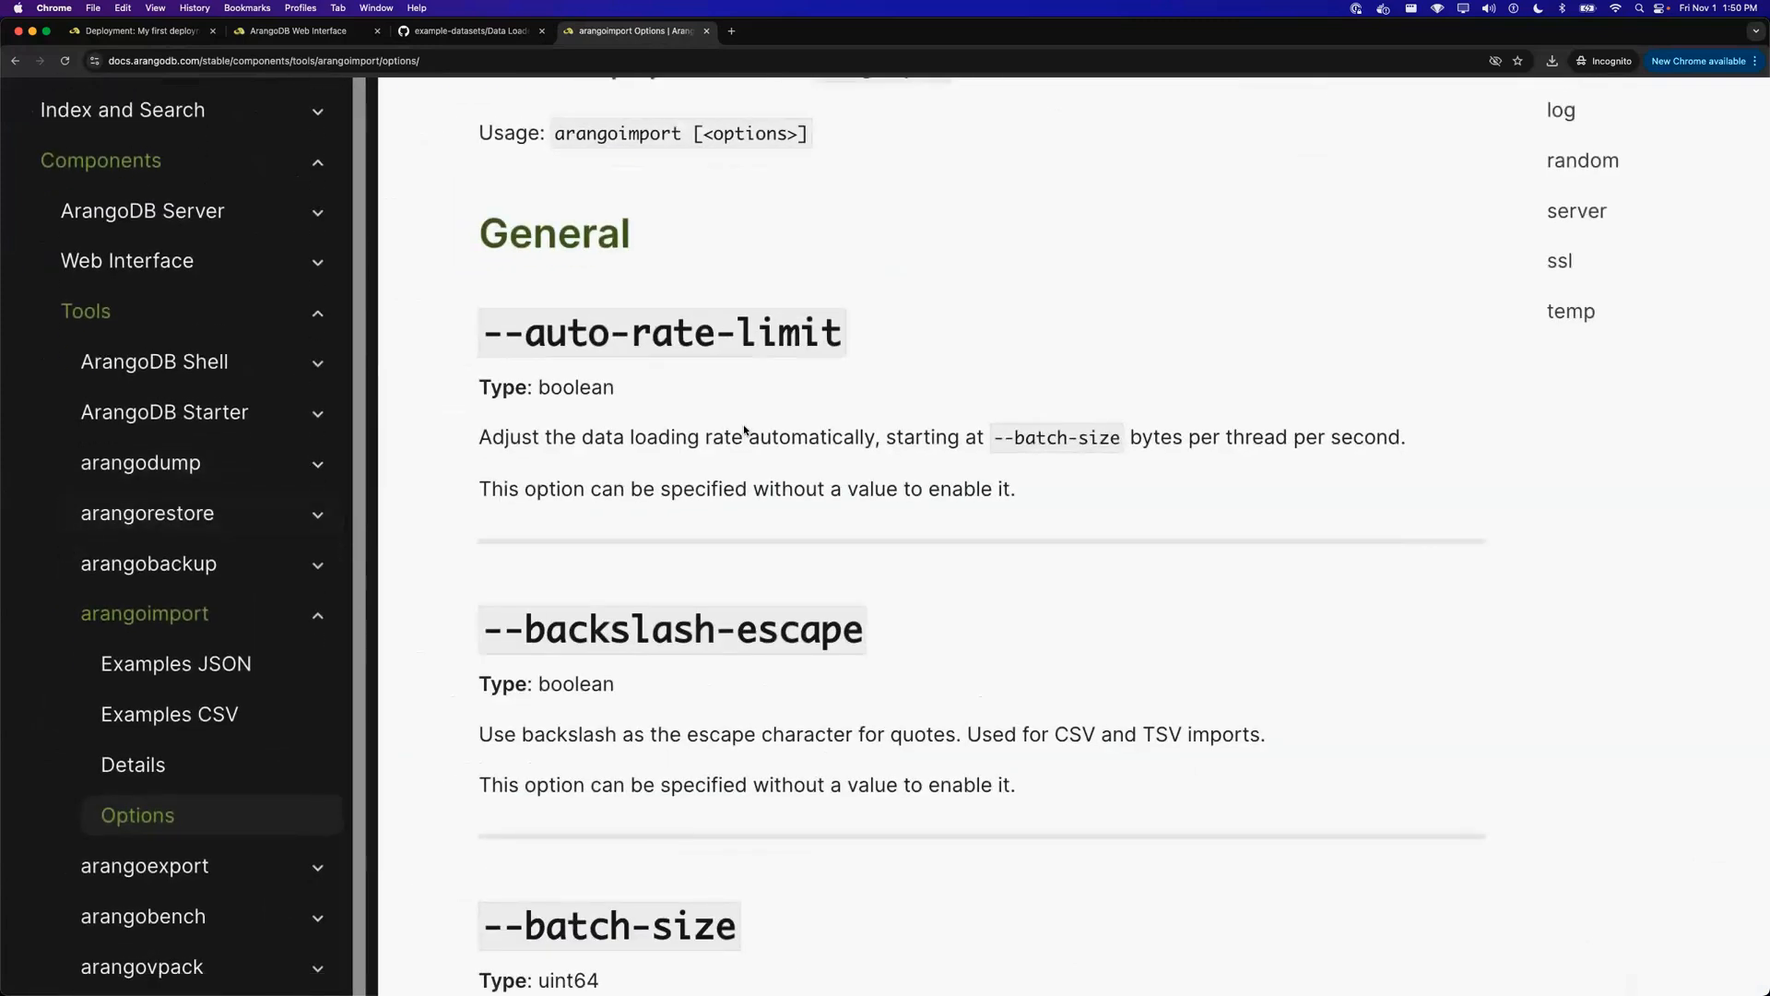
mouse_move(506, 546)
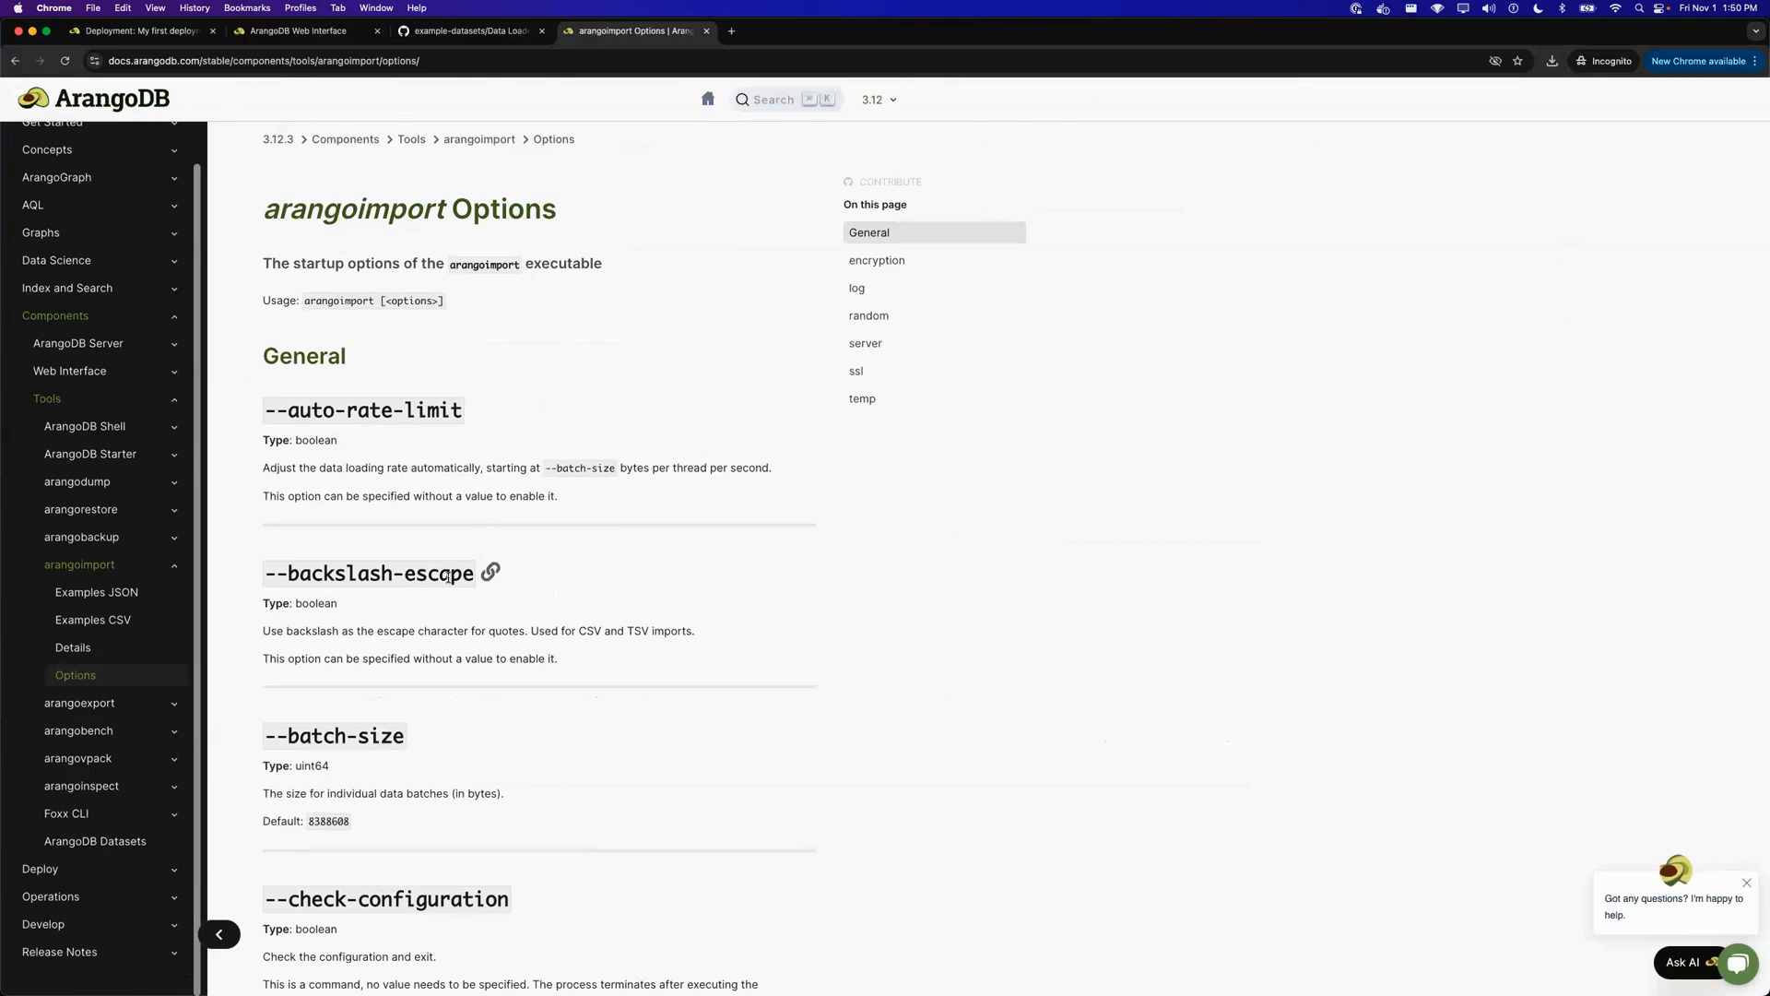
mouse_move(445, 511)
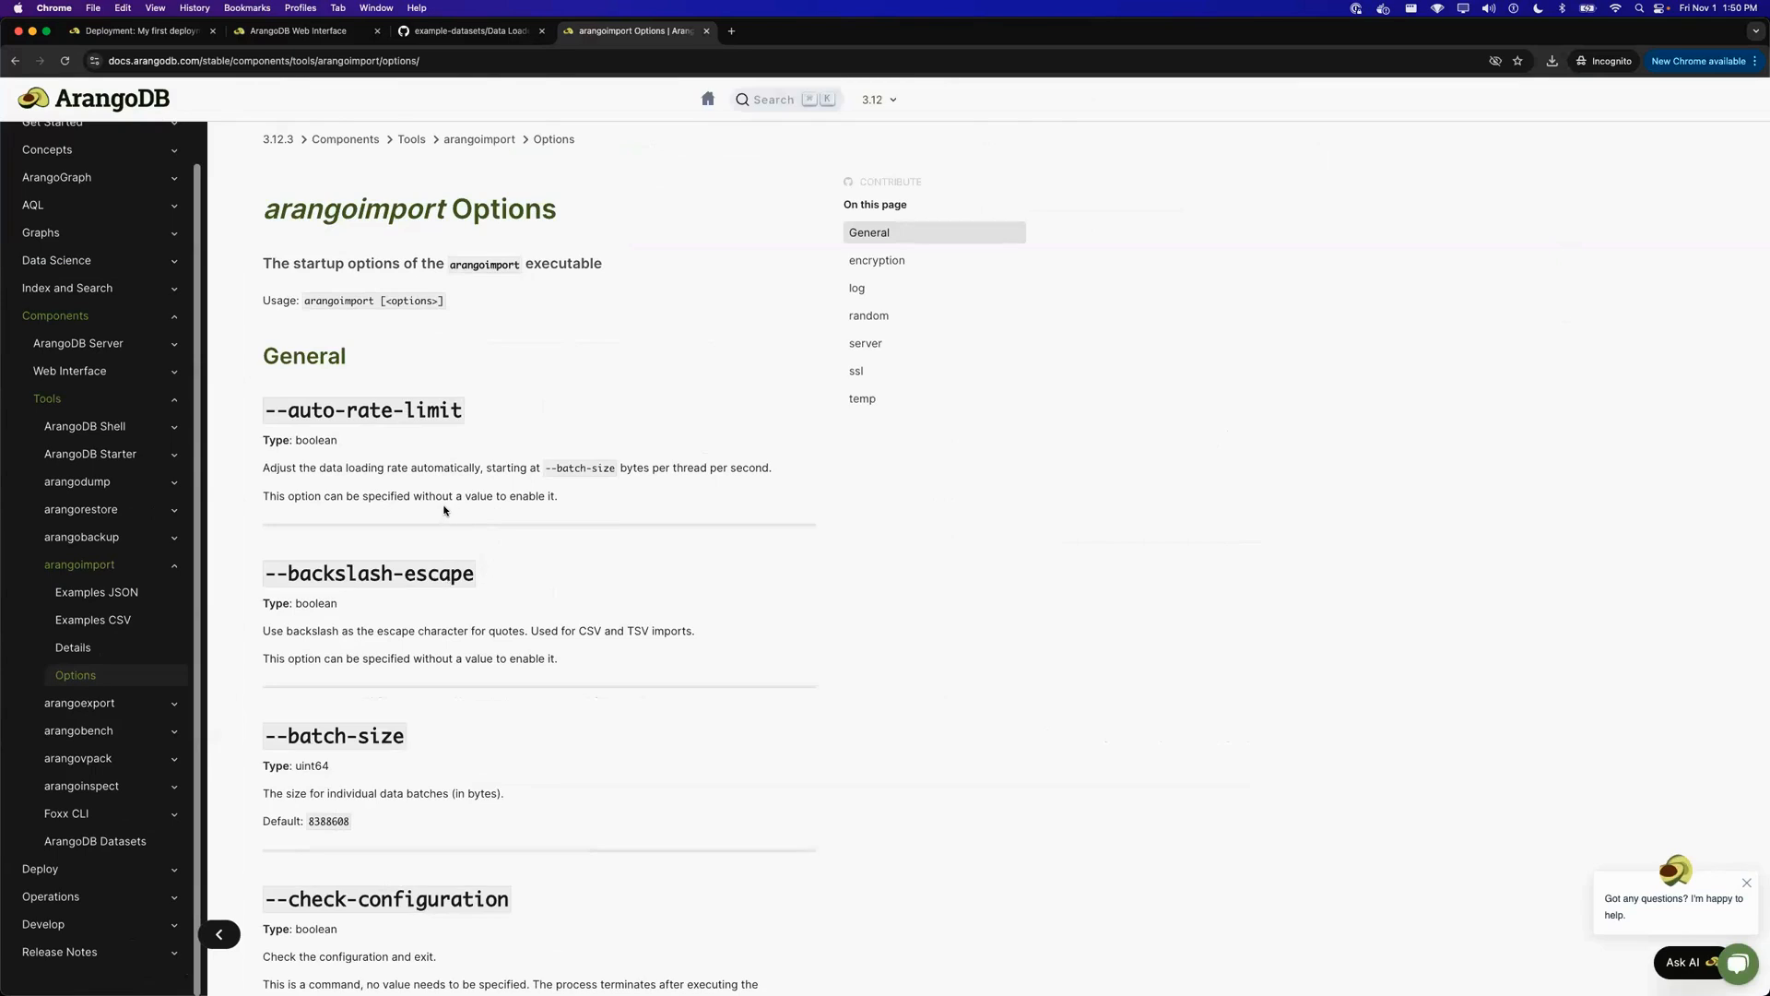